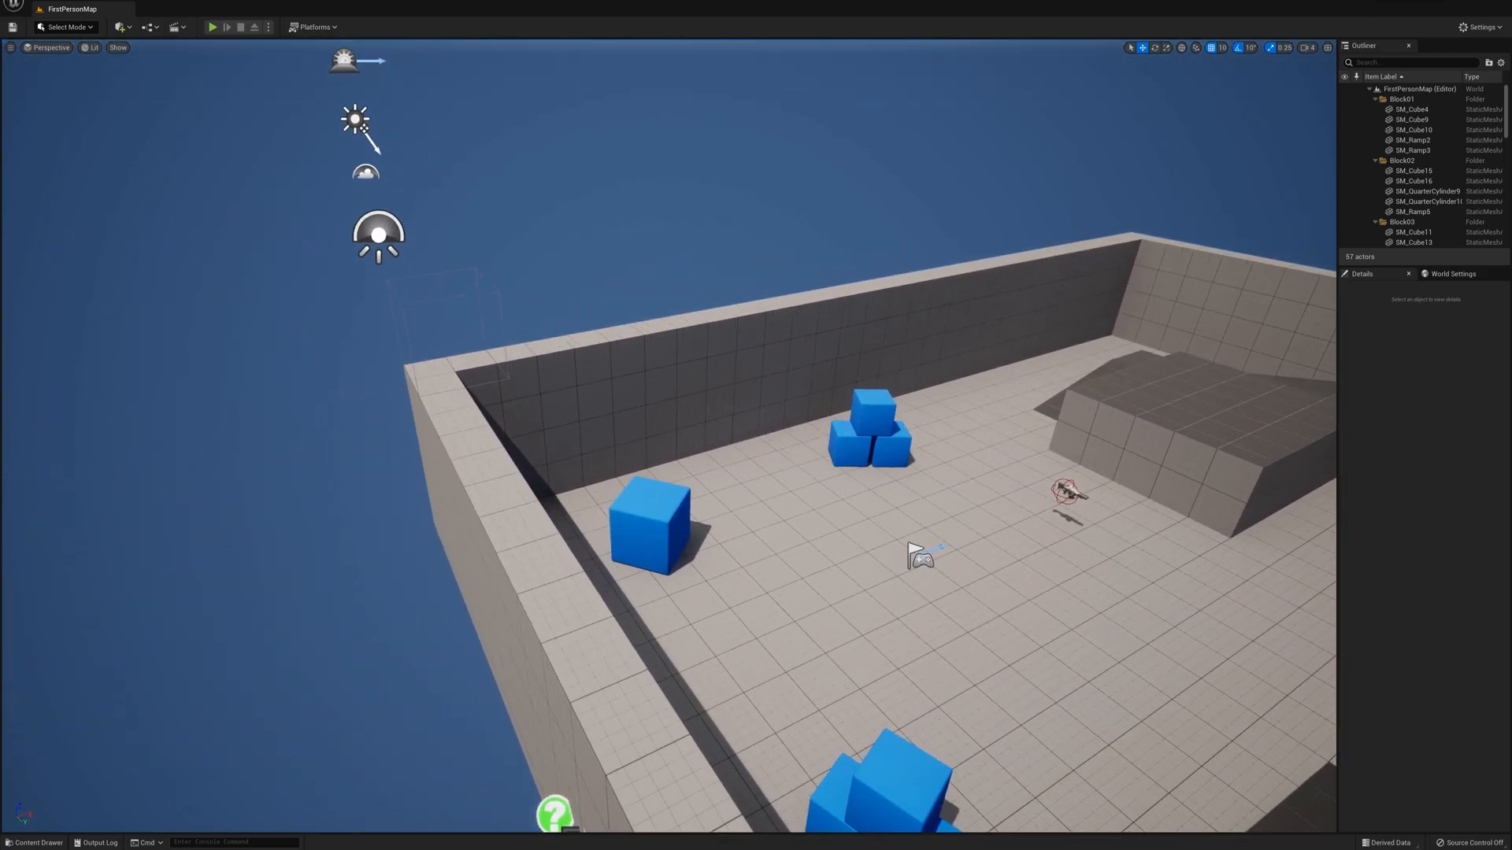
# Select the lone blue cube in the arena and open the editing-mode dropdown.
pyautogui.click(645, 516)
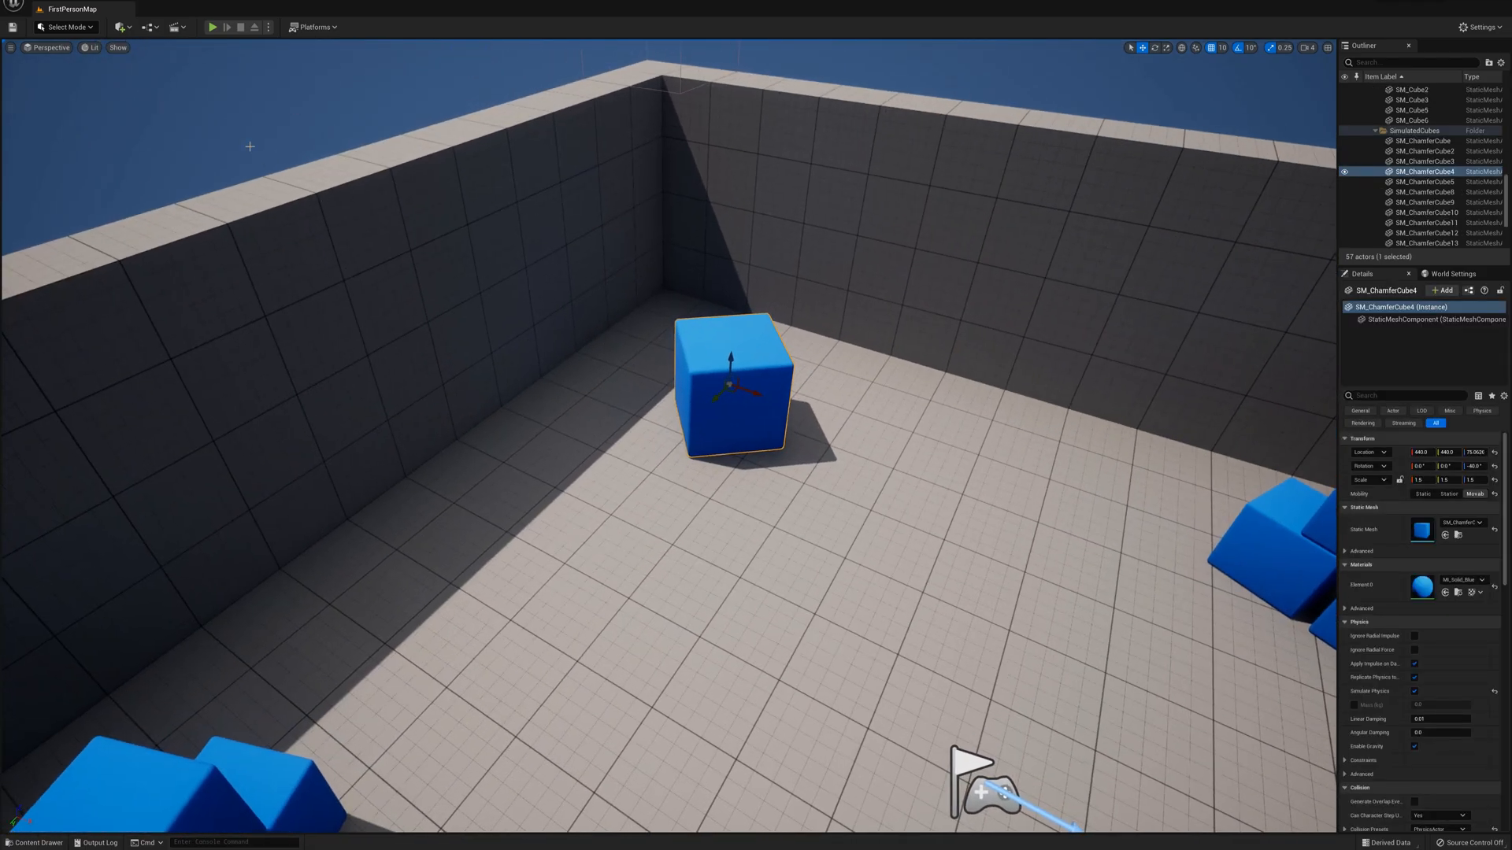
pyautogui.click(65, 26)
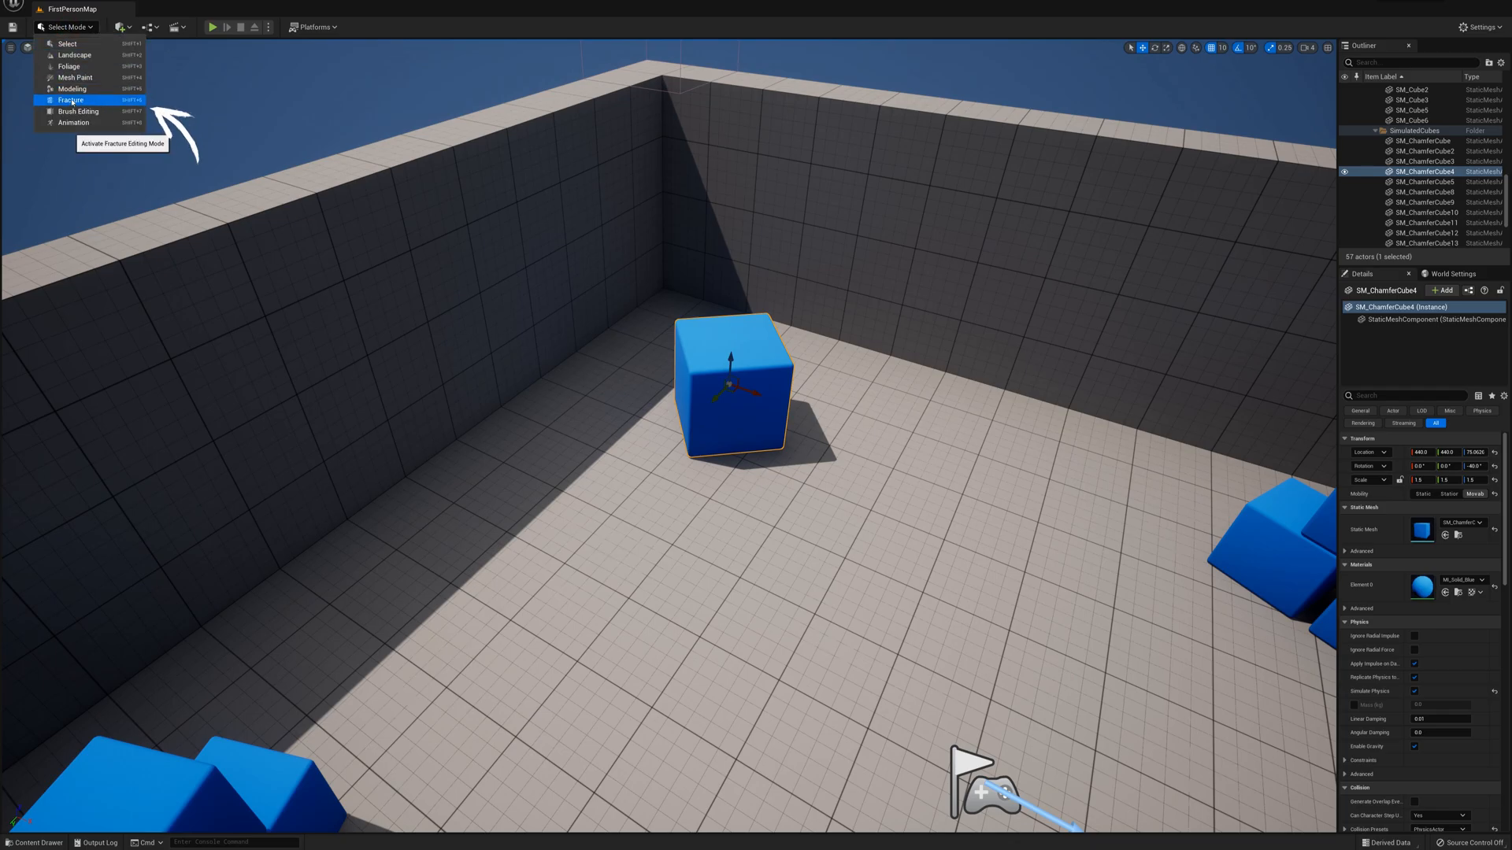
# Switch to Fracture mode and generate a new geometry collection from the cube.
pyautogui.click(69, 99)
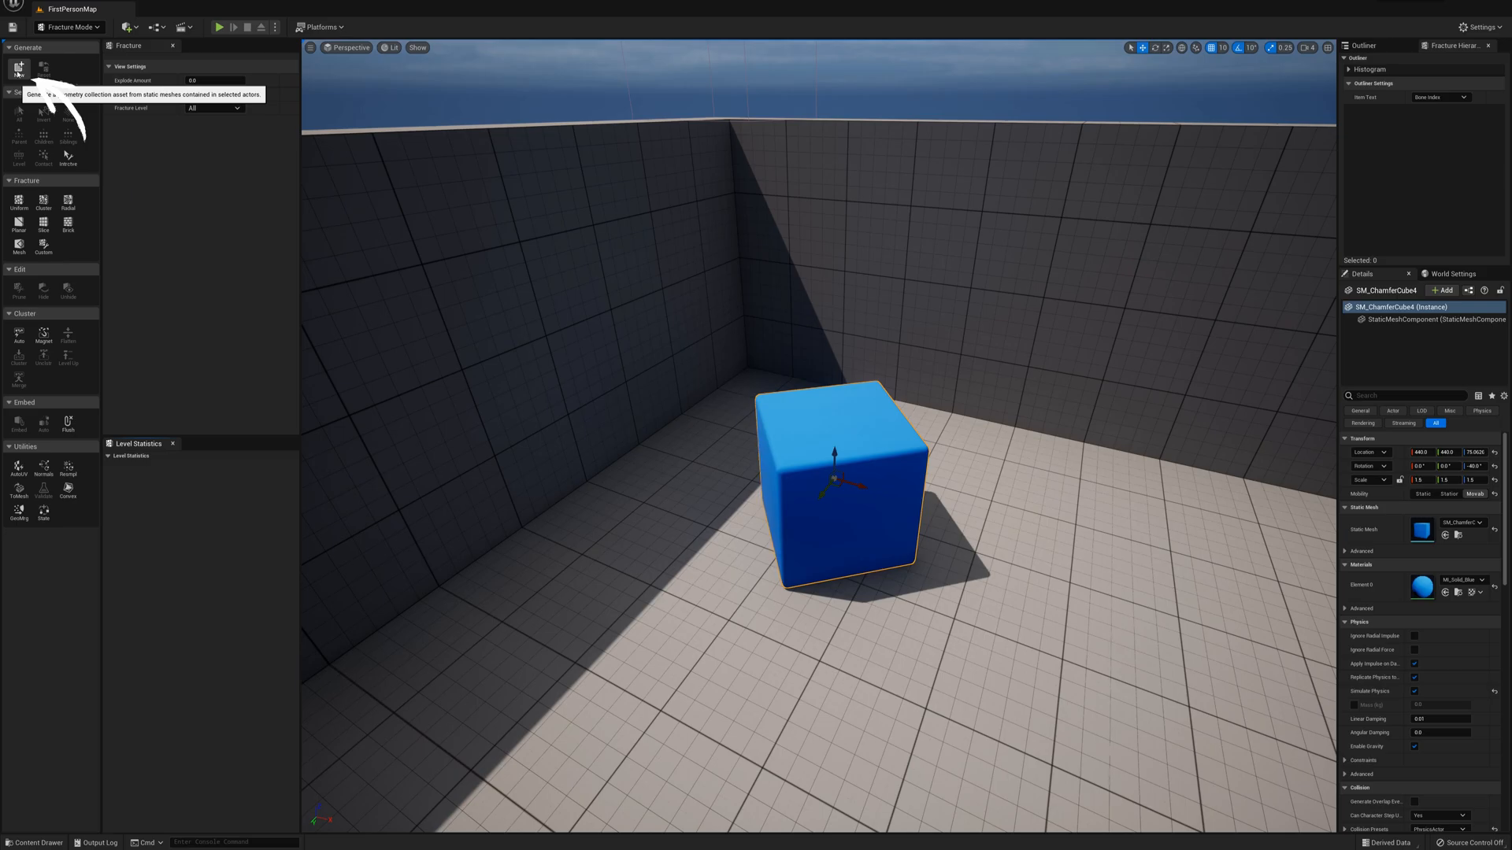
pyautogui.moveTo(18, 66)
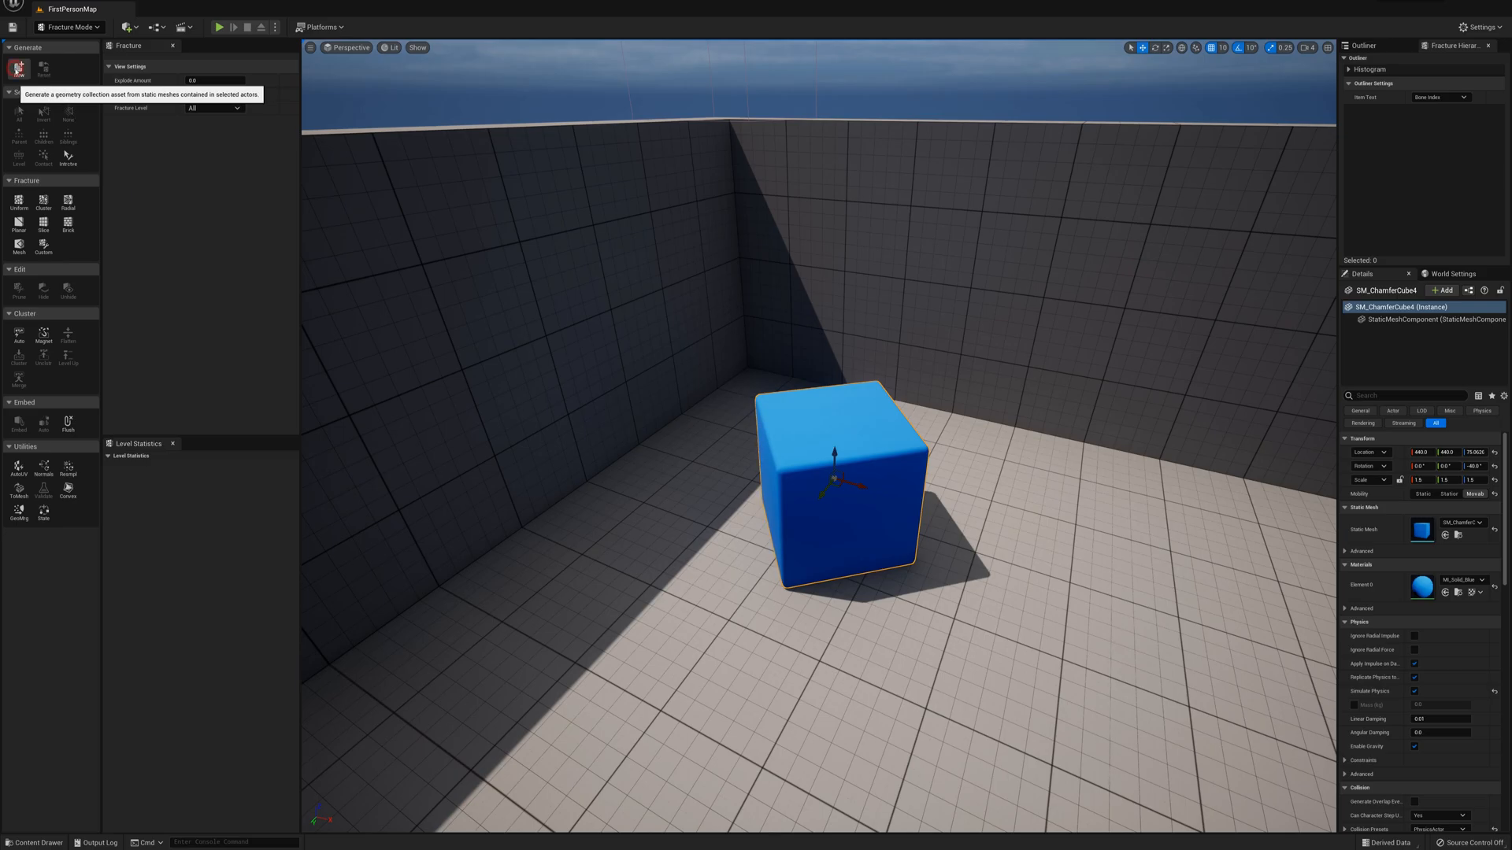
pyautogui.click(18, 68)
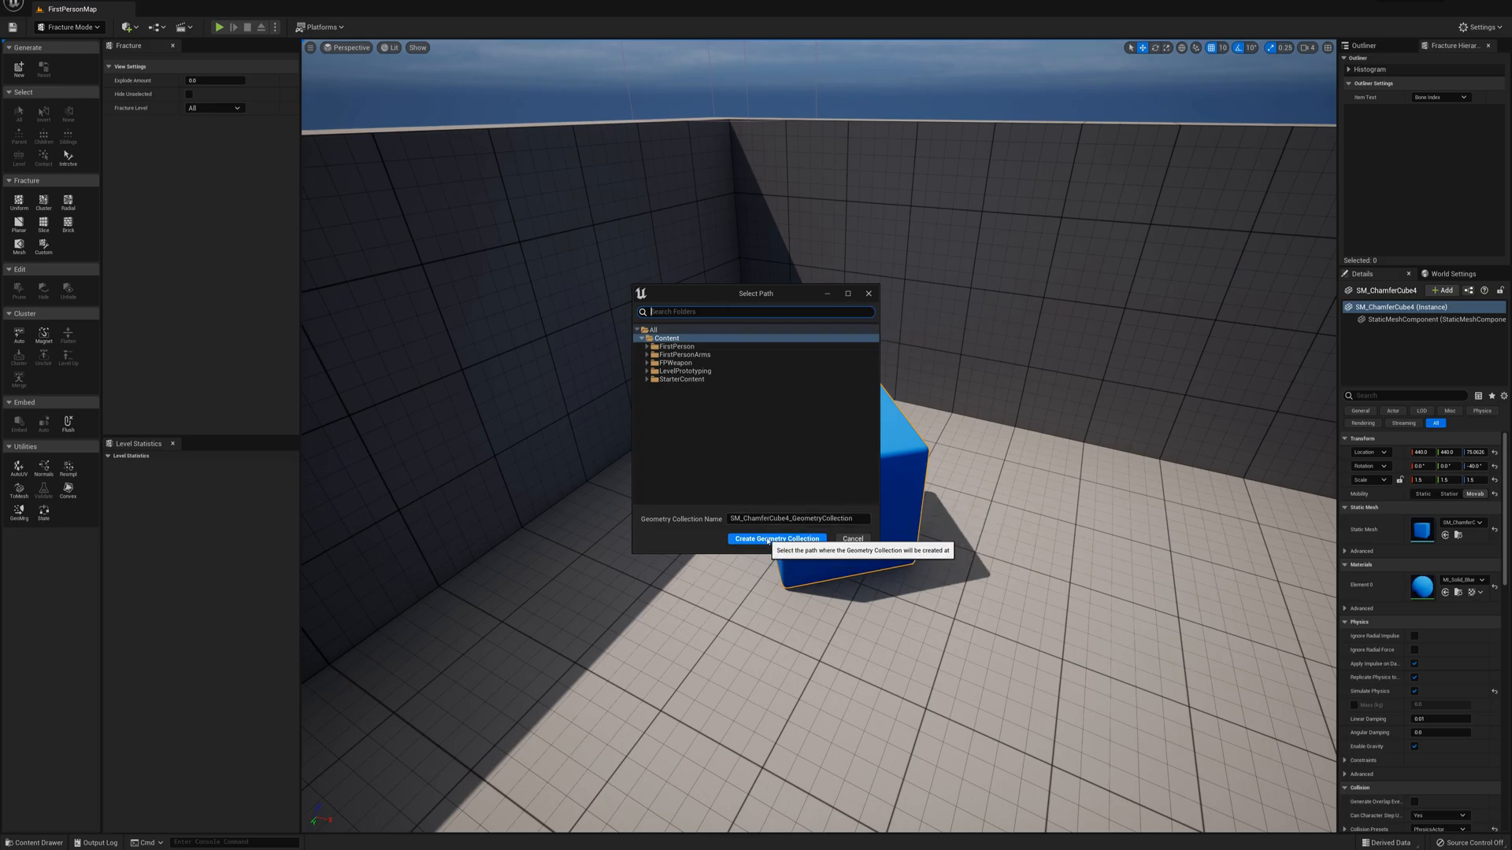
pyautogui.click(777, 537)
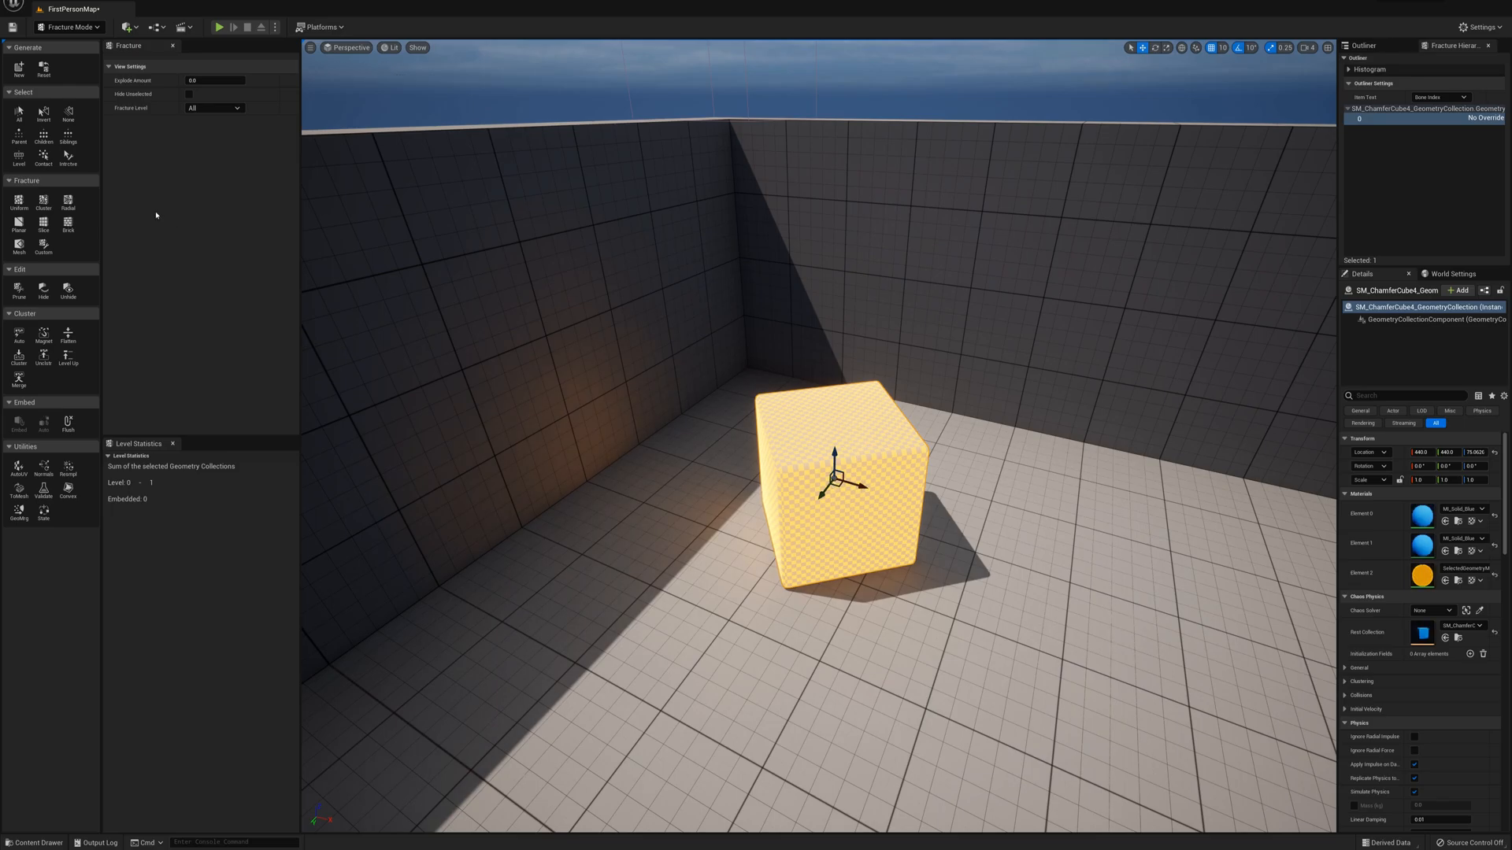
pyautogui.moveTo(18, 227)
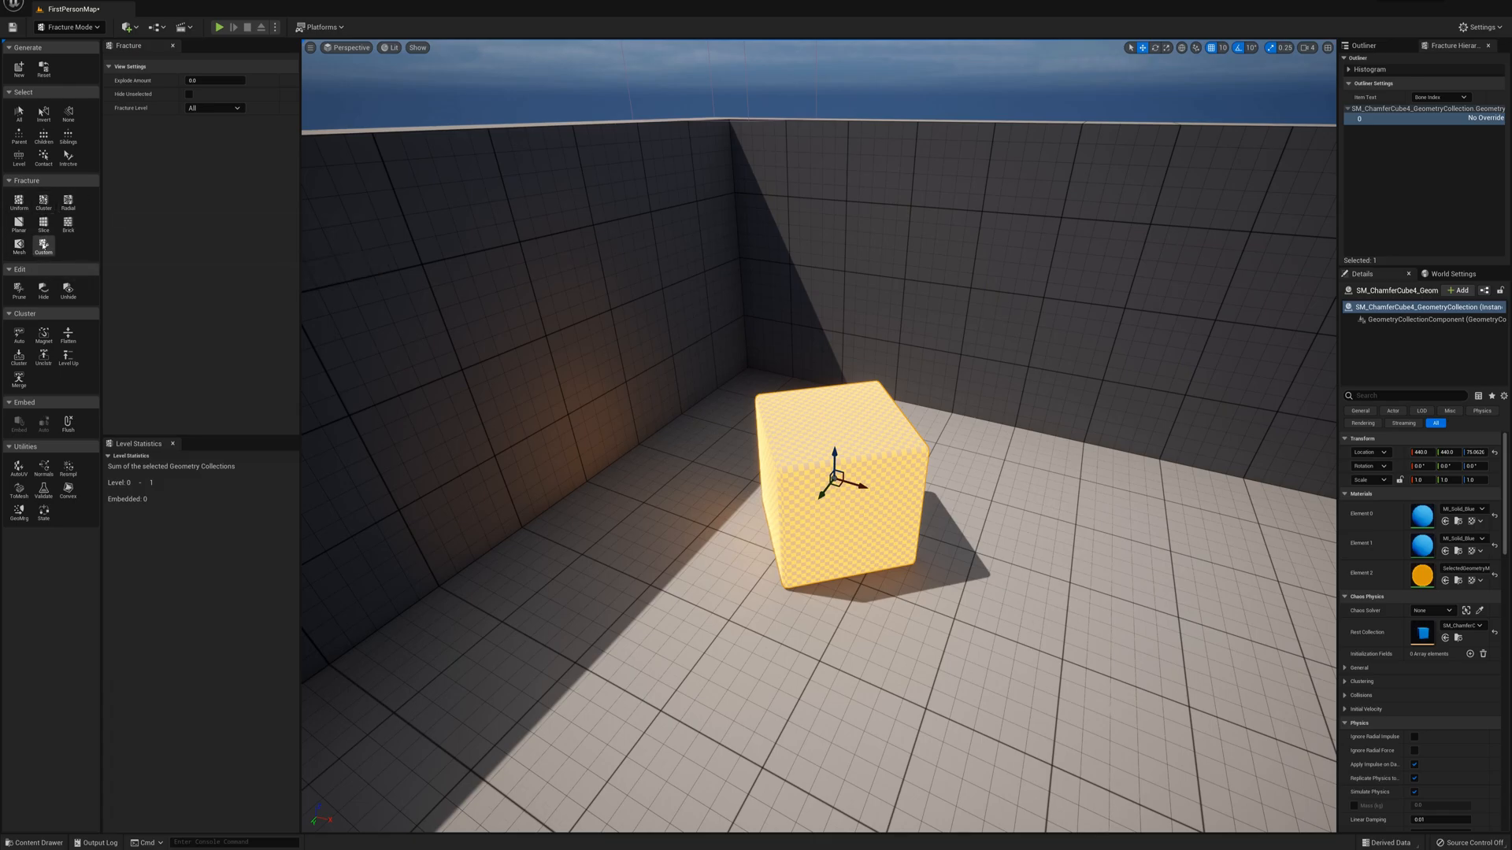
pyautogui.moveTo(17, 203)
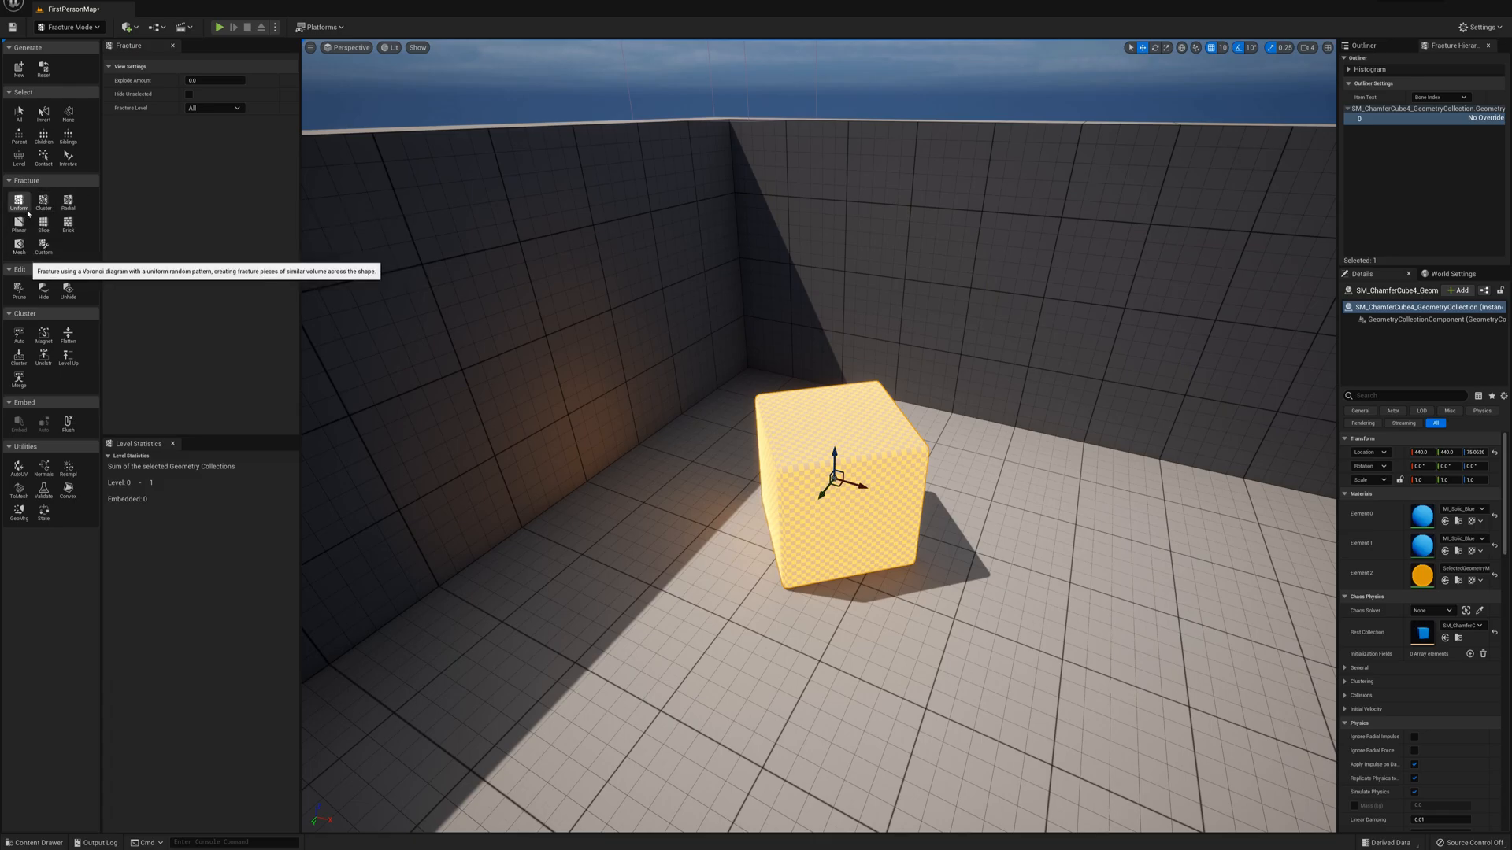
# Apply a Uniform Voronoi fracture, splitting the cube's geometry collection into 19 pieces.
pyautogui.click(18, 201)
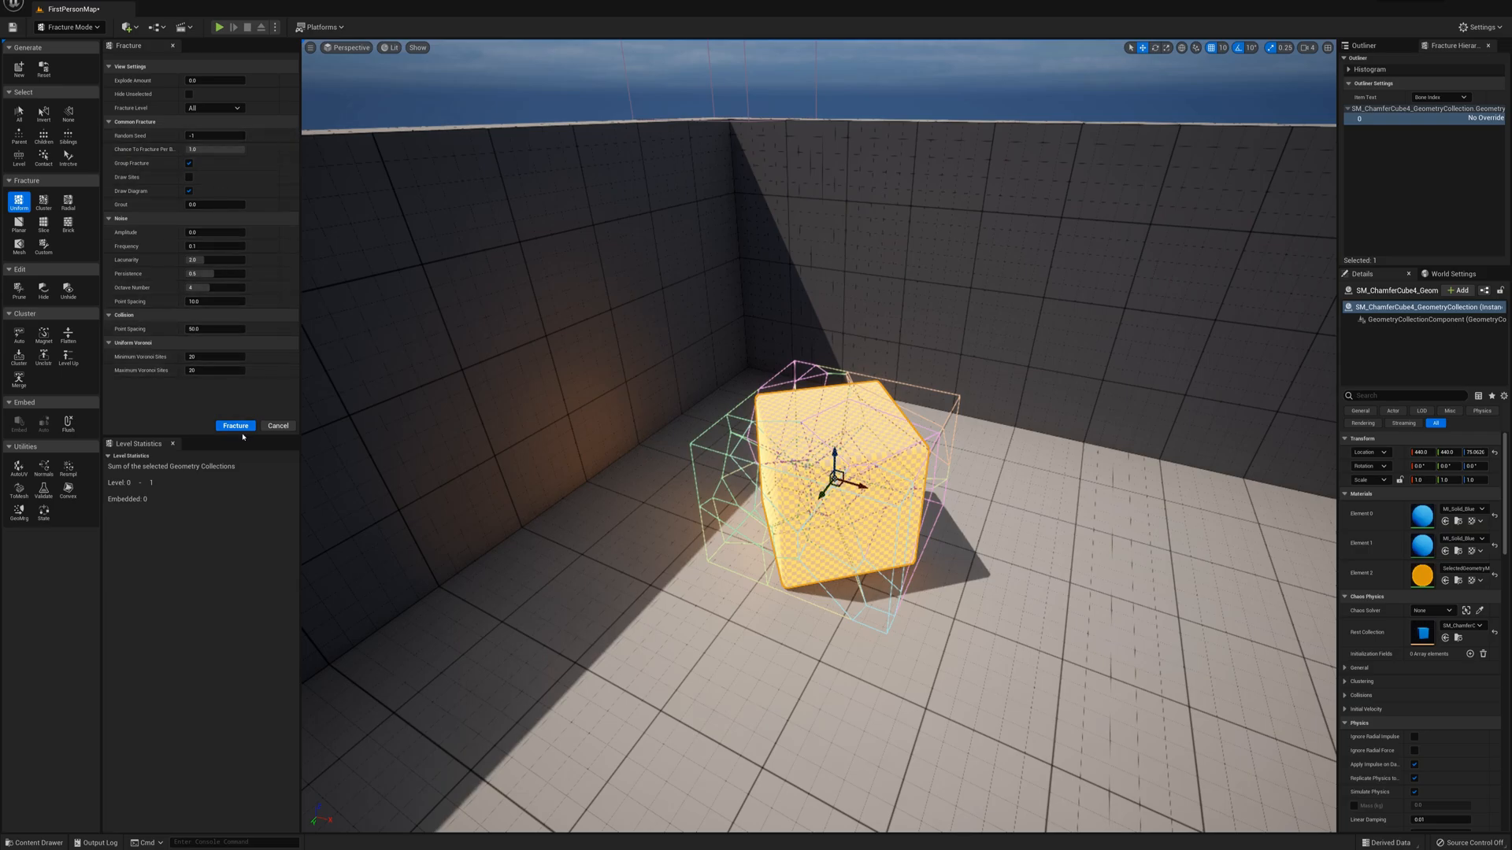
pyautogui.click(236, 425)
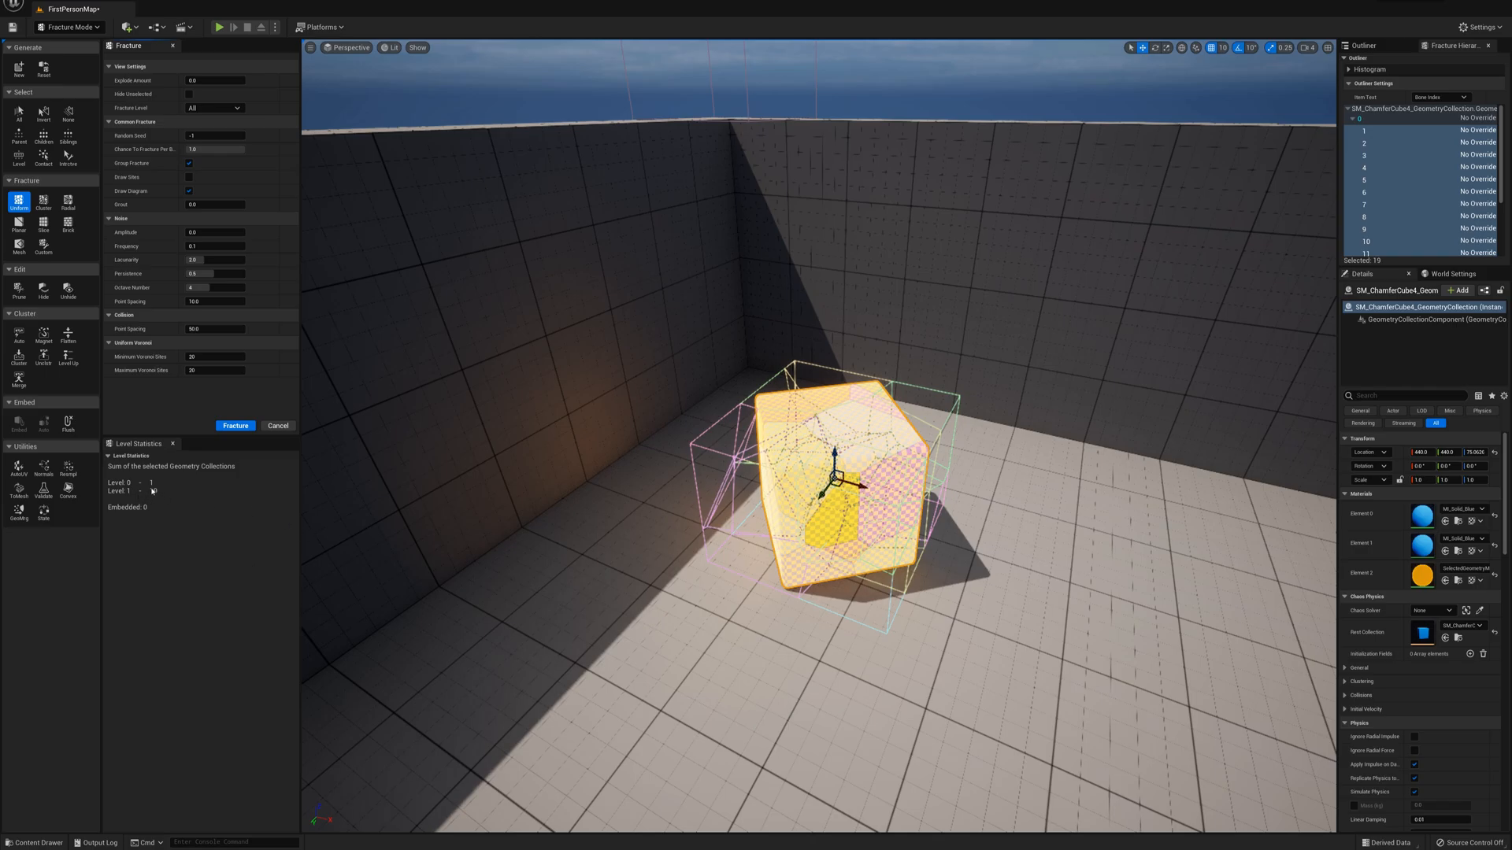
pyautogui.click(235, 426)
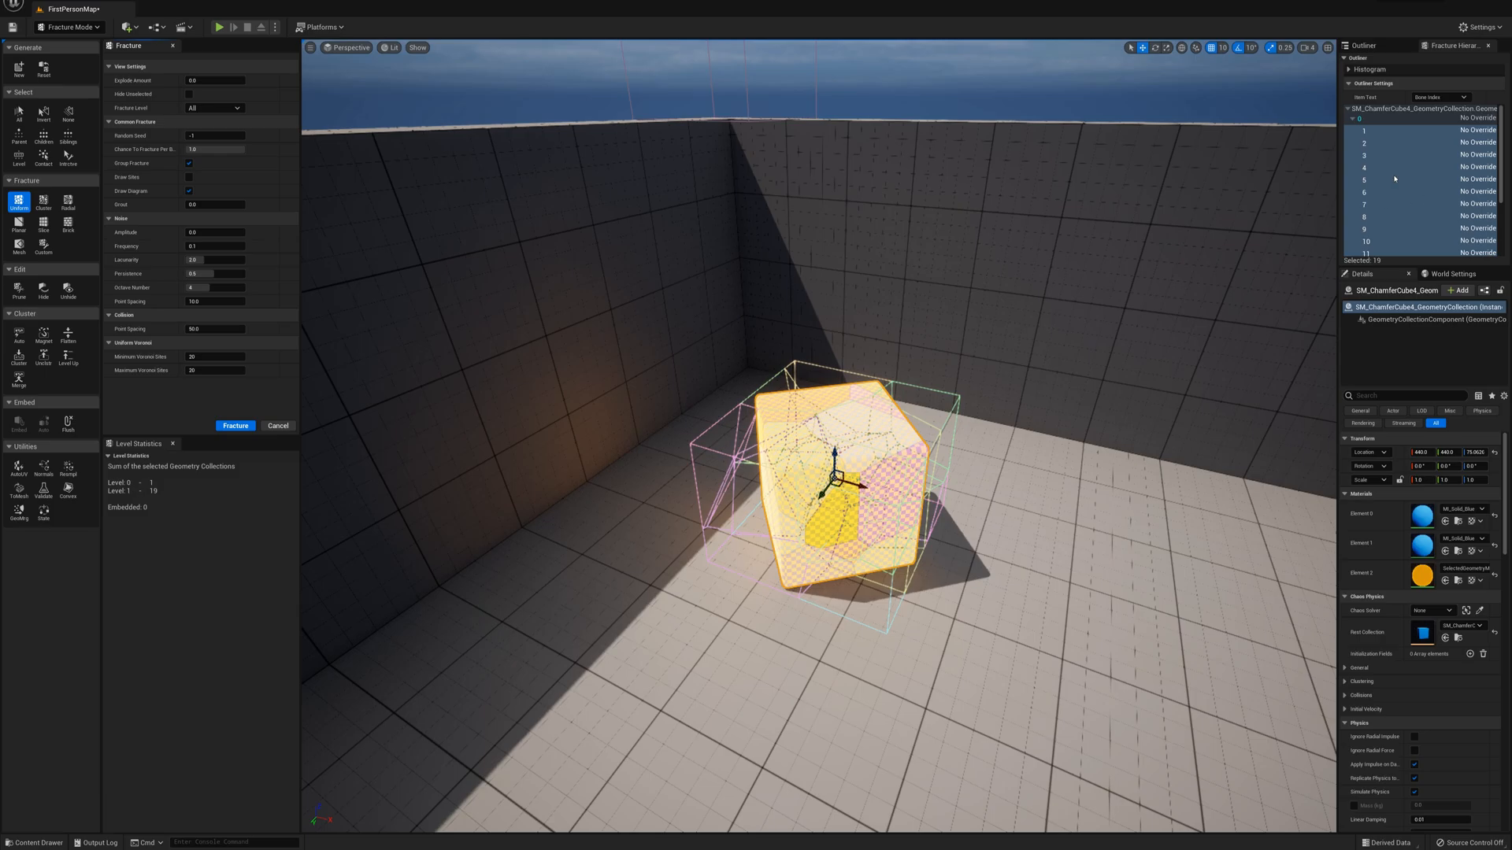
pyautogui.scroll(-3)
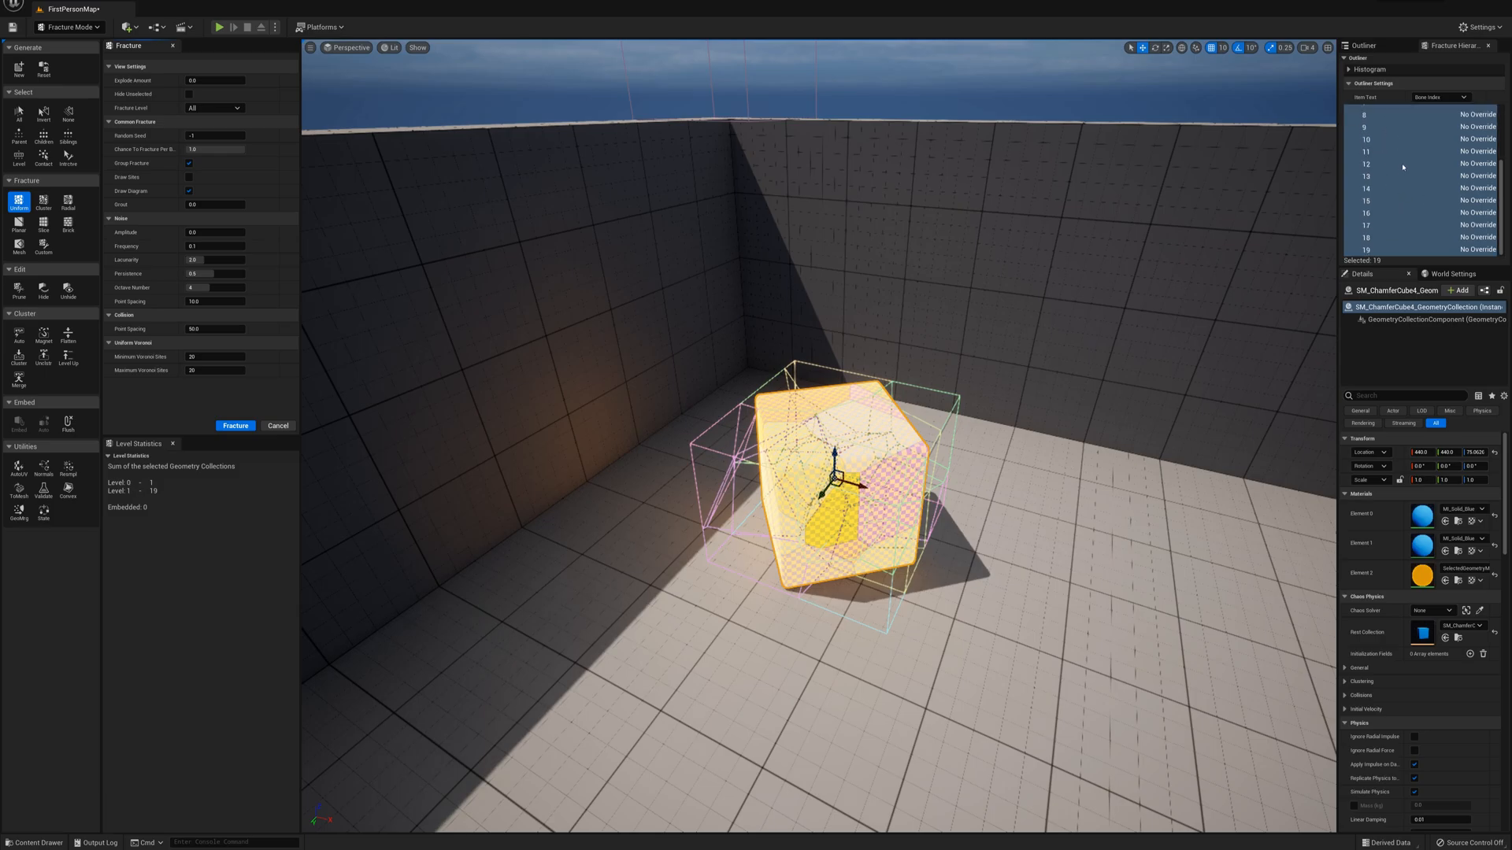
pyautogui.scroll(3)
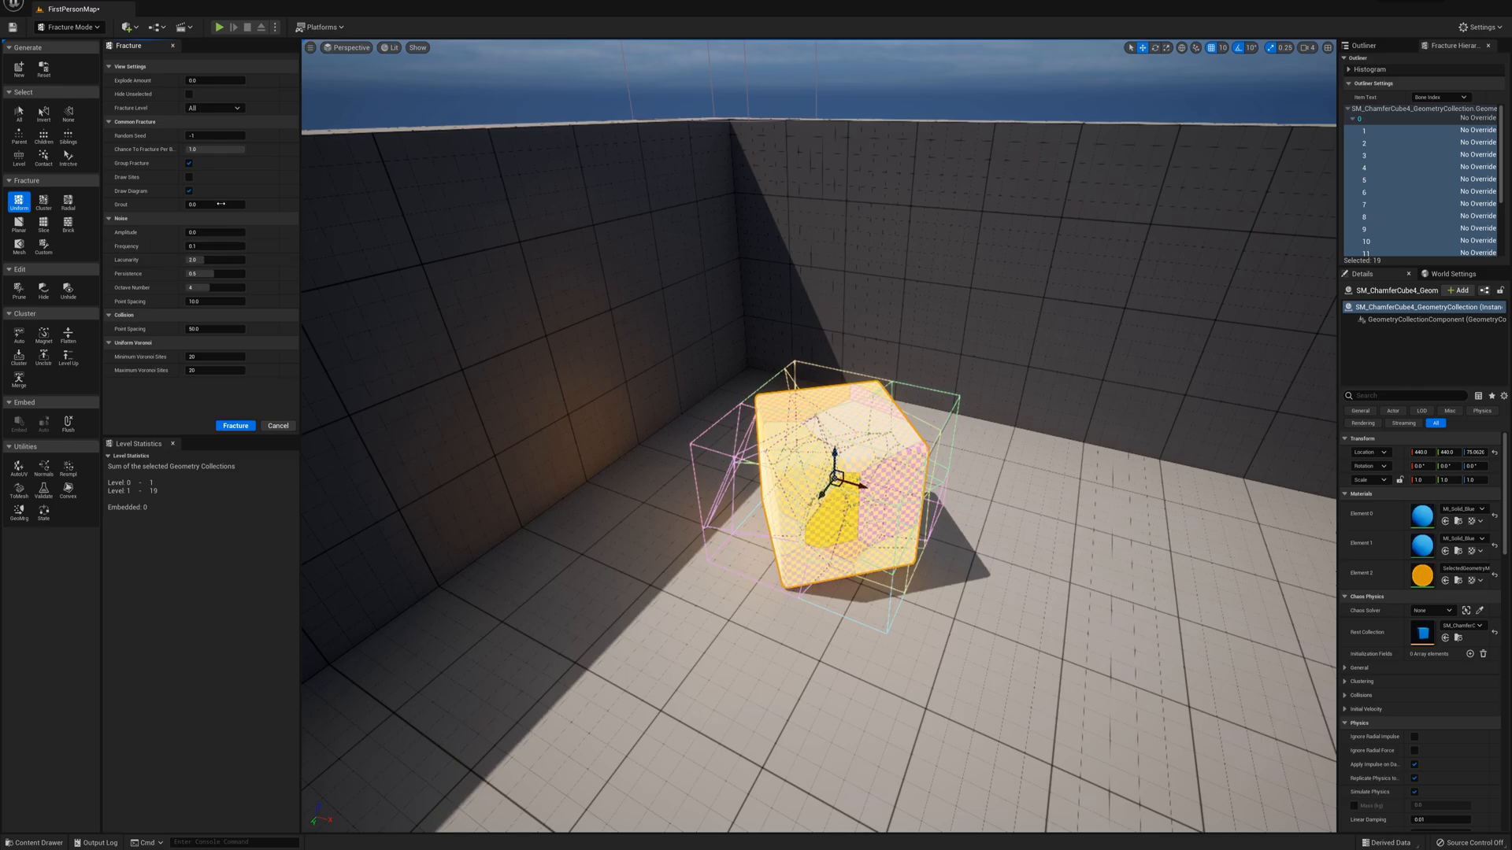
pyautogui.click(189, 177)
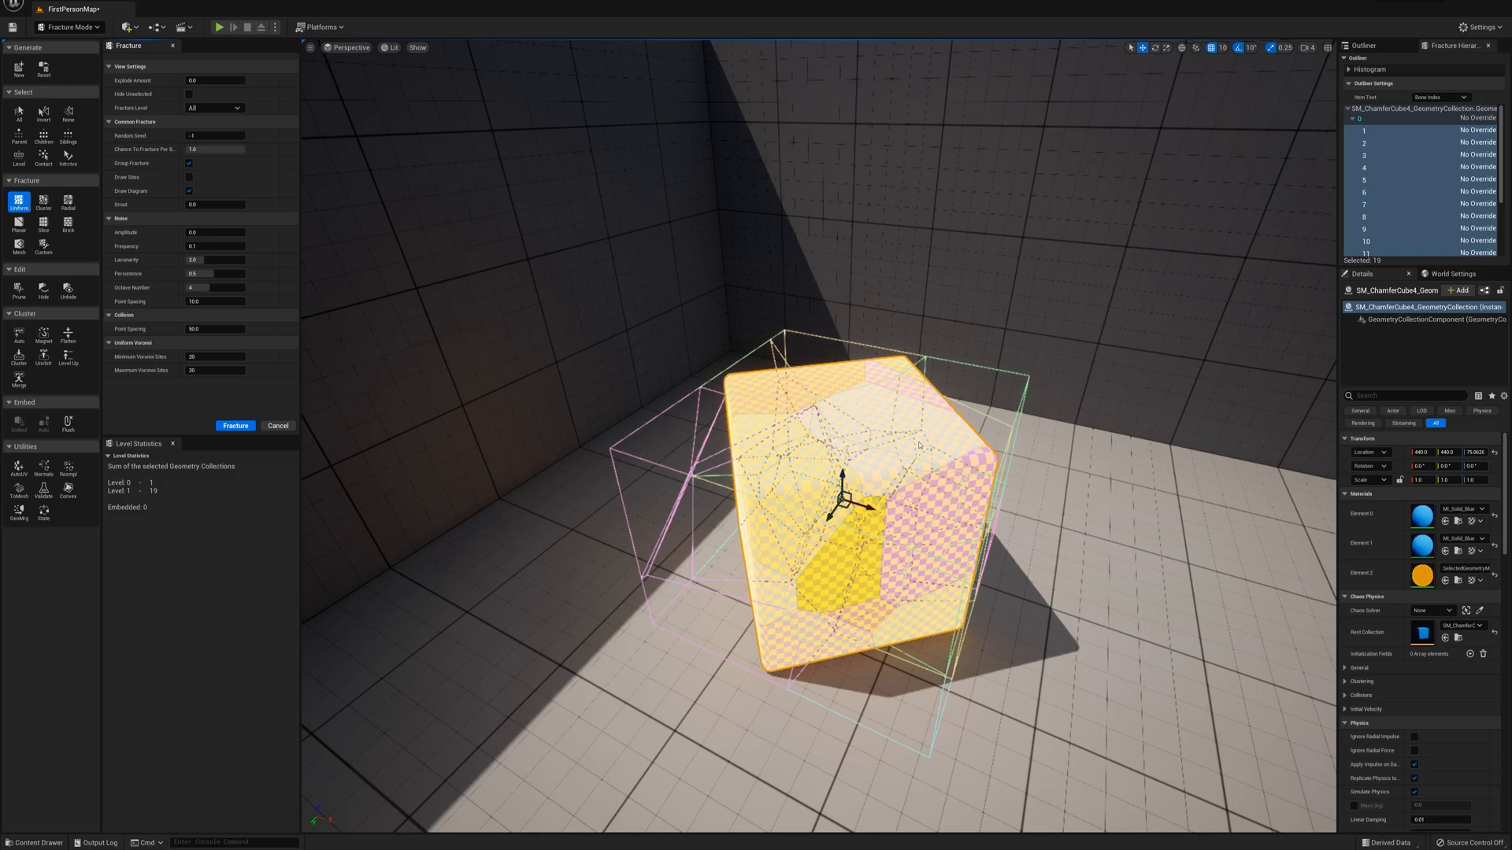
pyautogui.moveTo(645, 476)
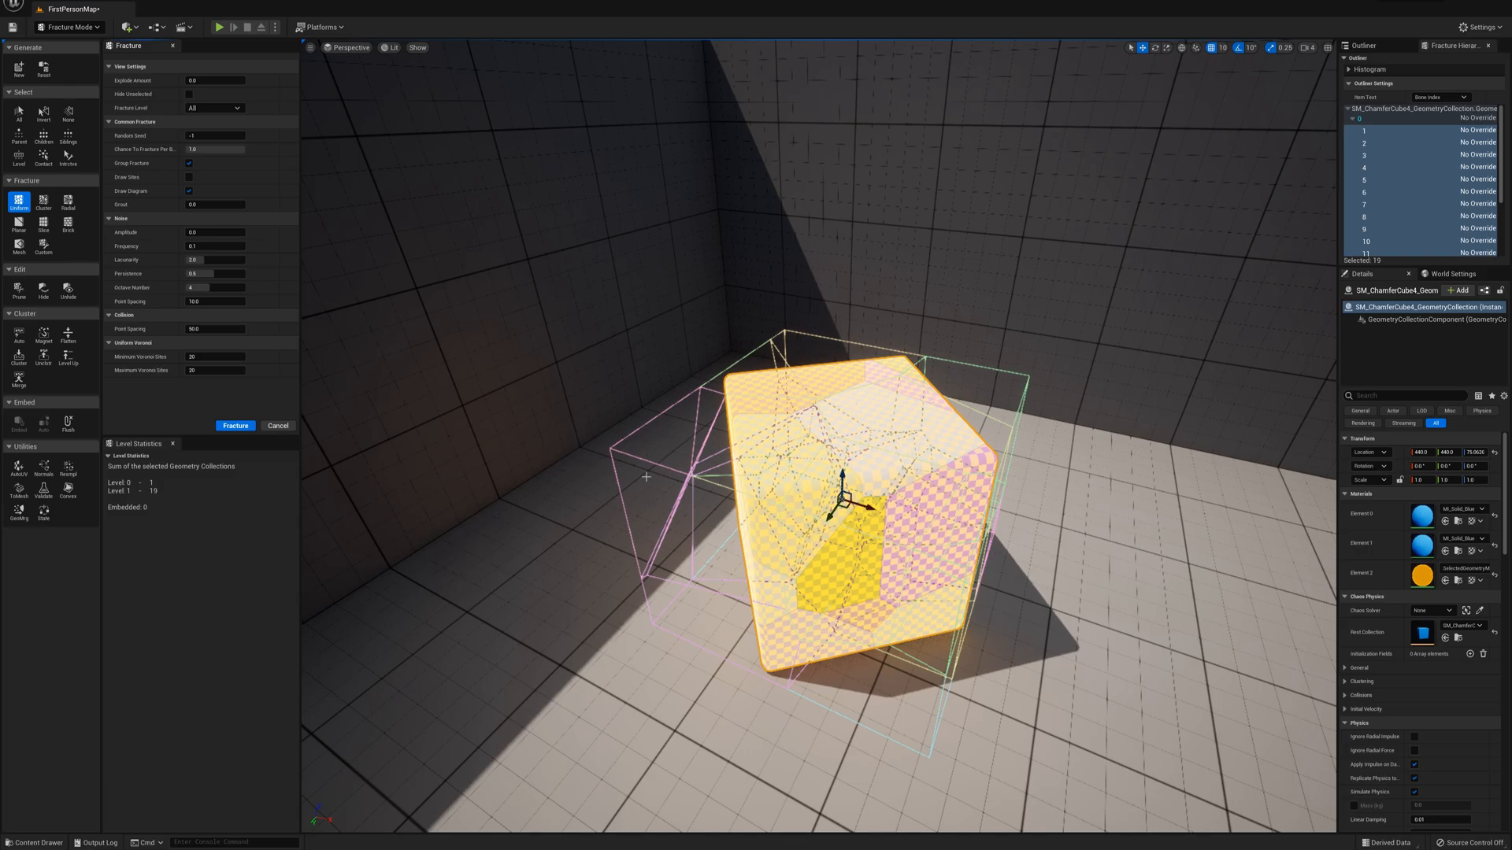
pyautogui.click(236, 426)
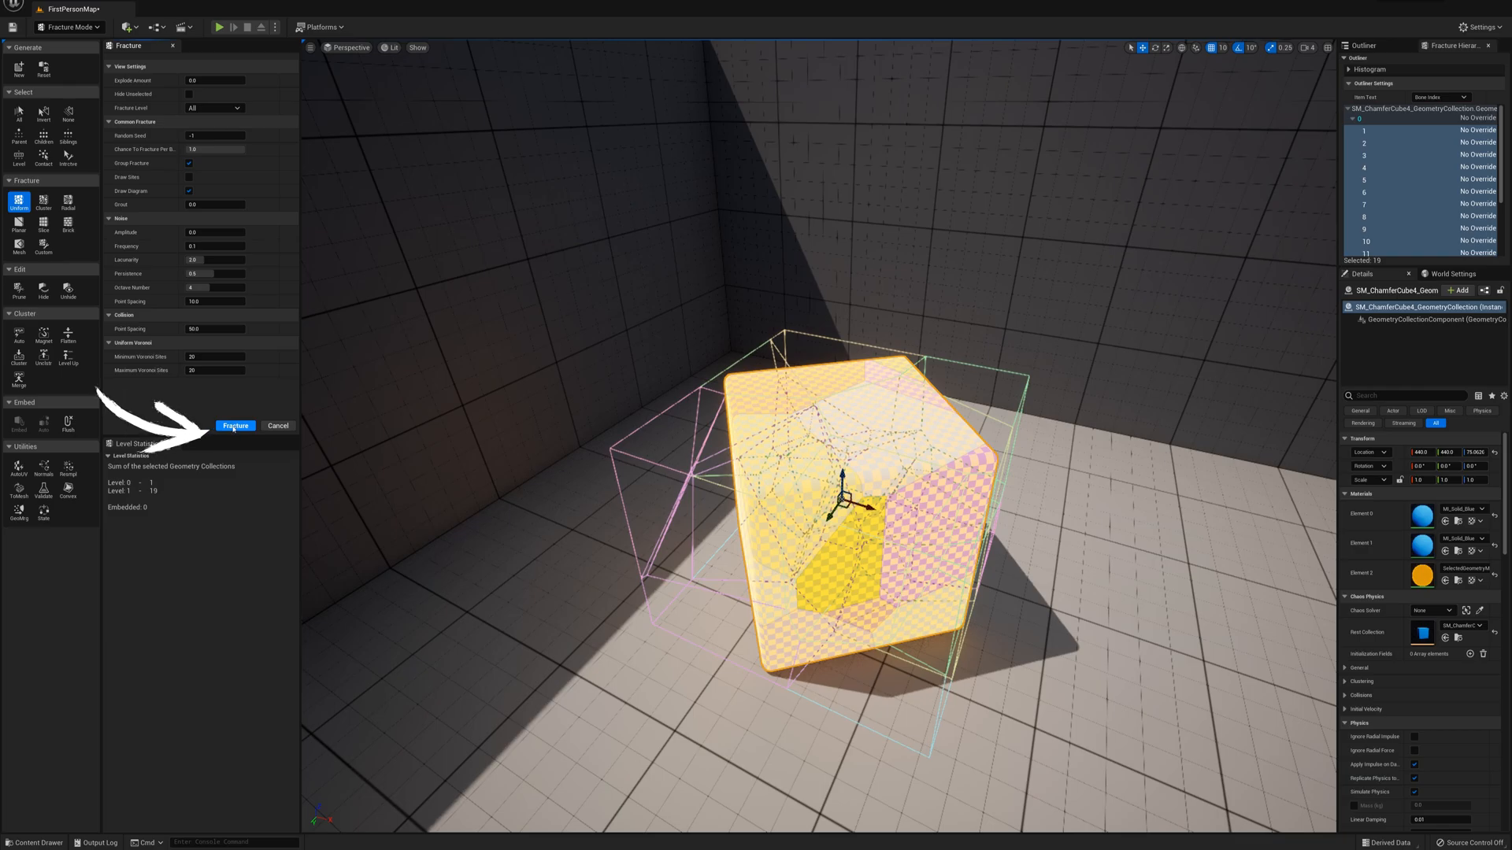
# Run a second Uniform pass with 20 Voronoi sites, producing 98 second-level fragments.
pyautogui.click(235, 425)
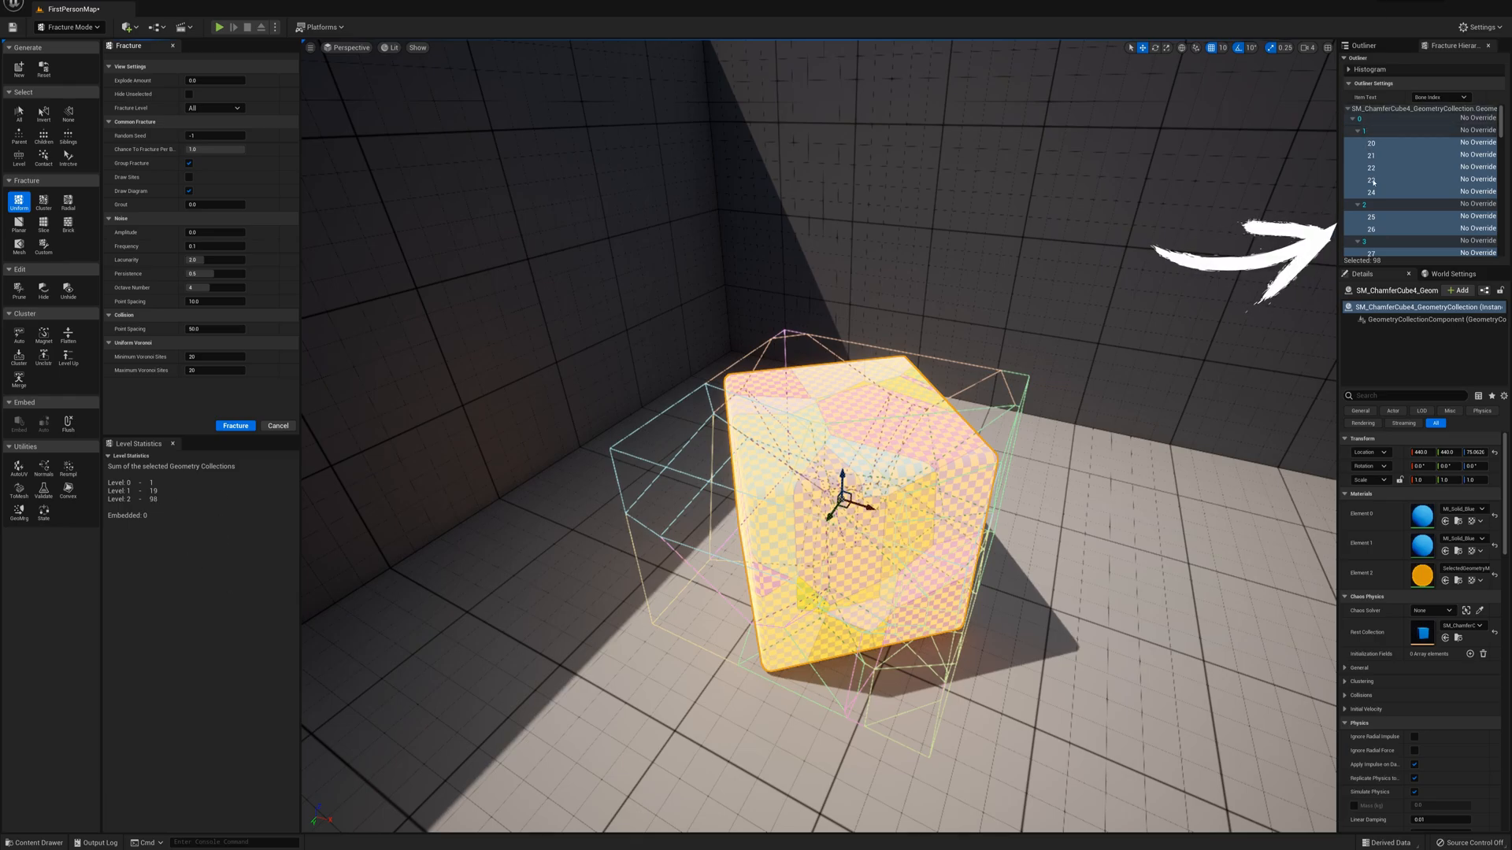
pyautogui.scroll(-3)
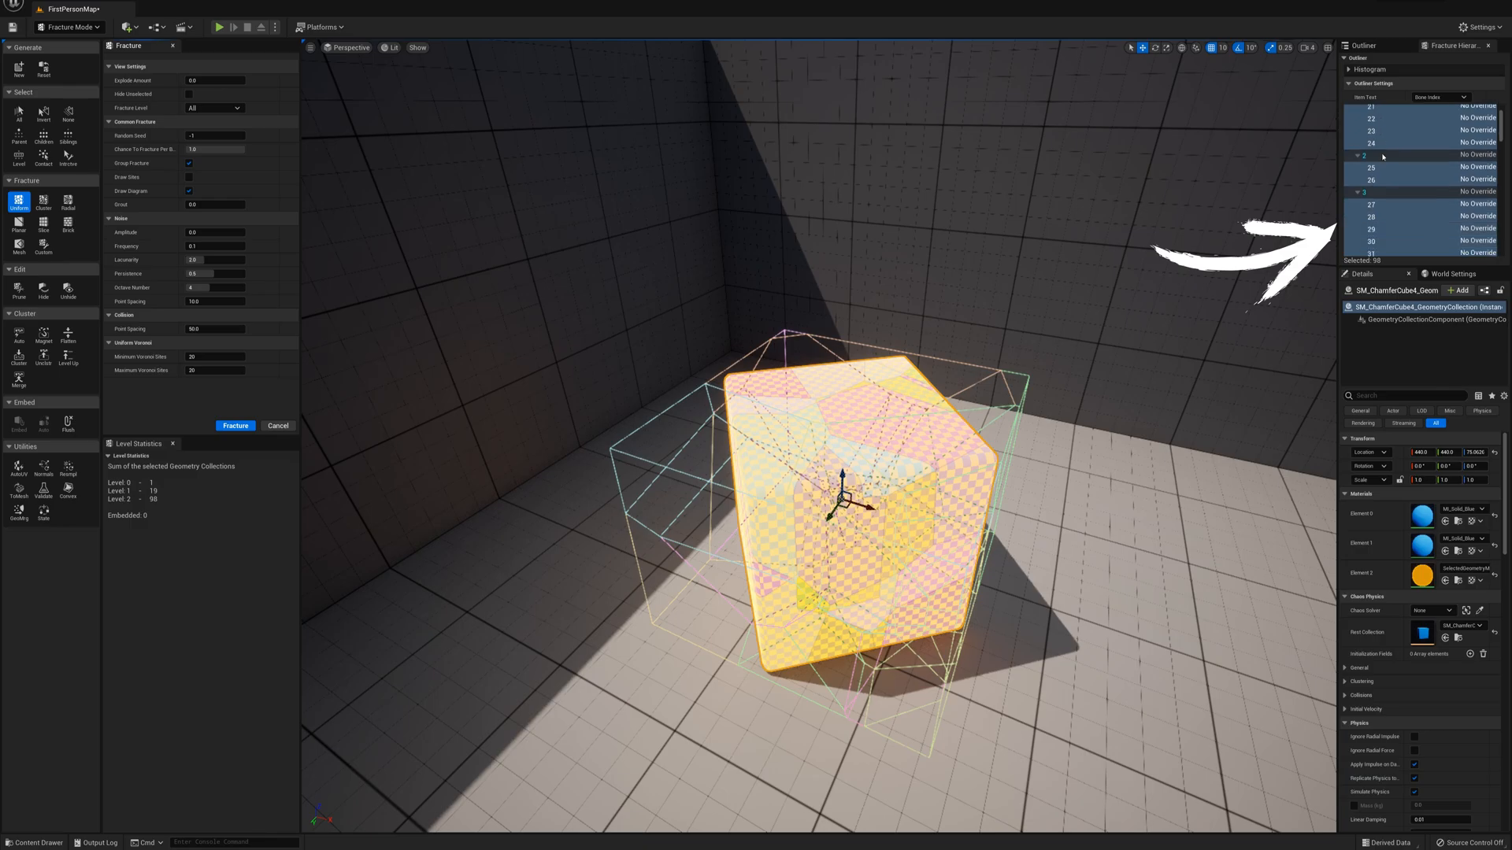
pyautogui.scroll(-3)
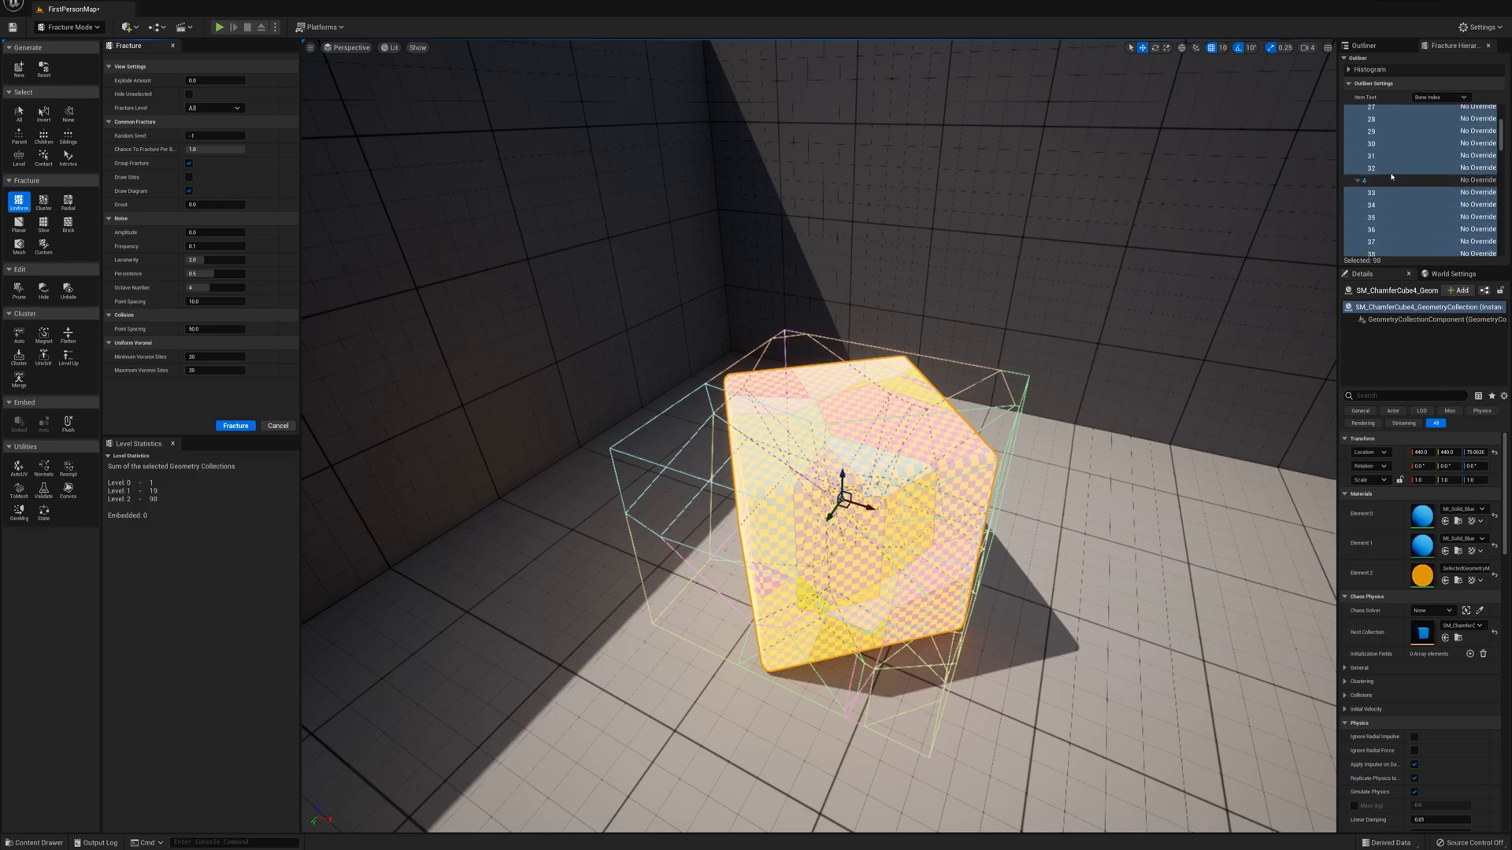
pyautogui.scroll(-3)
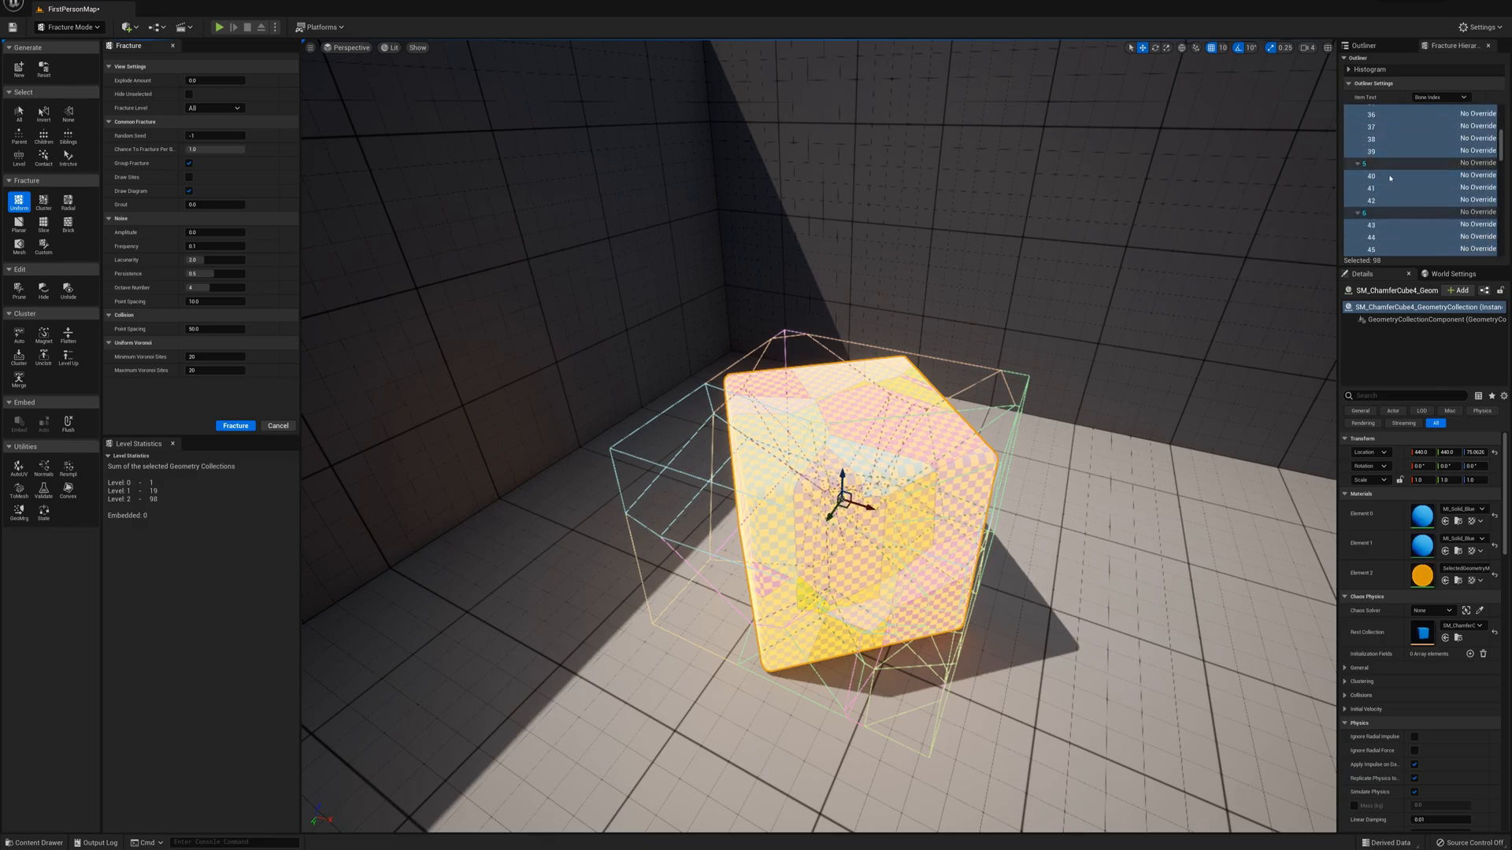
pyautogui.scroll(-3)
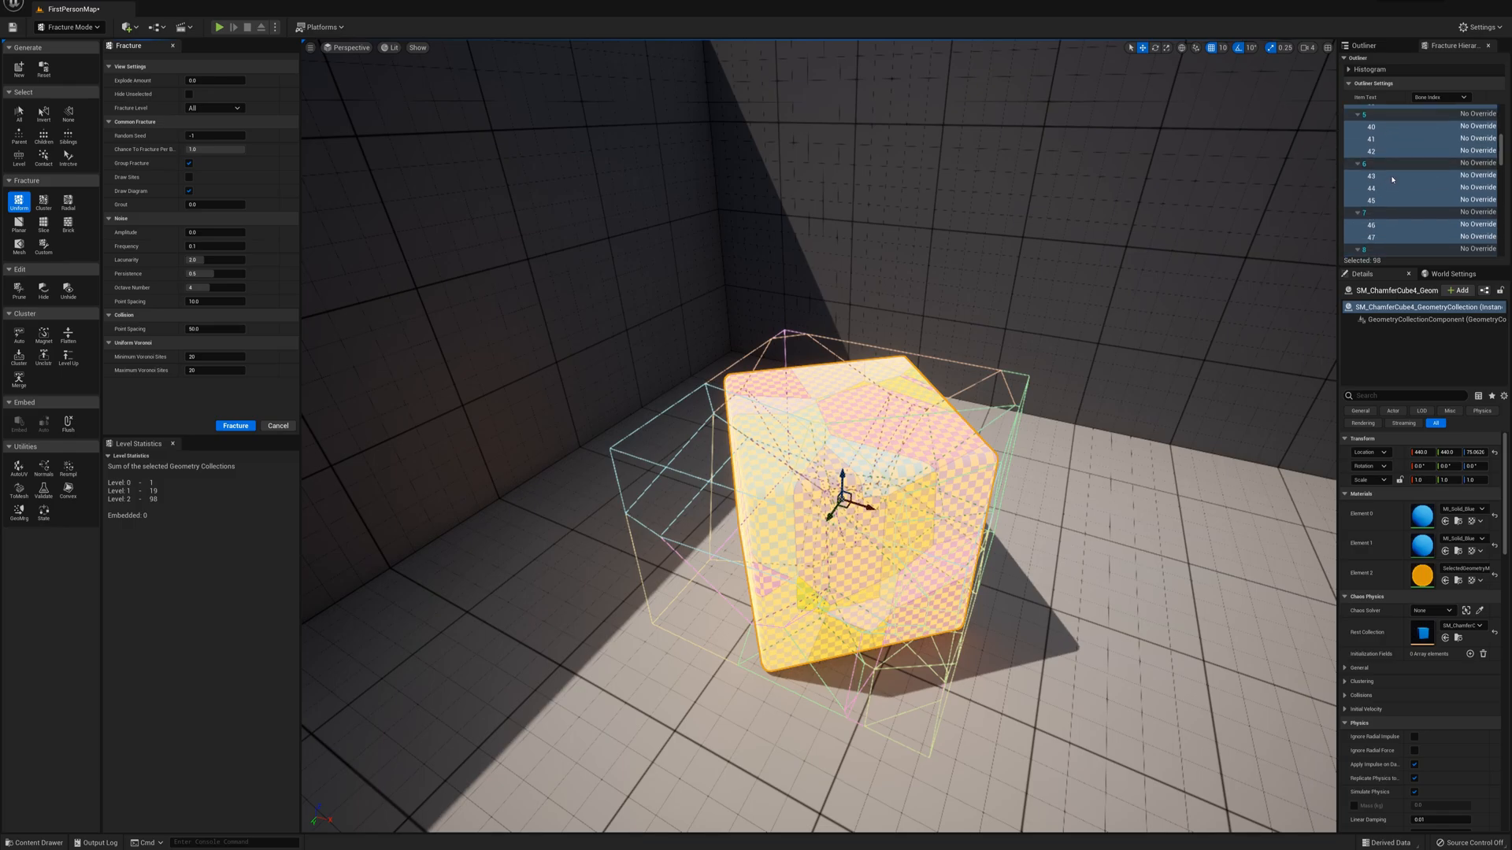
pyautogui.scroll(-3)
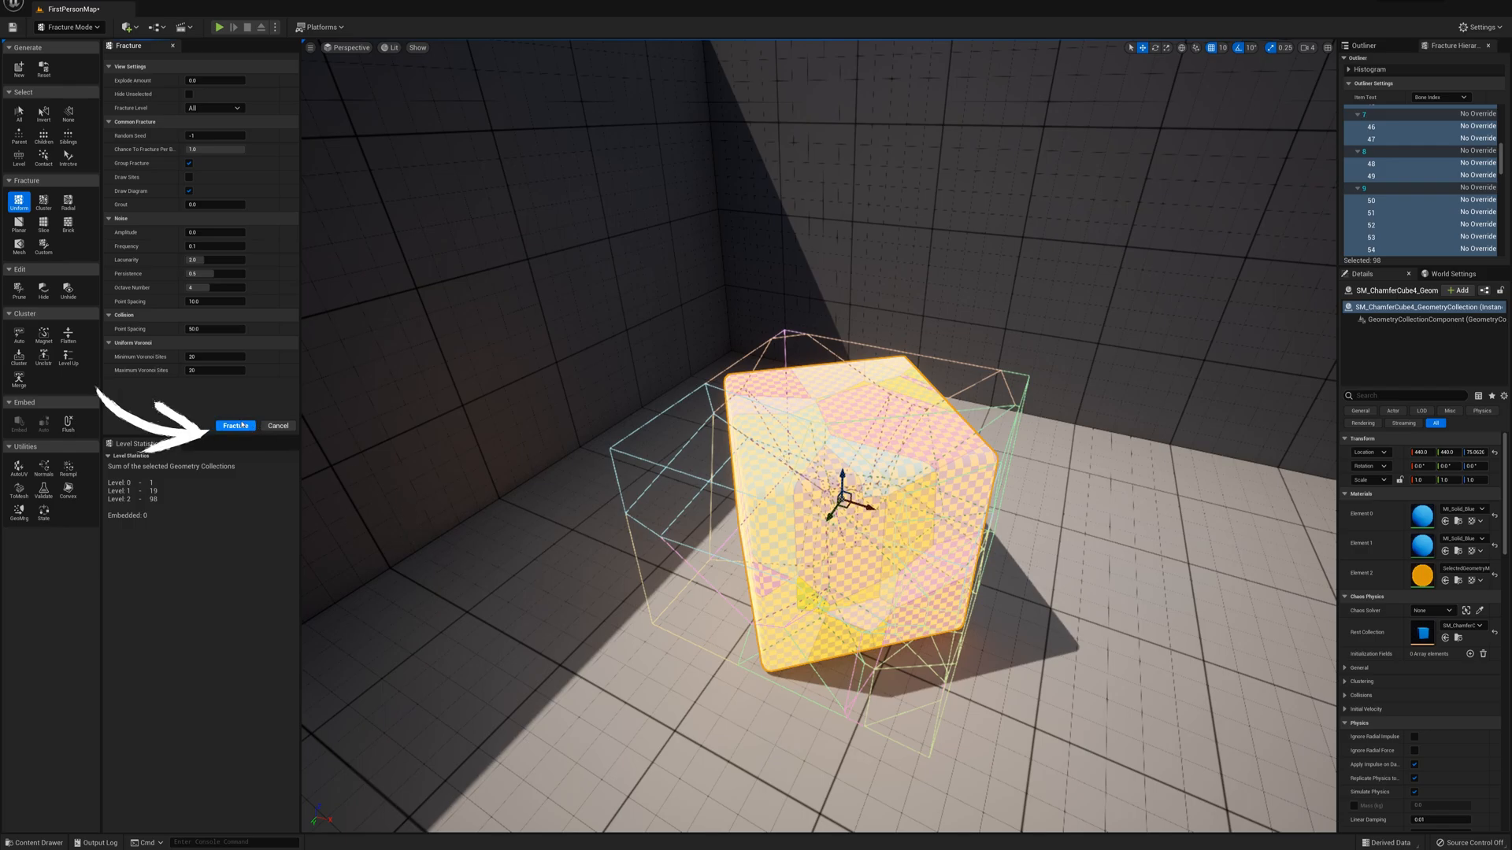
# Fracture again to add 265 third-level pieces, checking Level Statistics and the hierarchy.
pyautogui.click(236, 425)
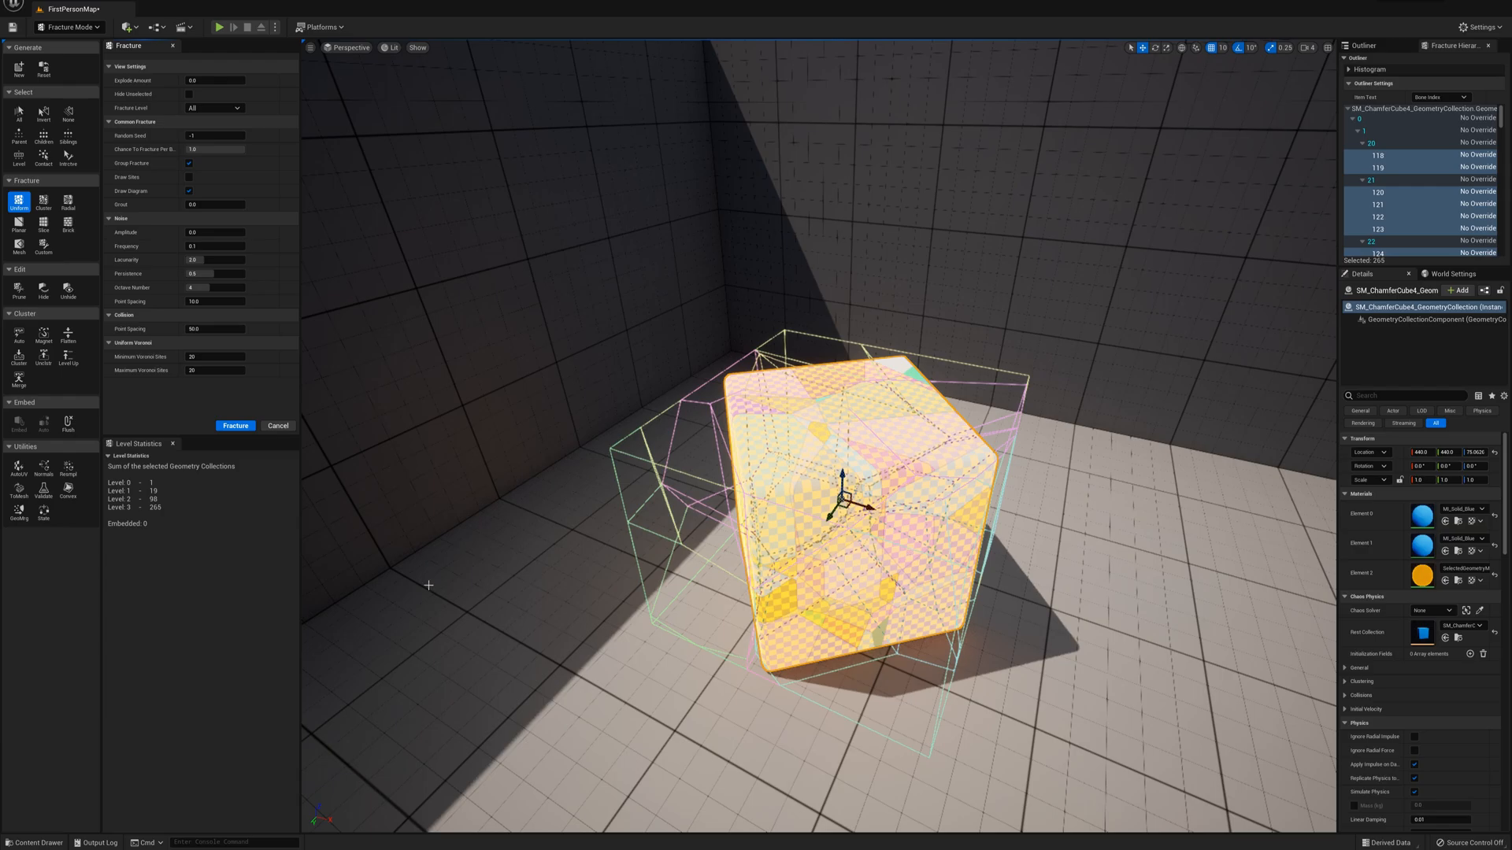
pyautogui.moveTo(156, 504)
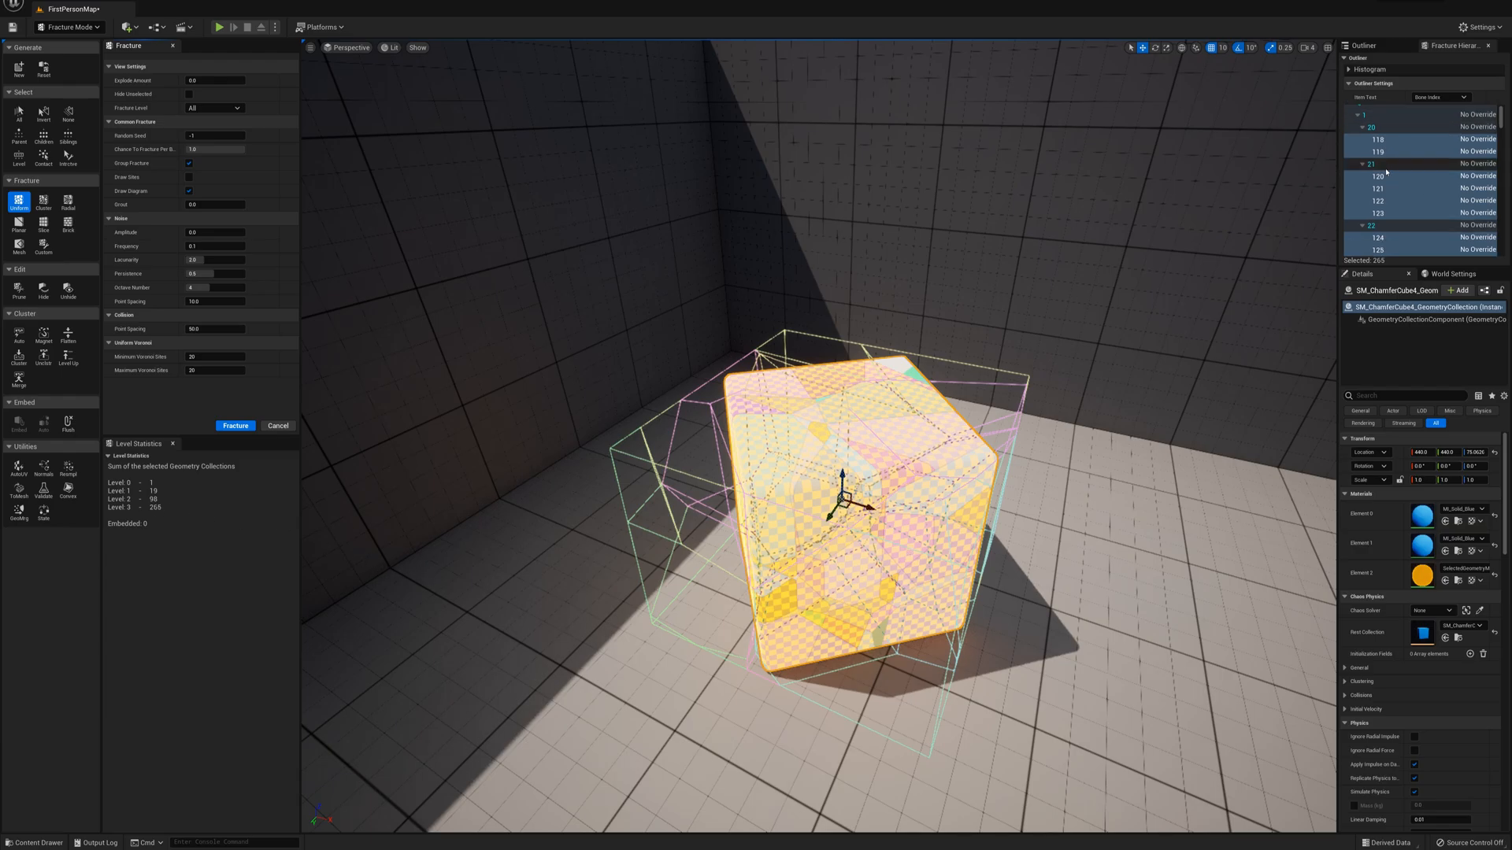
pyautogui.scroll(-3)
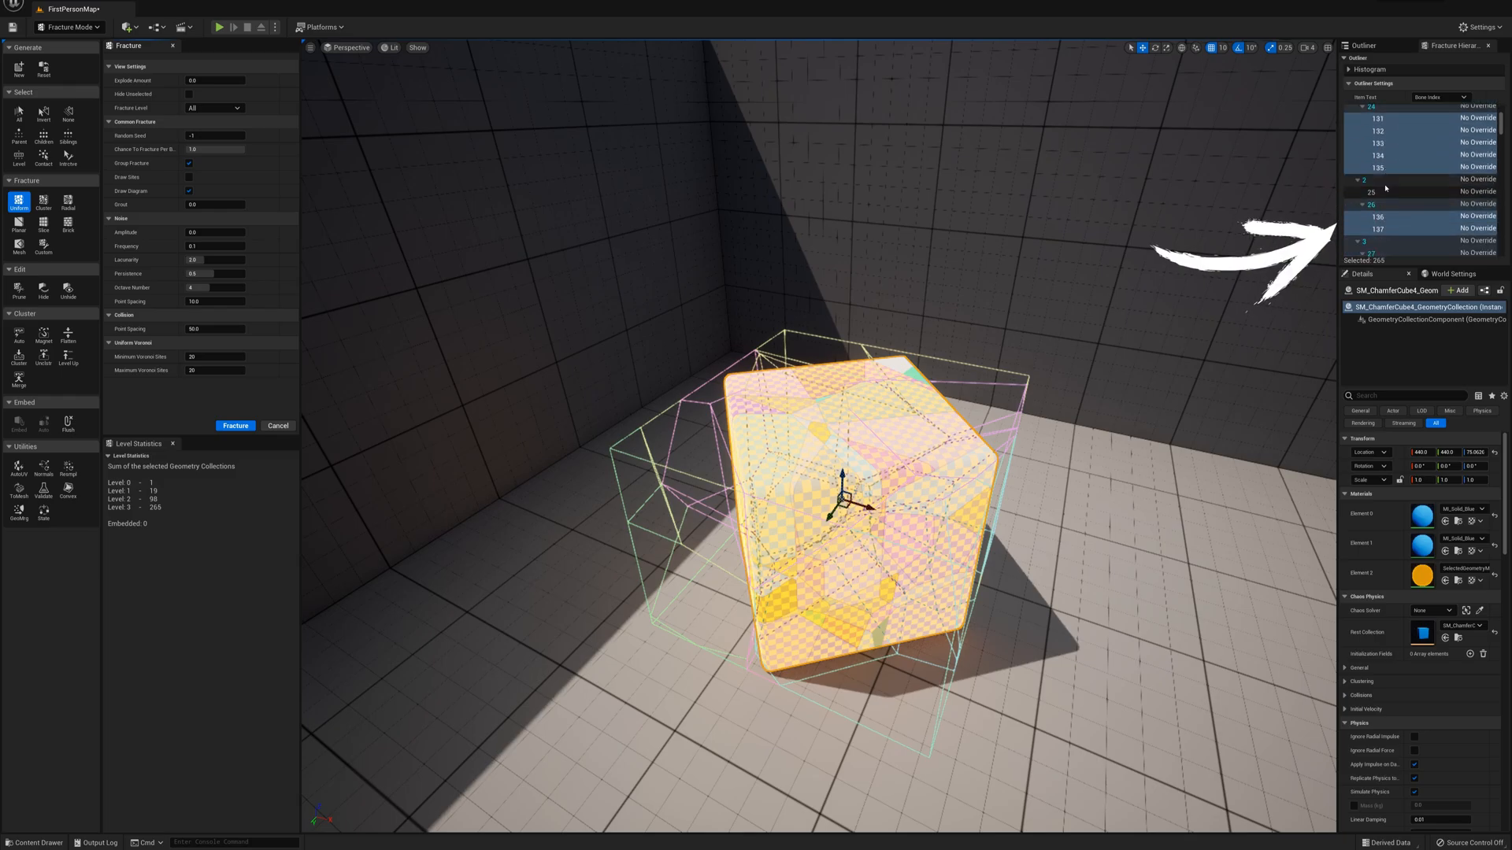
pyautogui.scroll(-3)
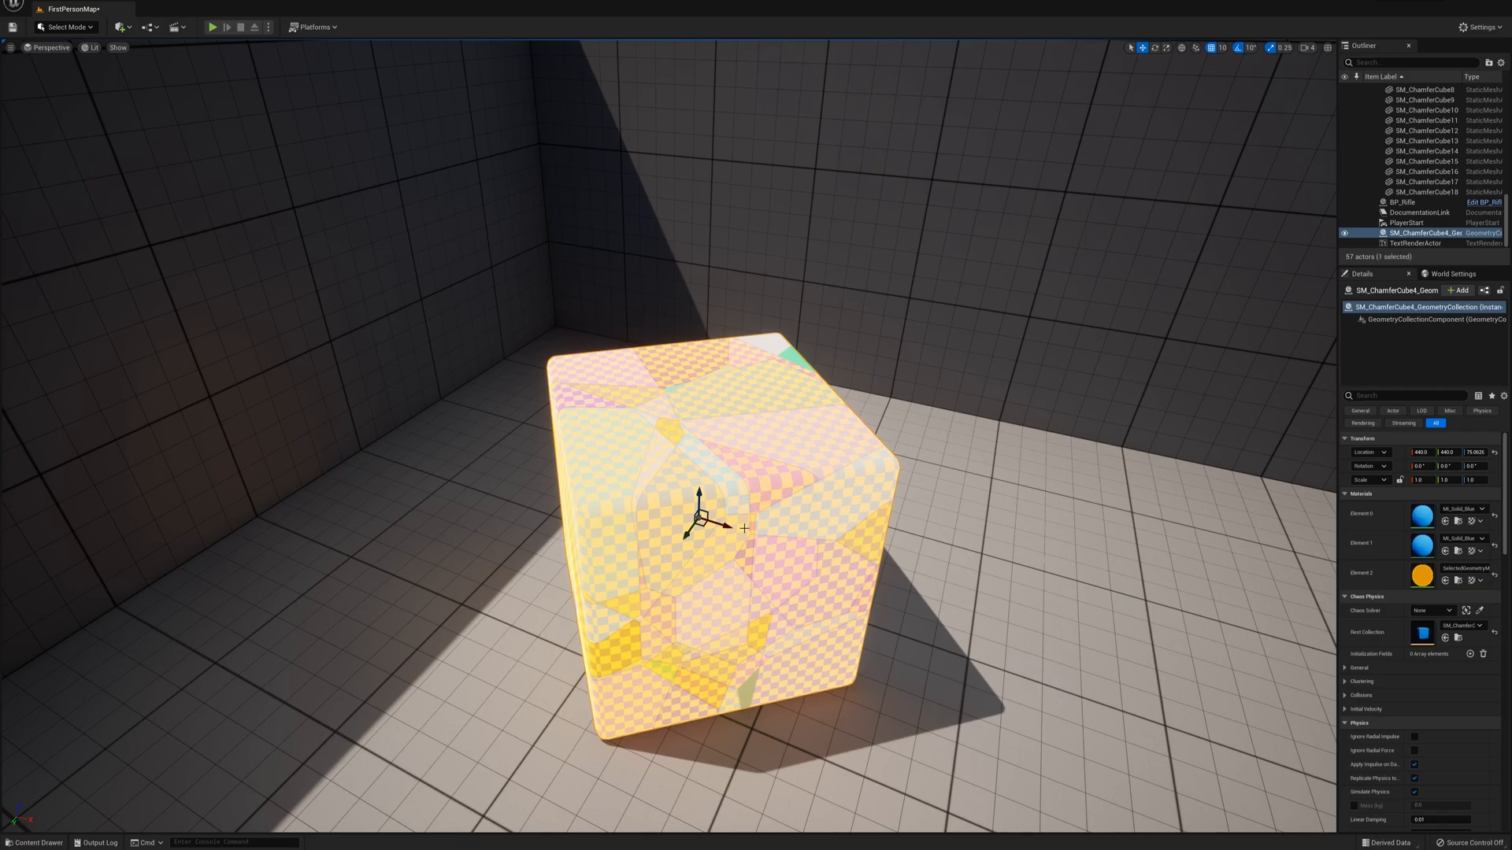
pyautogui.moveTo(785, 622)
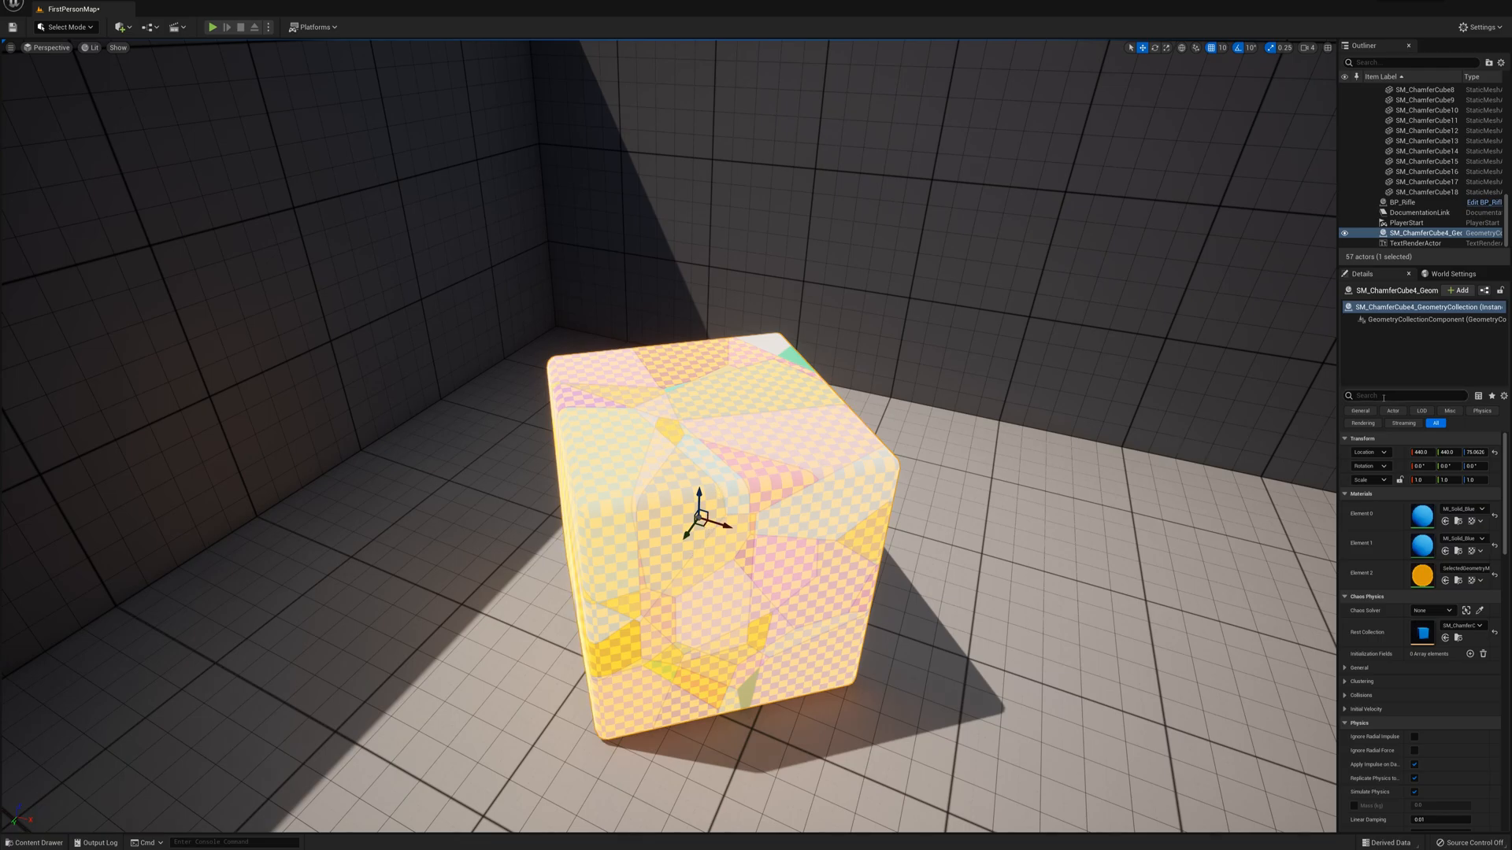
# Search 'bone' in the Details panel and uncheck Show Bone Colors.
pyautogui.write('bone')
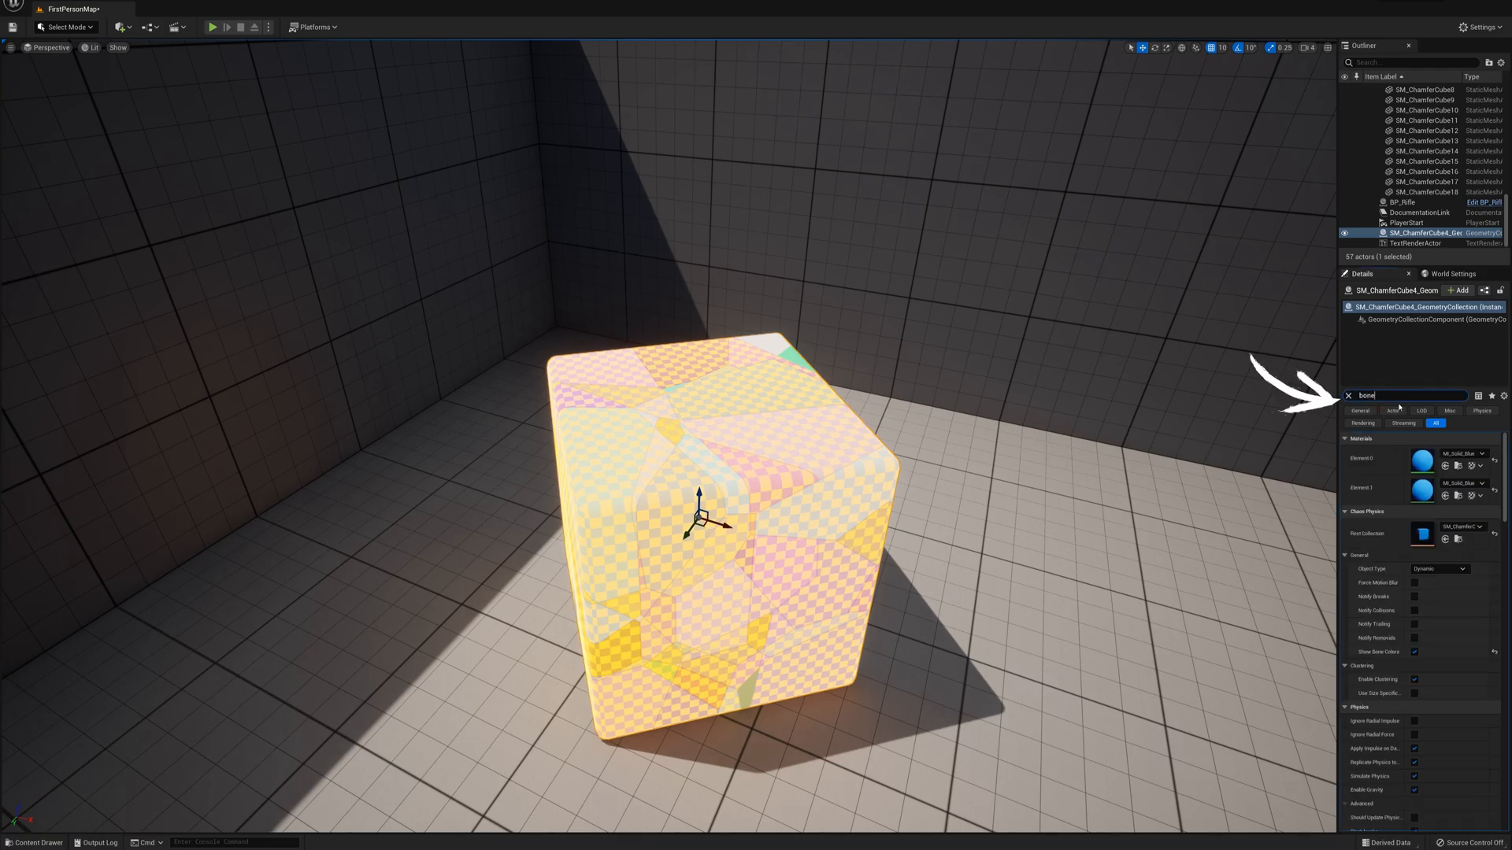
pyautogui.moveTo(1414, 466)
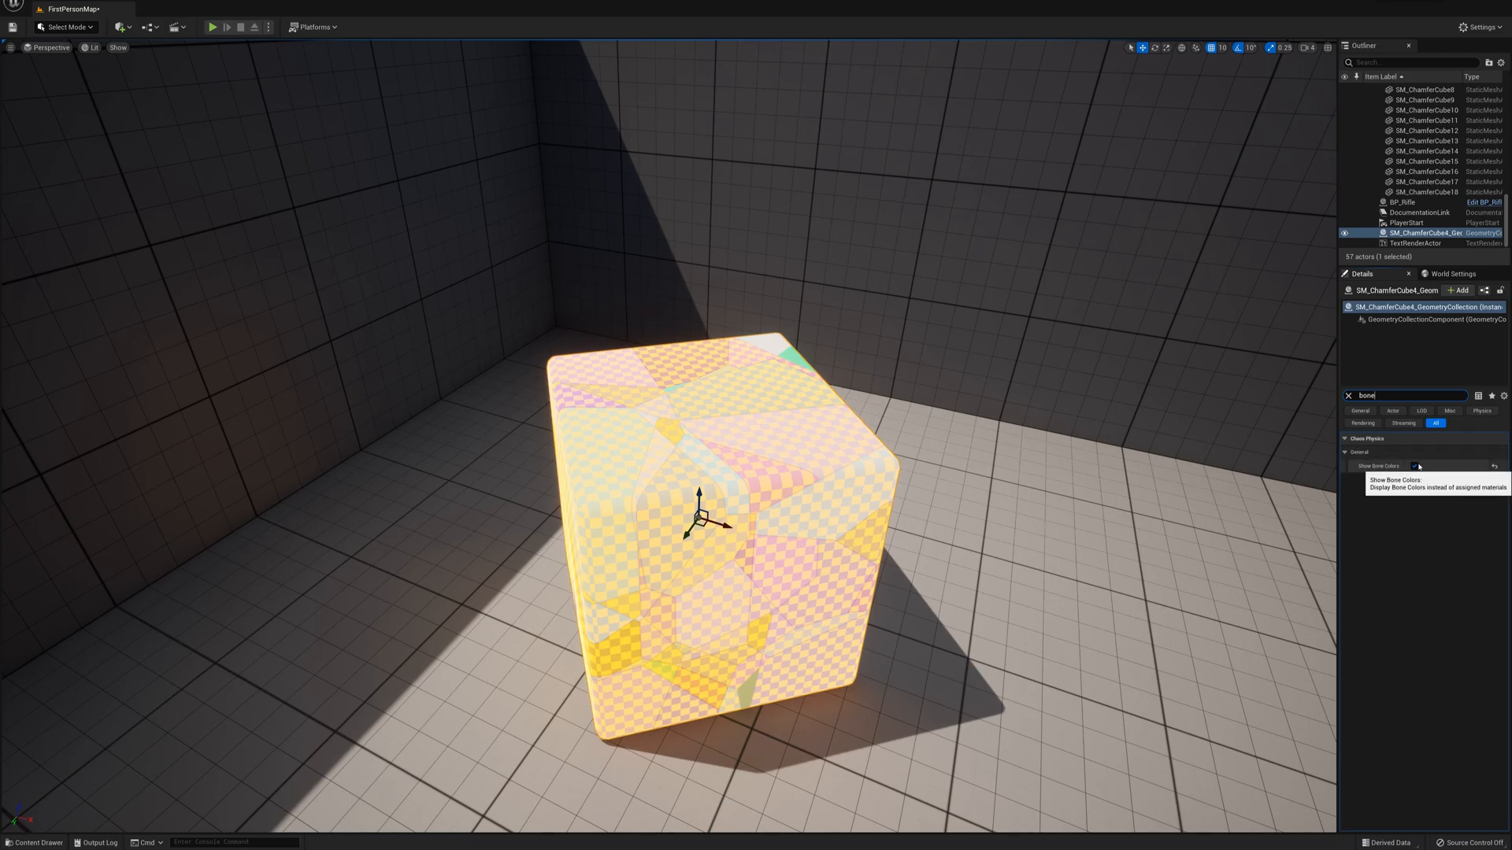
pyautogui.click(1417, 466)
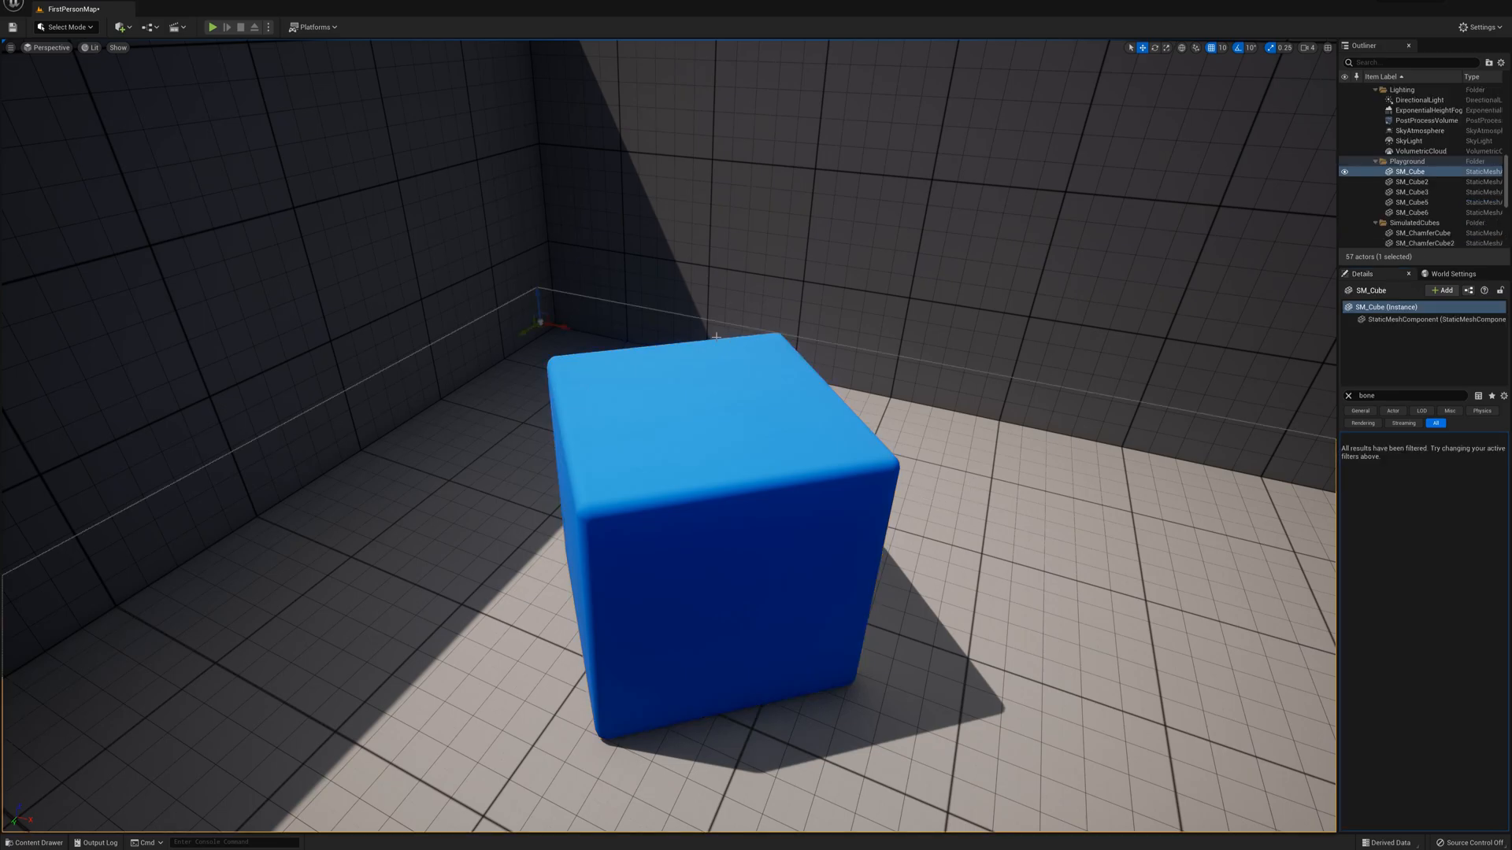
pyautogui.moveTo(211, 26)
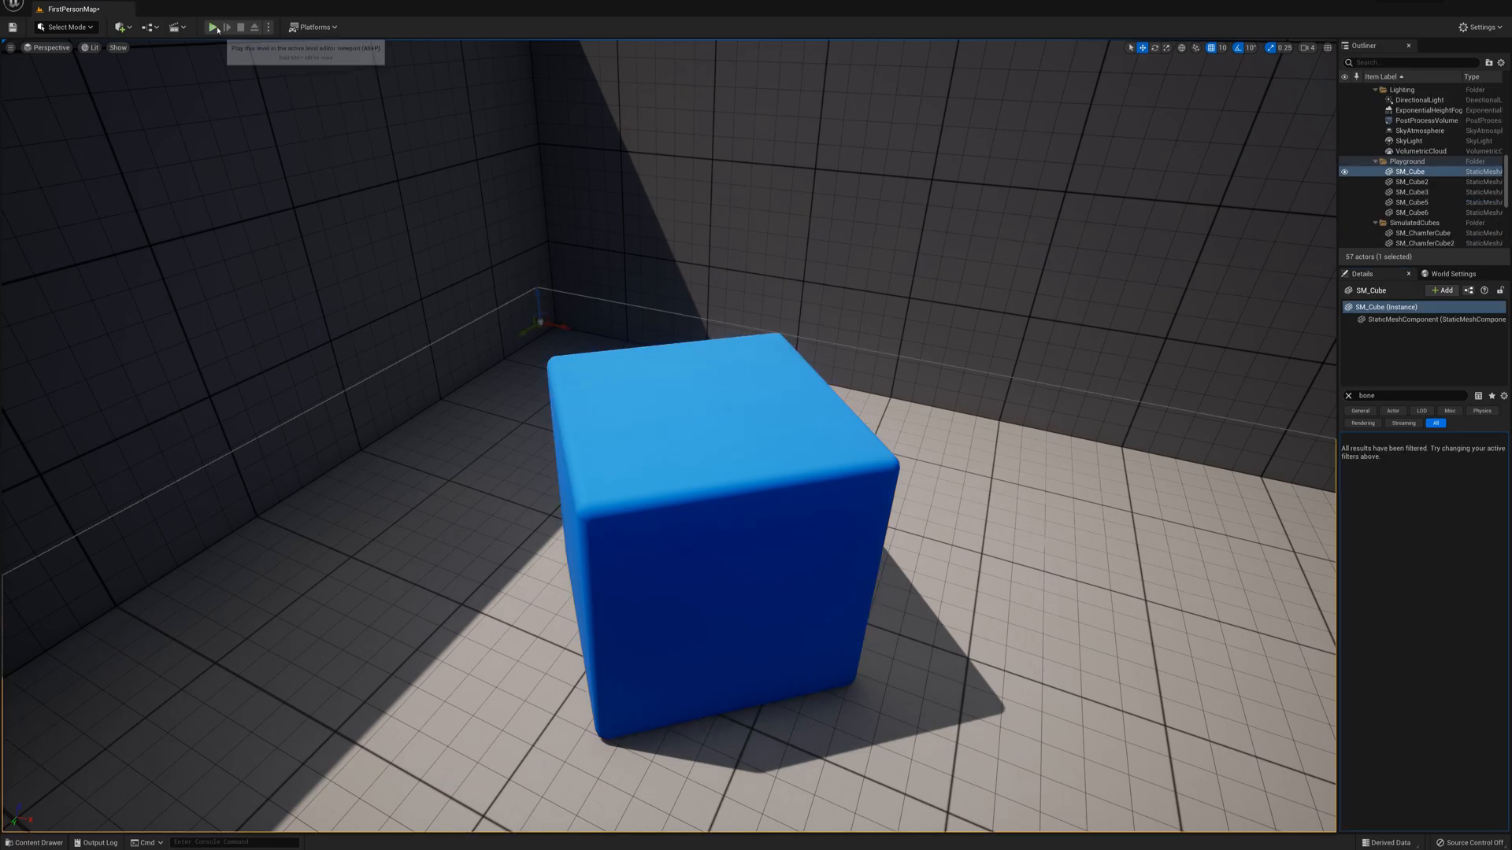
# Run and stop a quick play test, then browse to Content > FirstPerson > Blueprints.
pyautogui.click(212, 26)
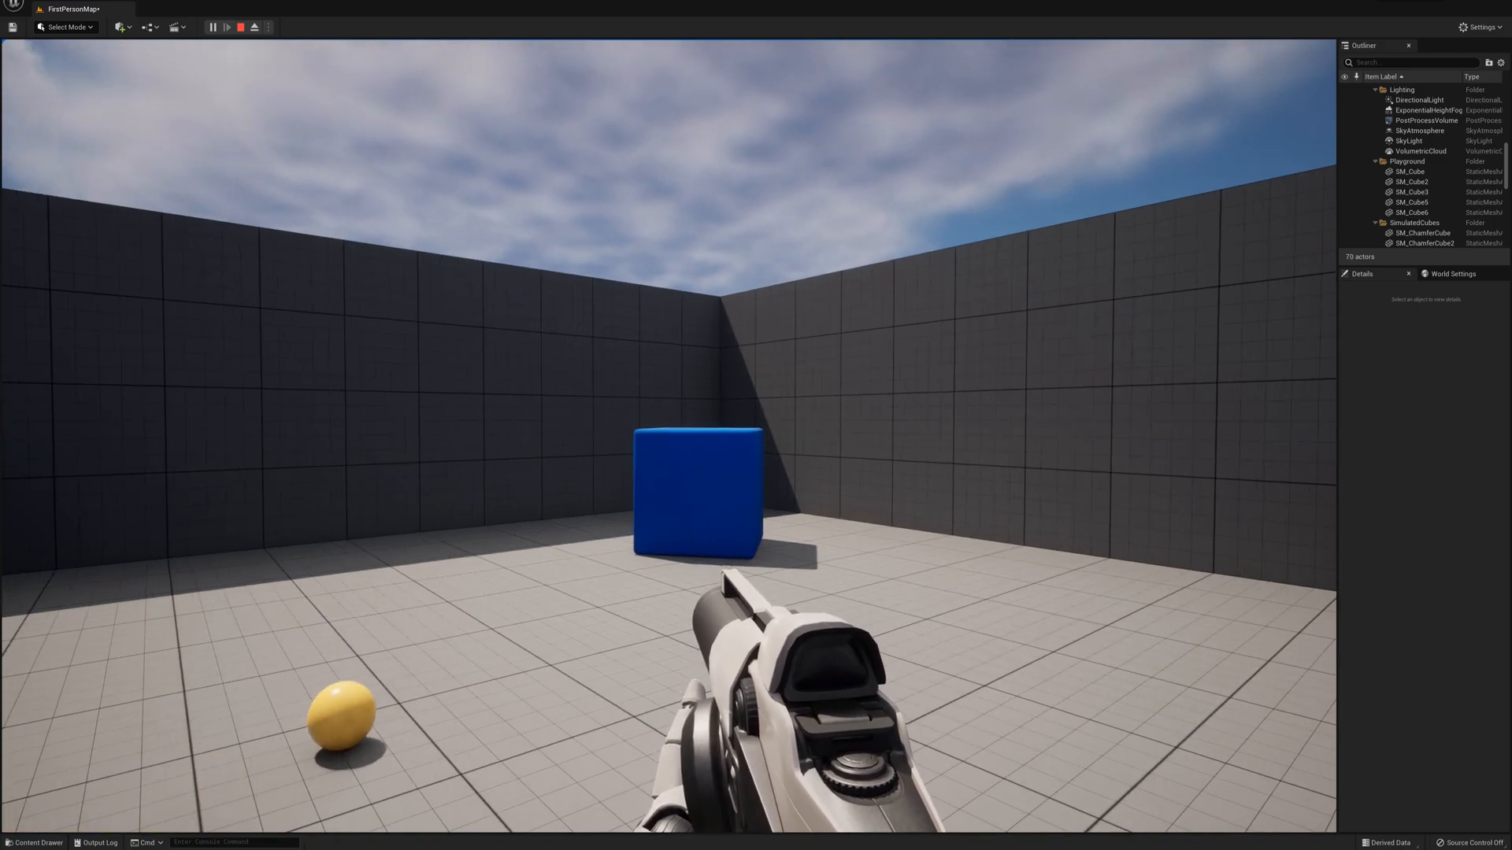
pyautogui.click(240, 26)
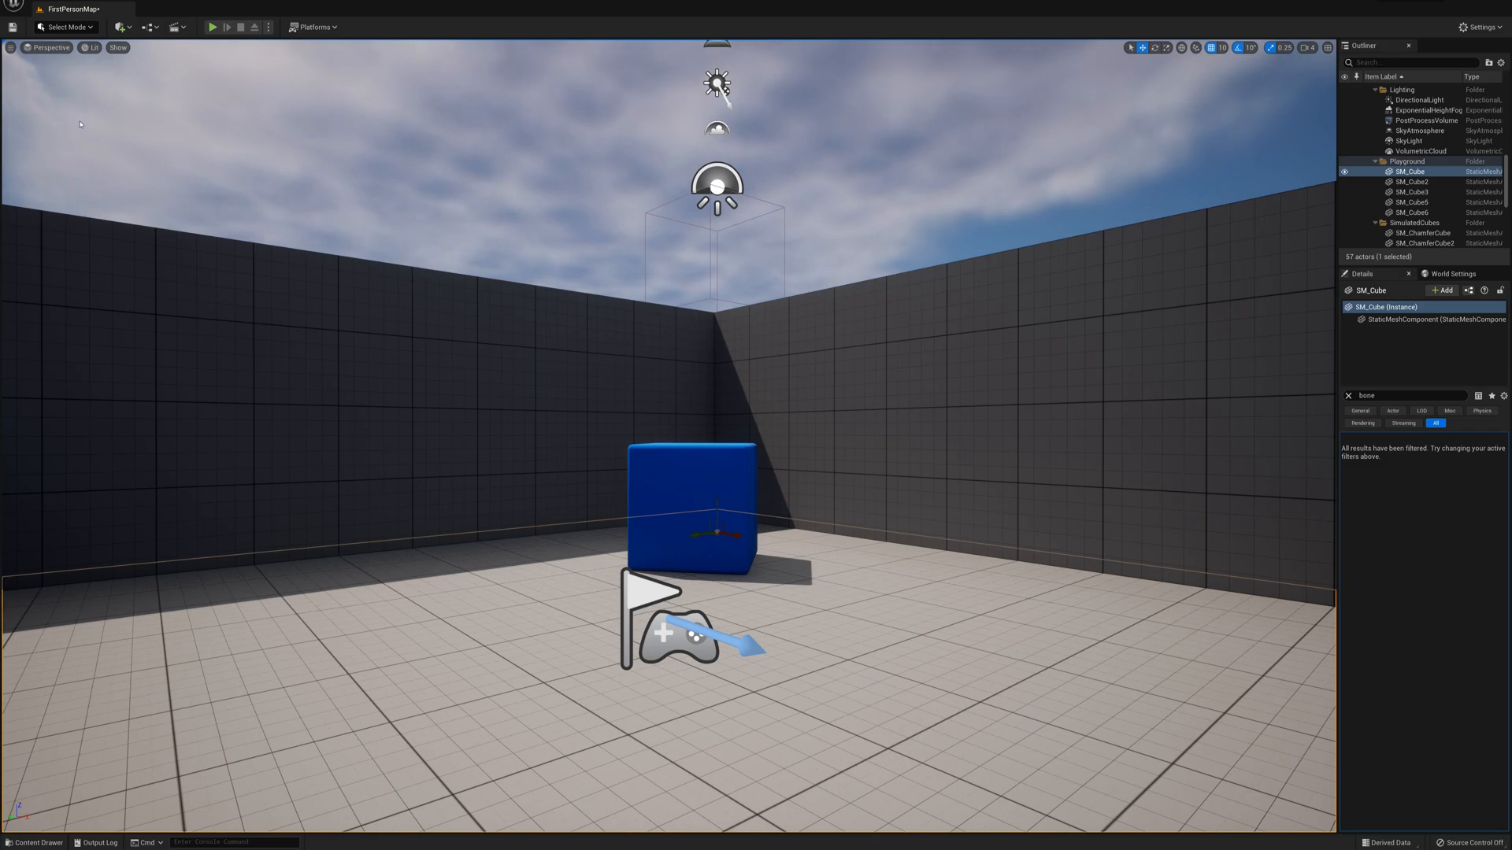
pyautogui.moveTo(34, 843)
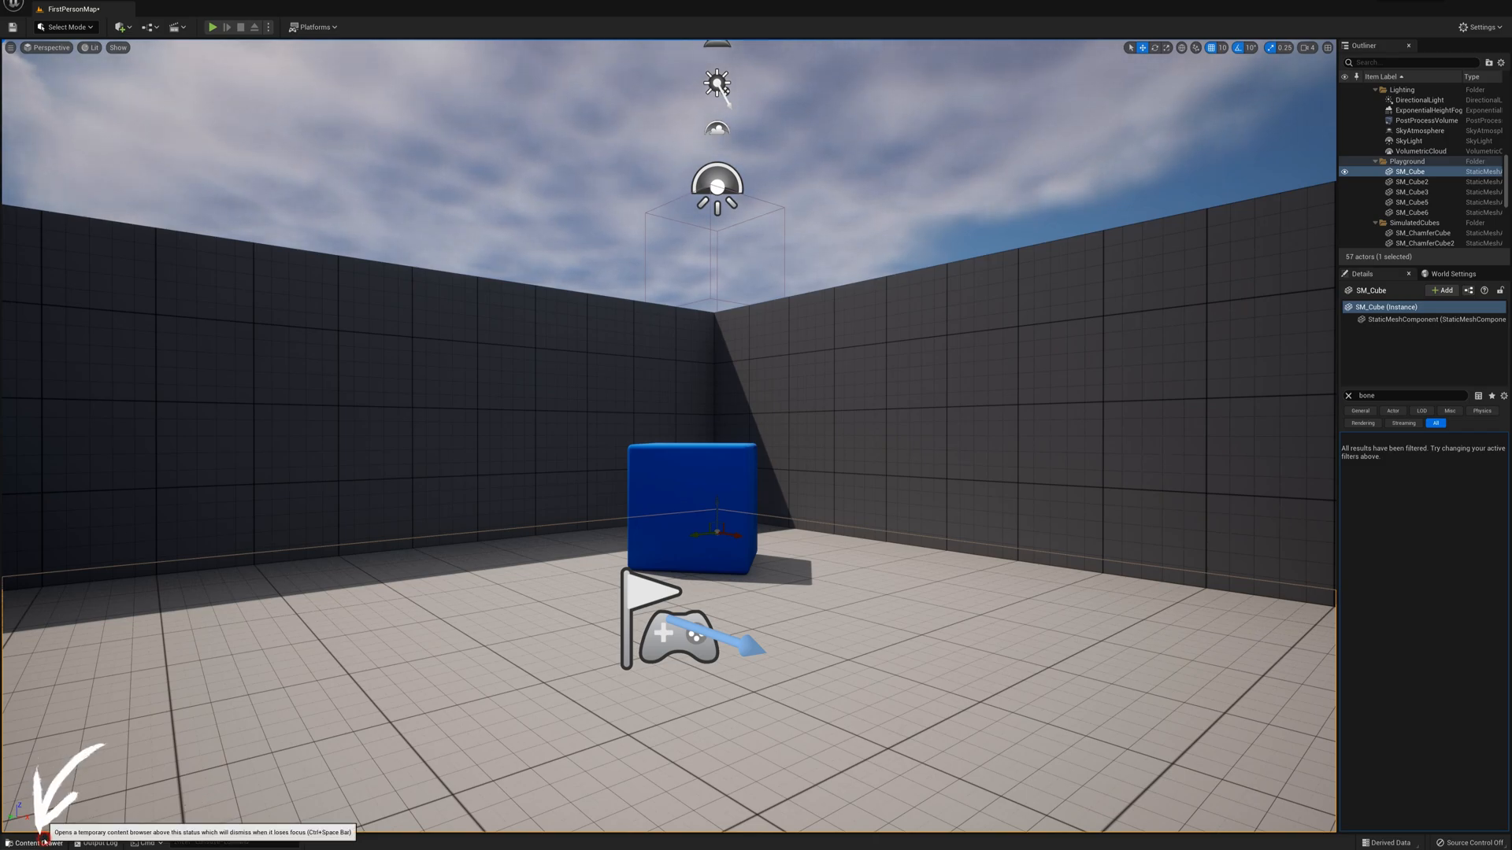
pyautogui.click(37, 842)
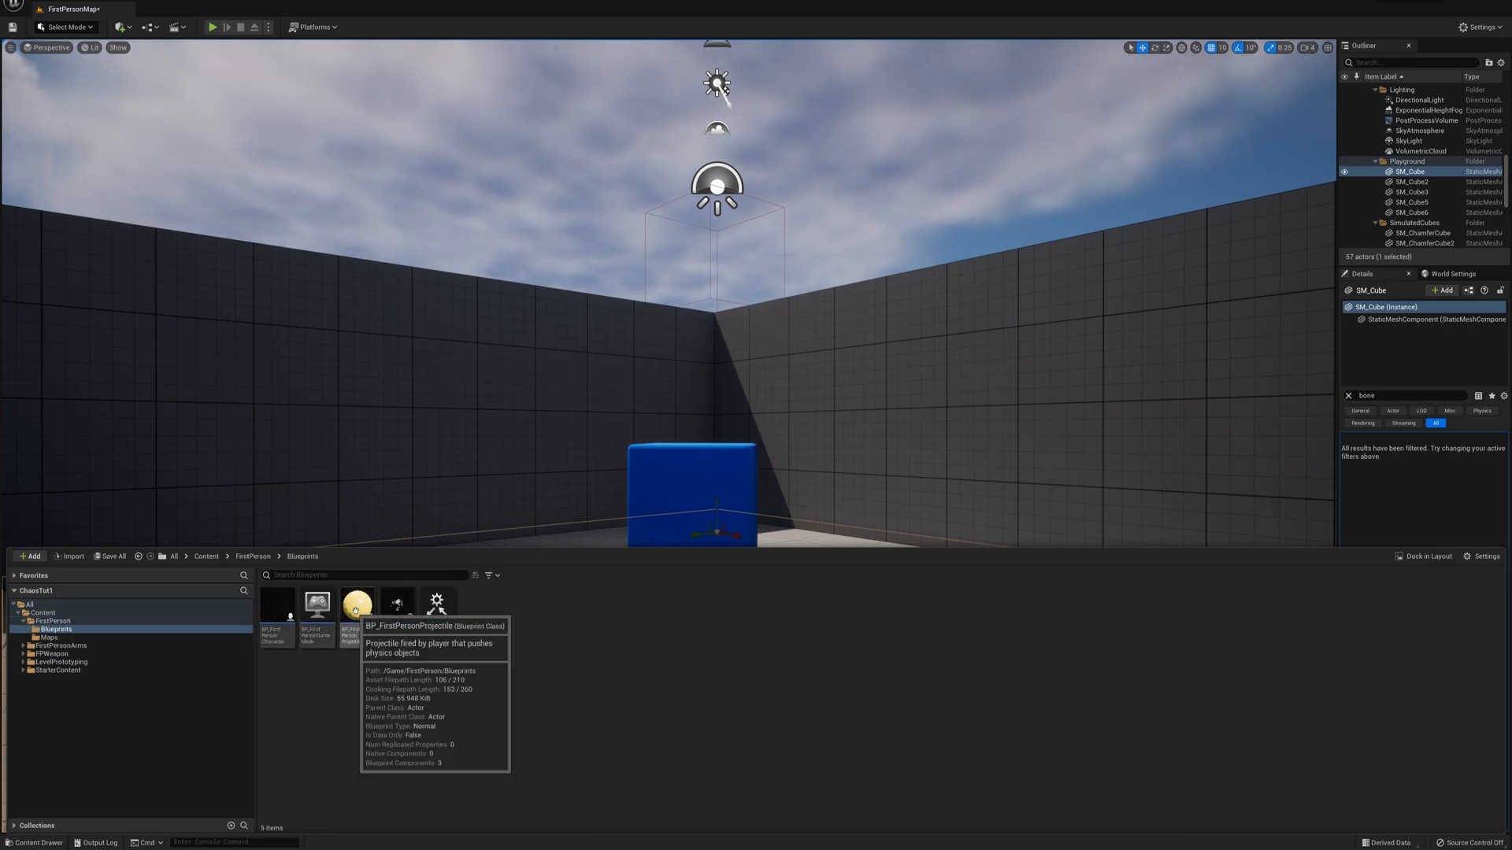
# Open BP_FirstPersonProjectile and inspect its ProjectileMovement component settings.
pyautogui.doubleClick(351, 604)
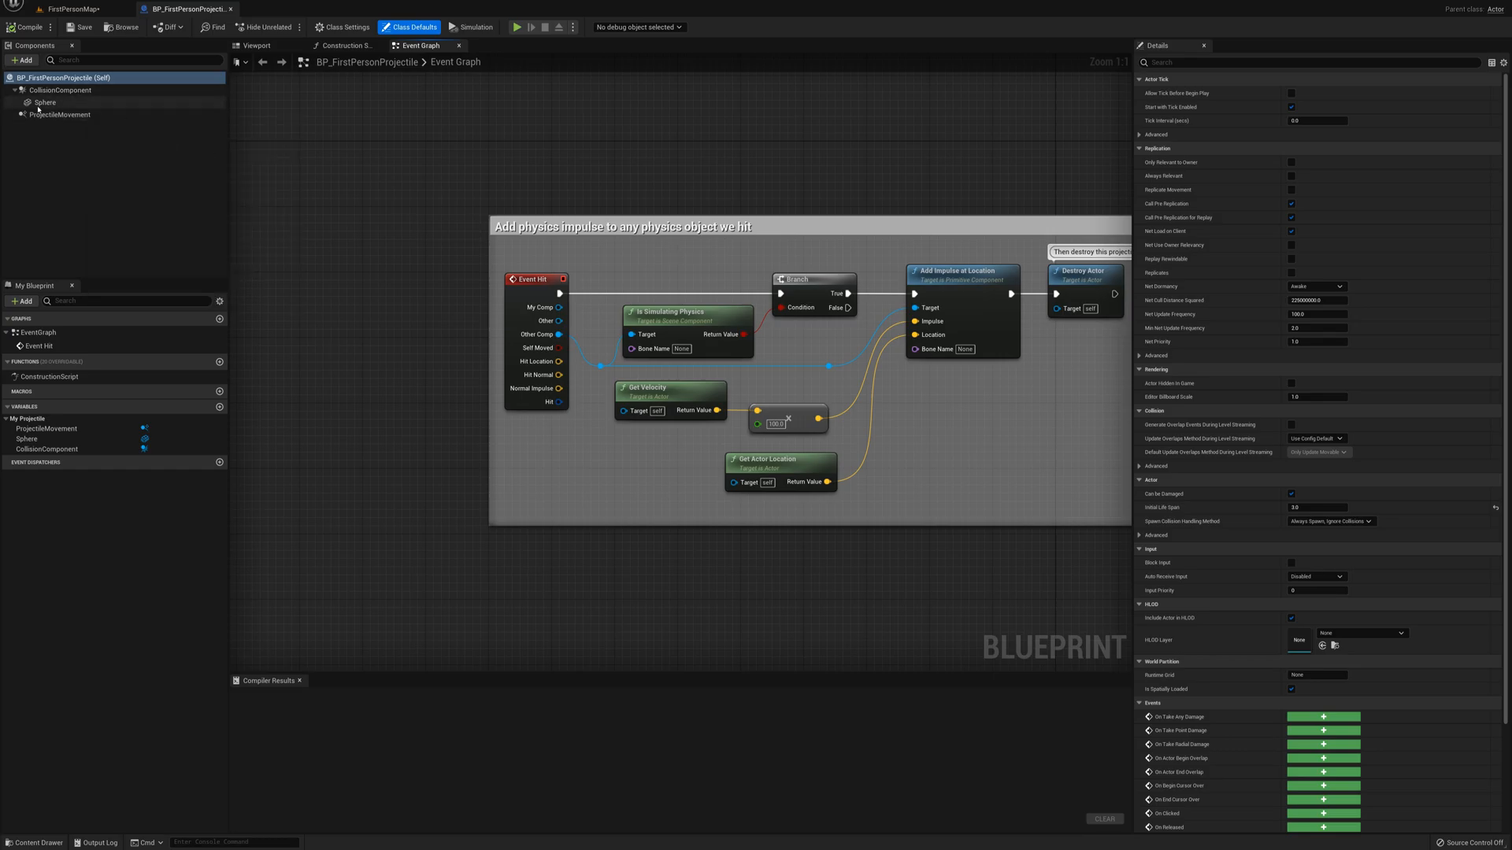
pyautogui.click(60, 115)
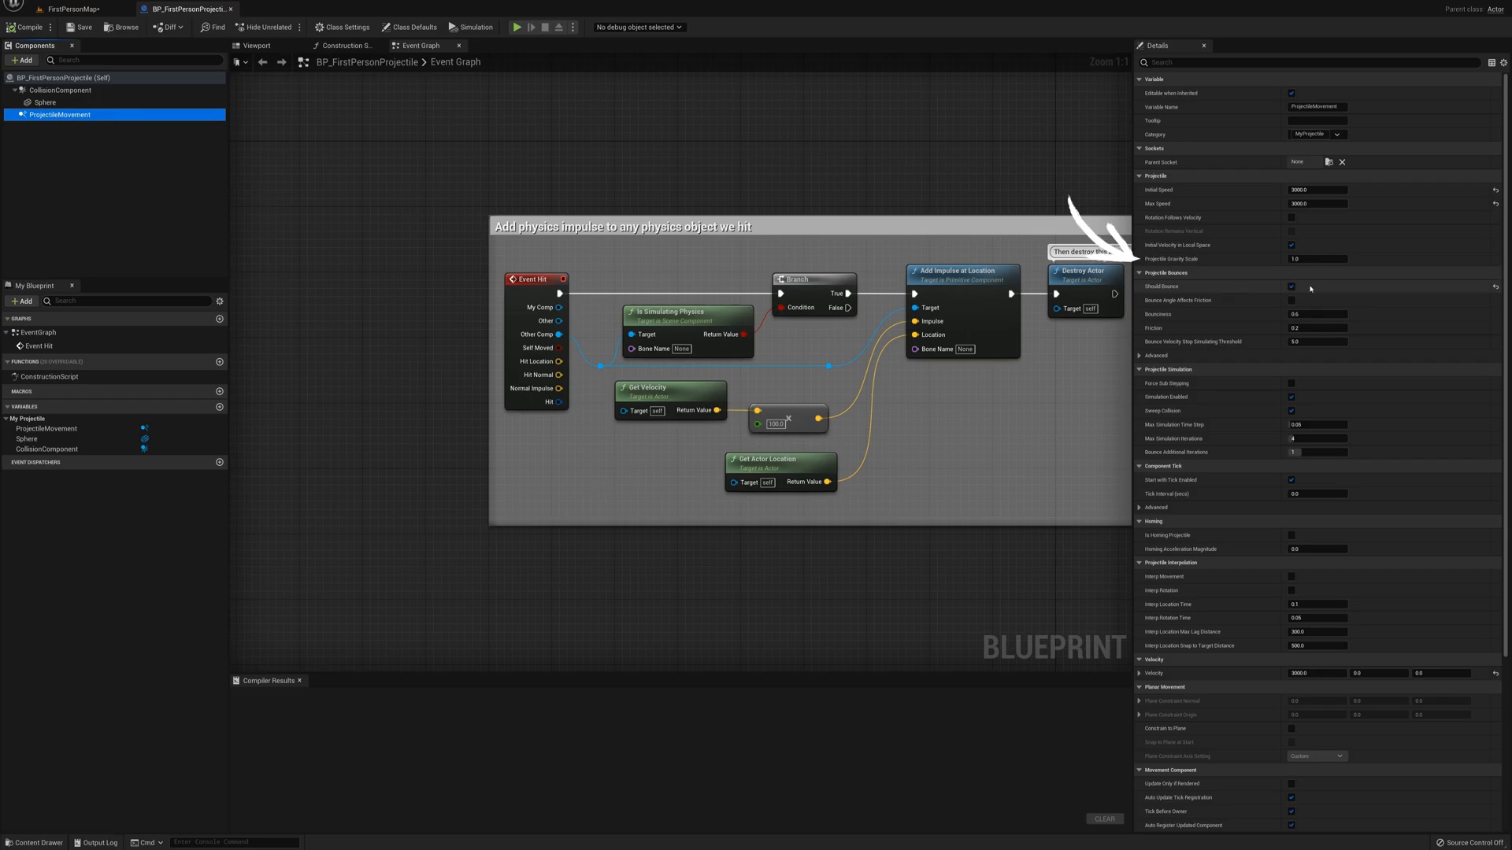
pyautogui.moveTo(1058, 194)
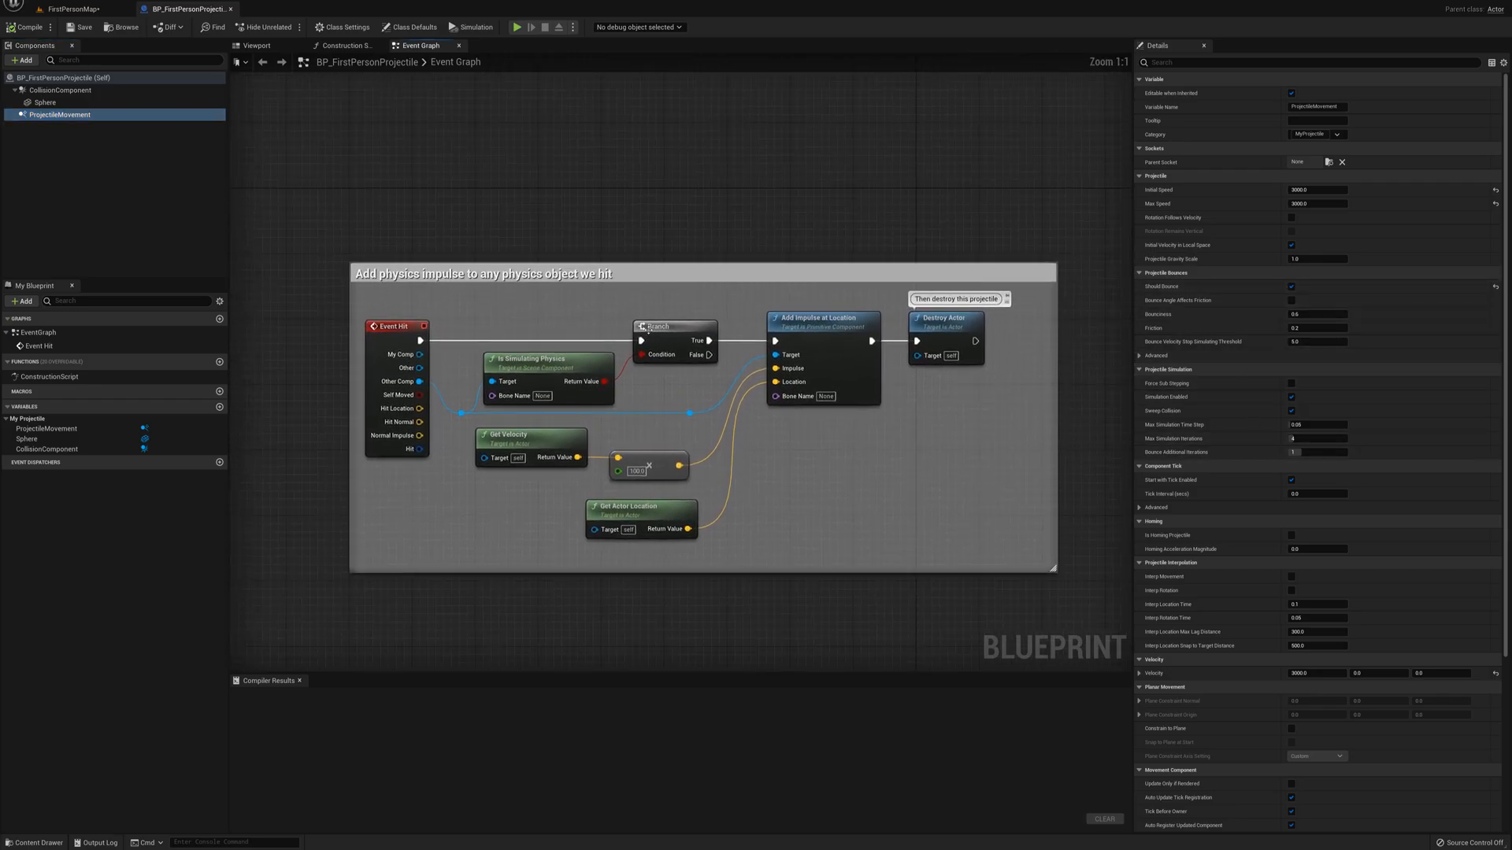
pyautogui.moveTo(548, 364)
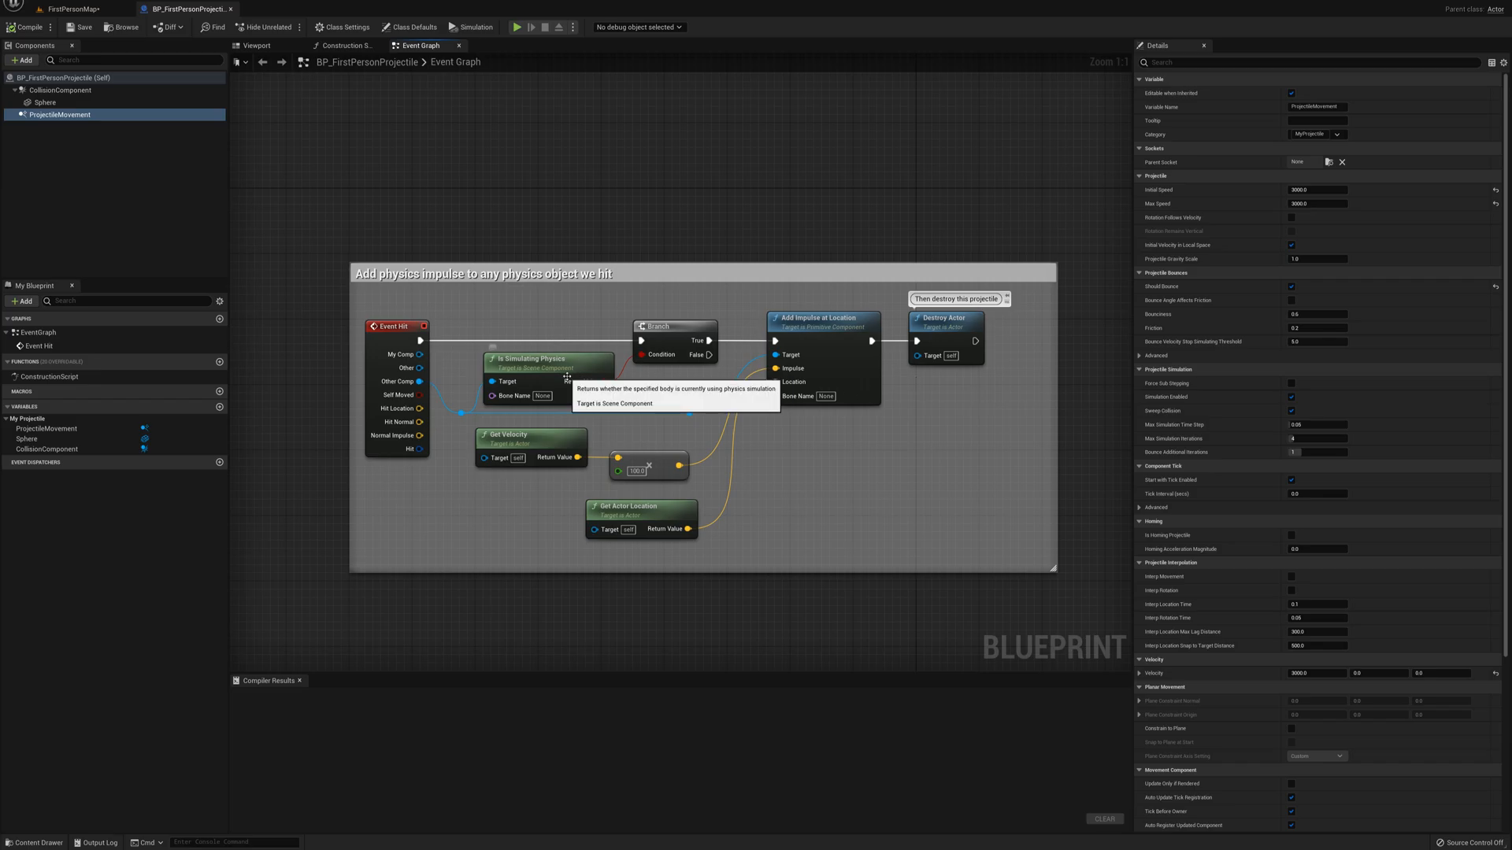
pyautogui.moveTo(533, 364)
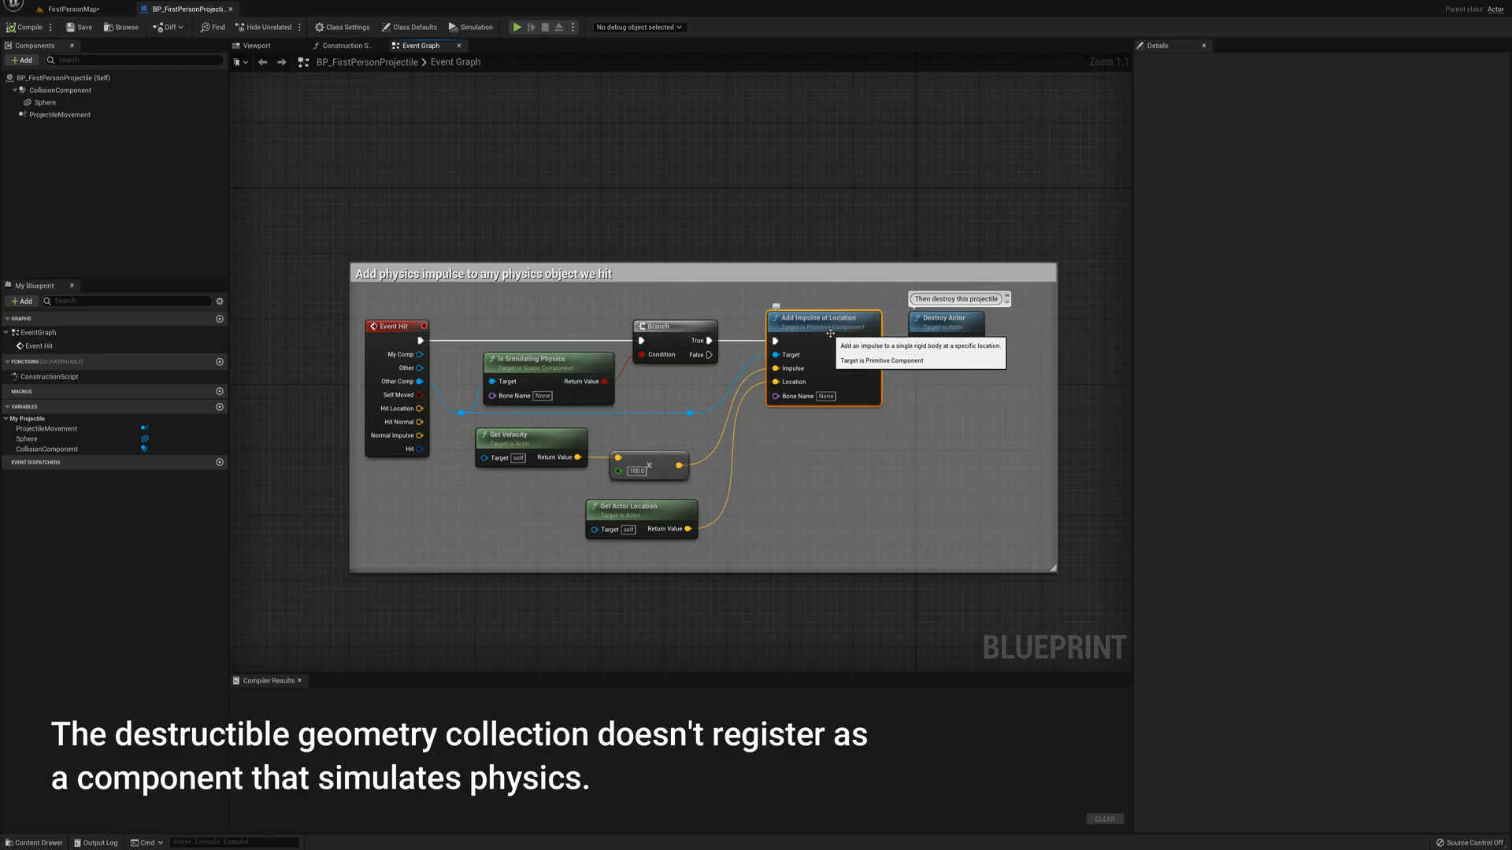
pyautogui.moveTo(959, 330)
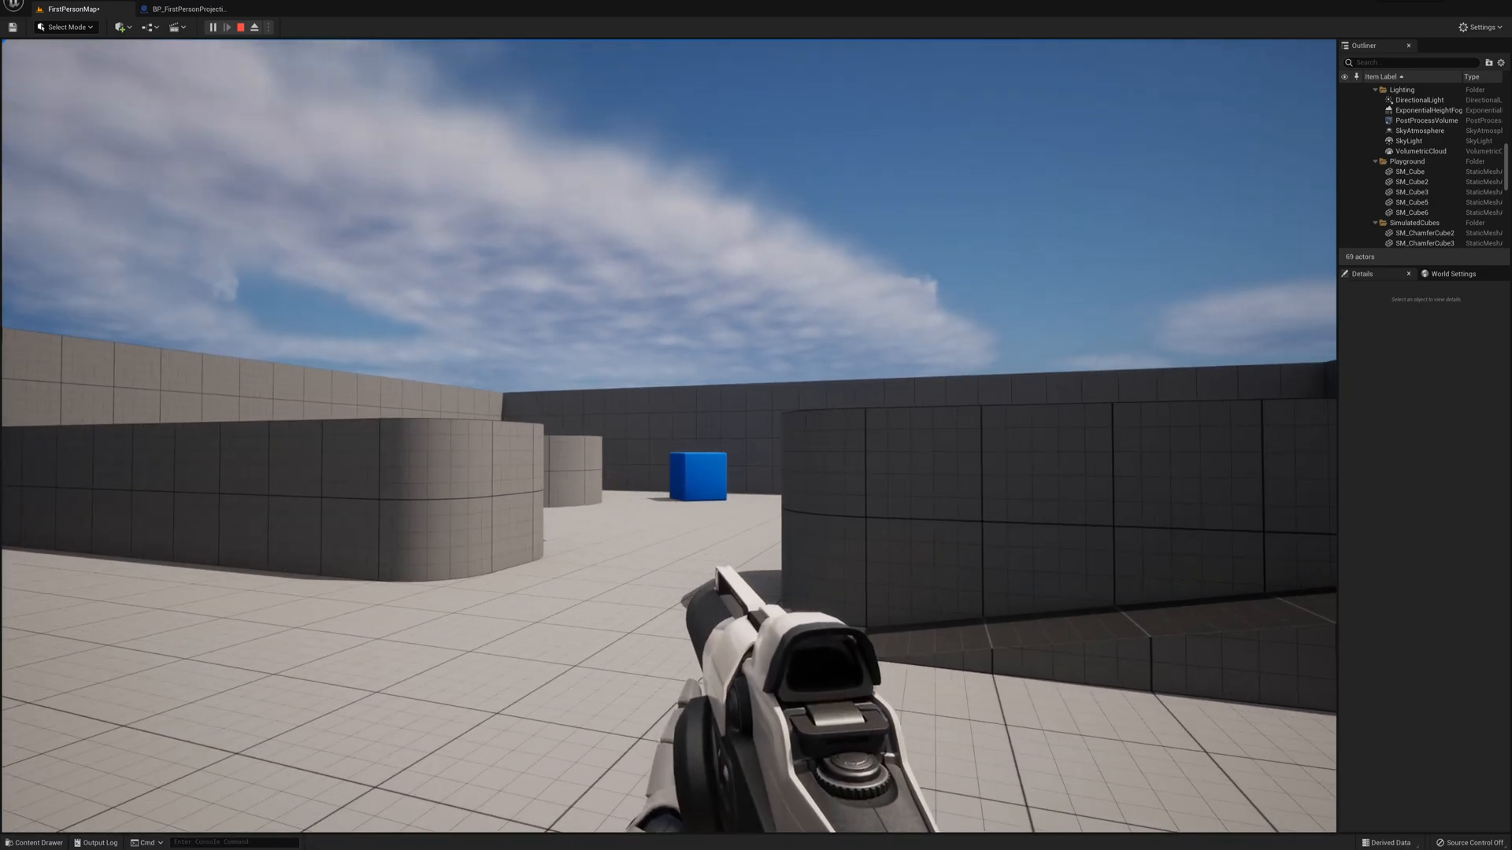
# Change the projectile Sphere's Collision Preset from NoCollision to BlockAll, then return to FirstPersonMap.
pyautogui.click(227, 26)
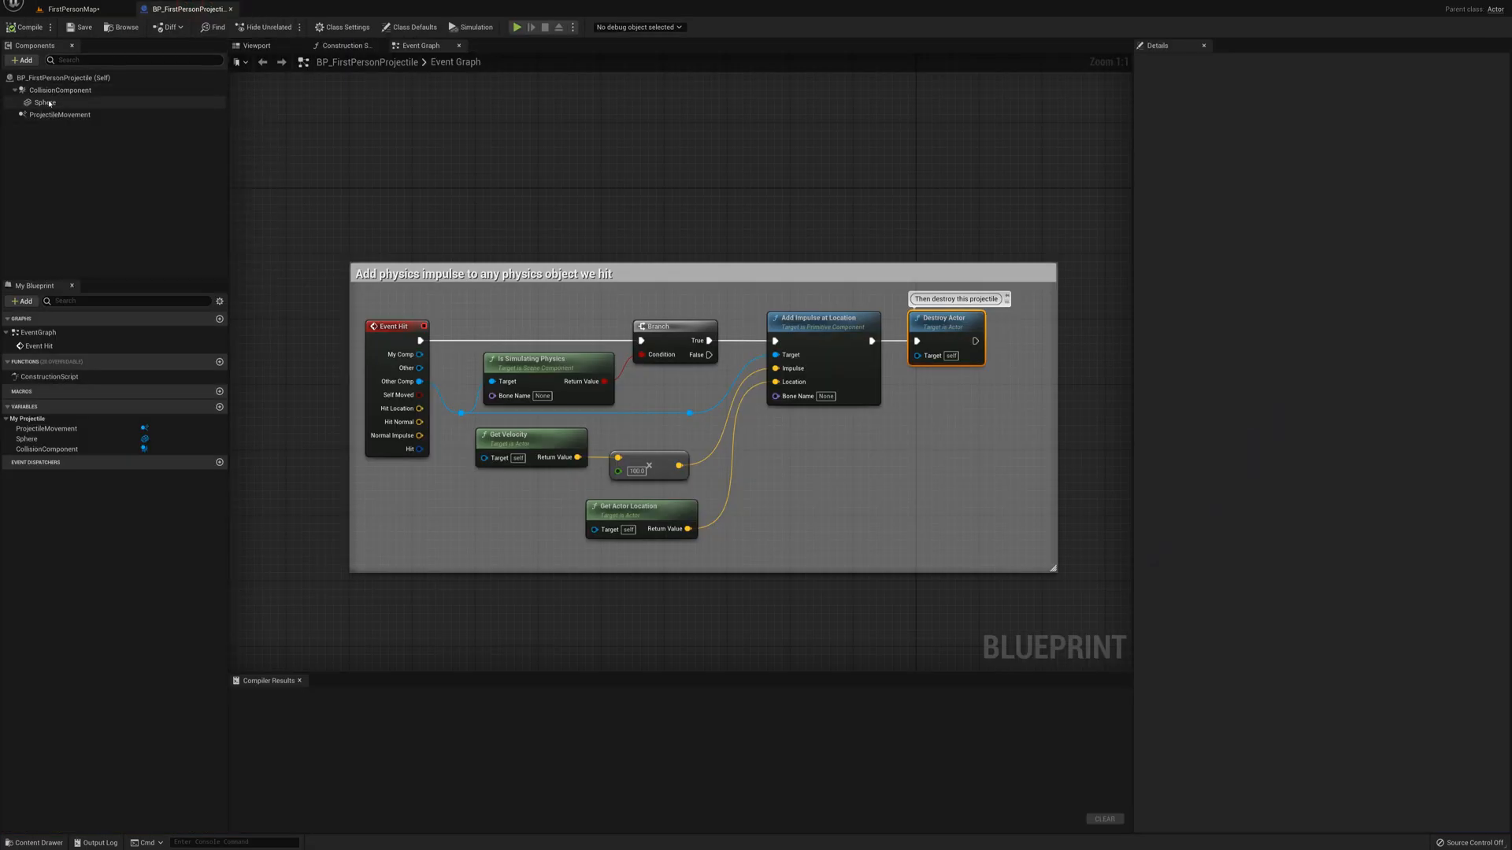
pyautogui.click(44, 102)
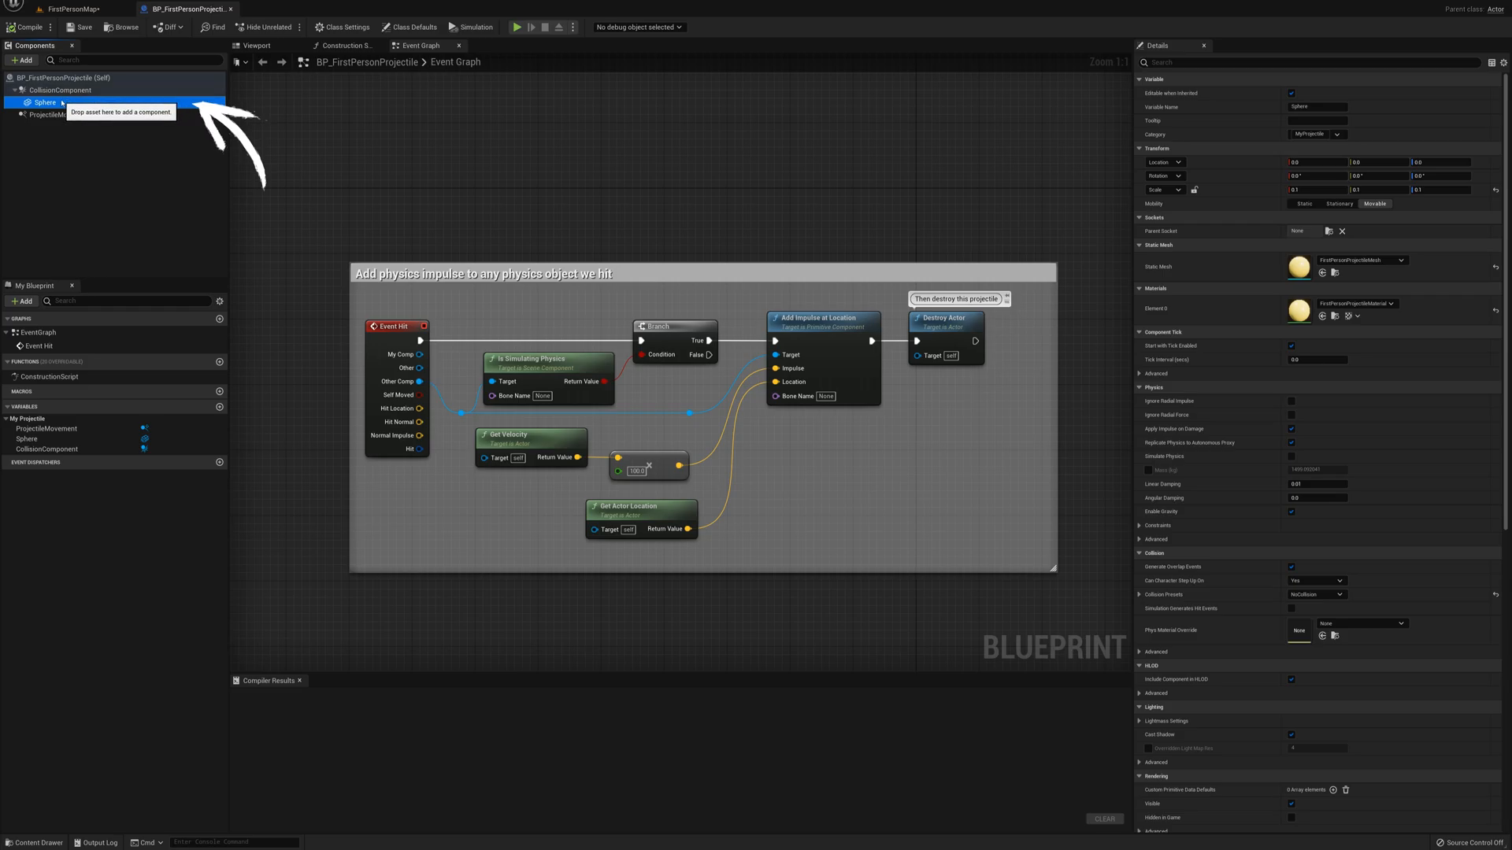
pyautogui.click(44, 102)
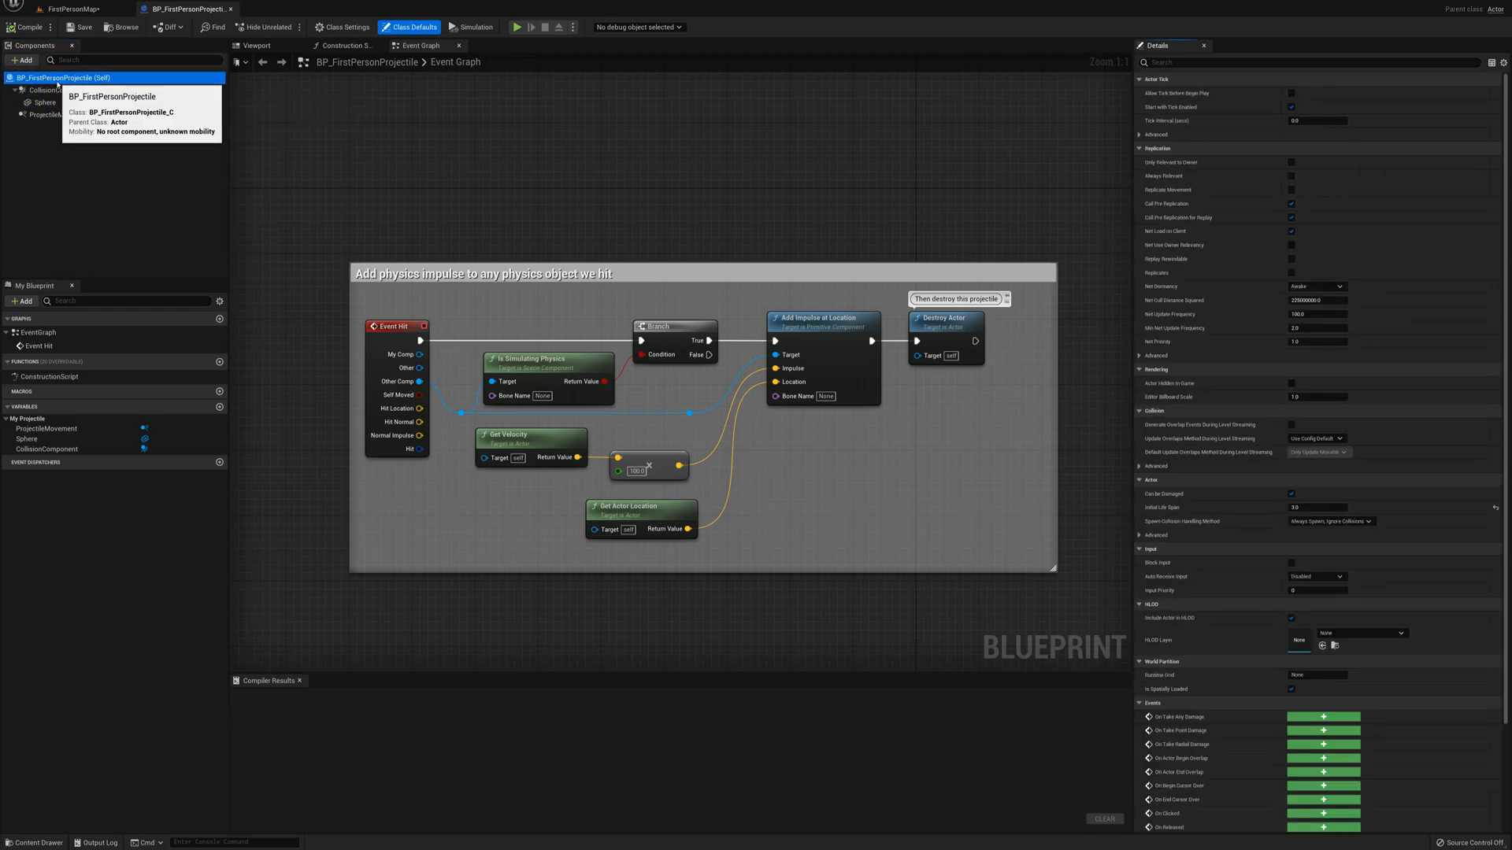
pyautogui.click(59, 90)
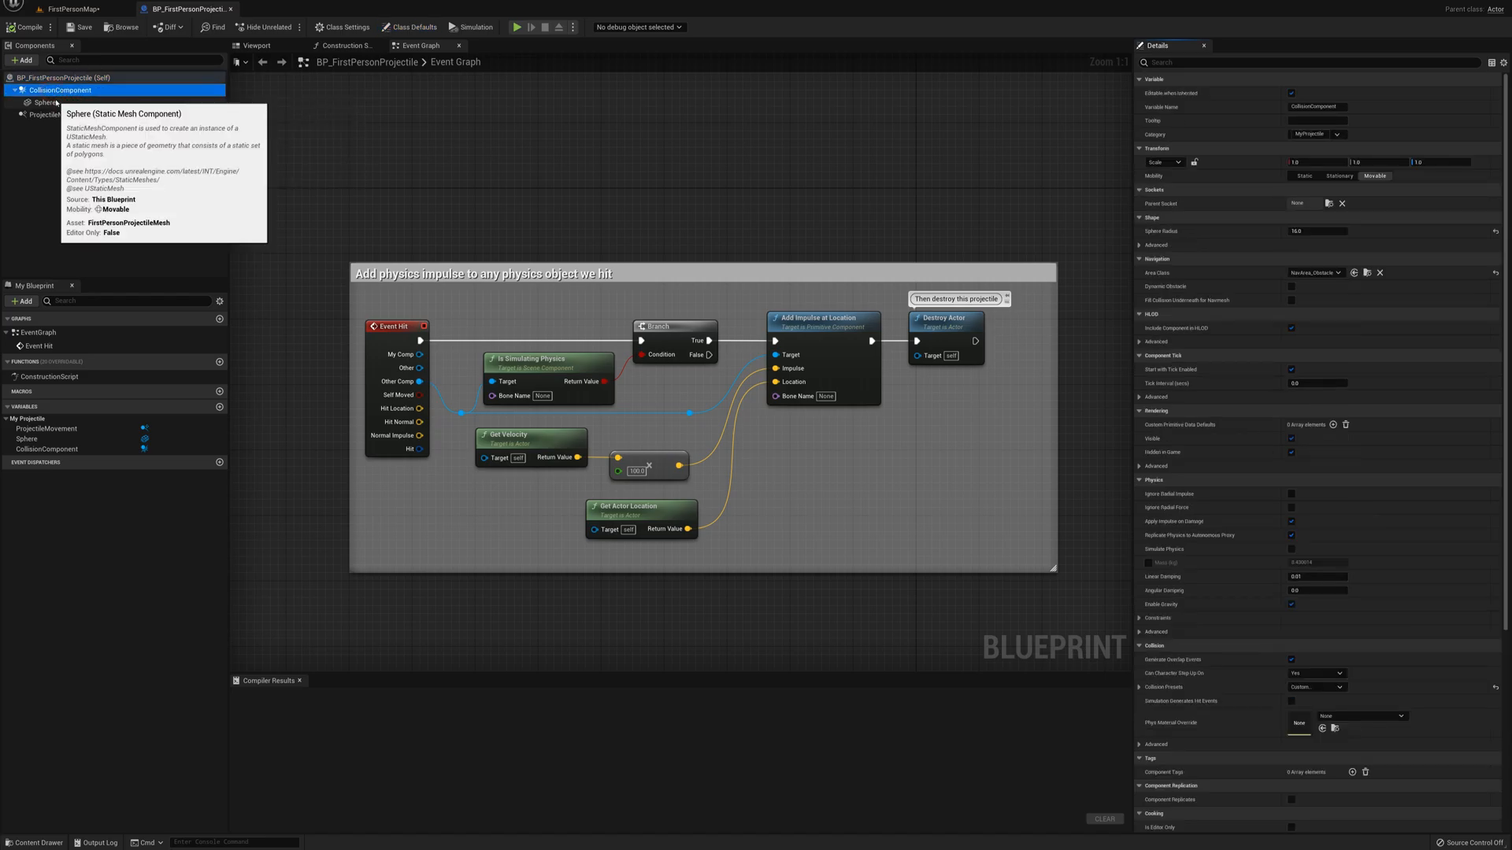
pyautogui.click(45, 103)
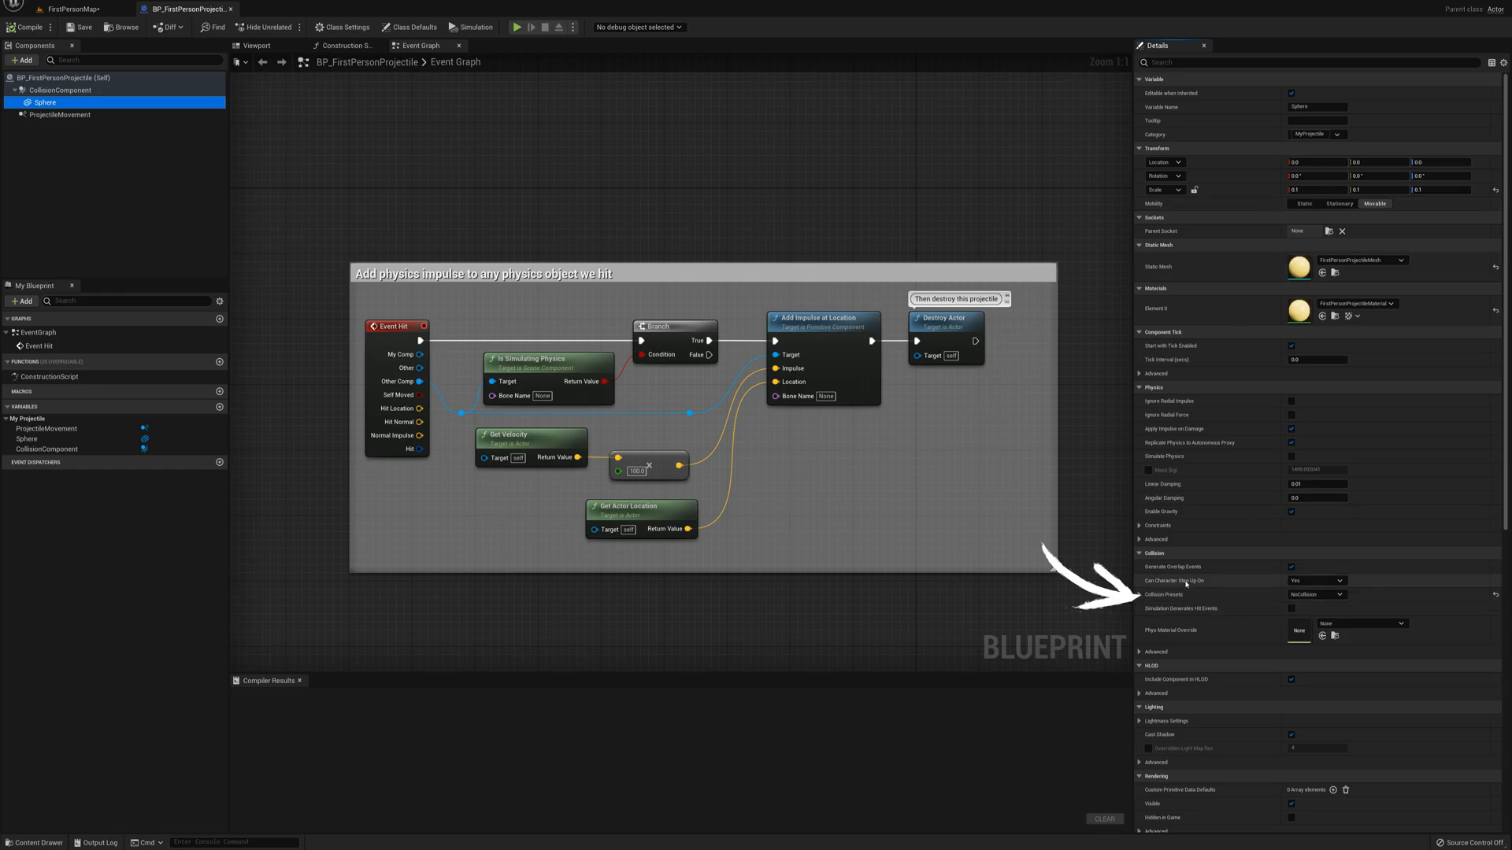
pyautogui.click(1315, 594)
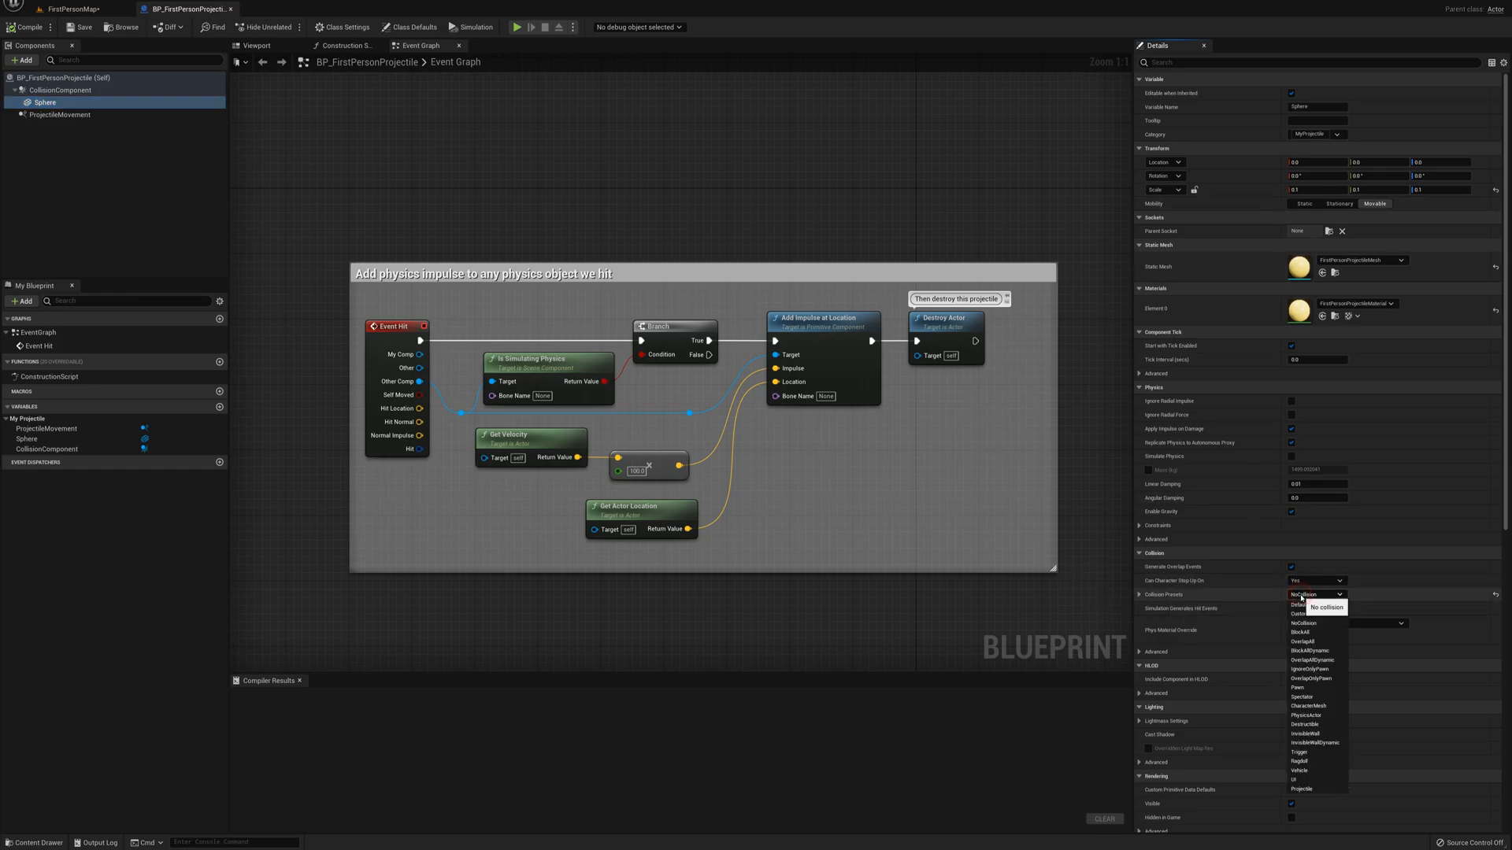
pyautogui.moveTo(1302, 632)
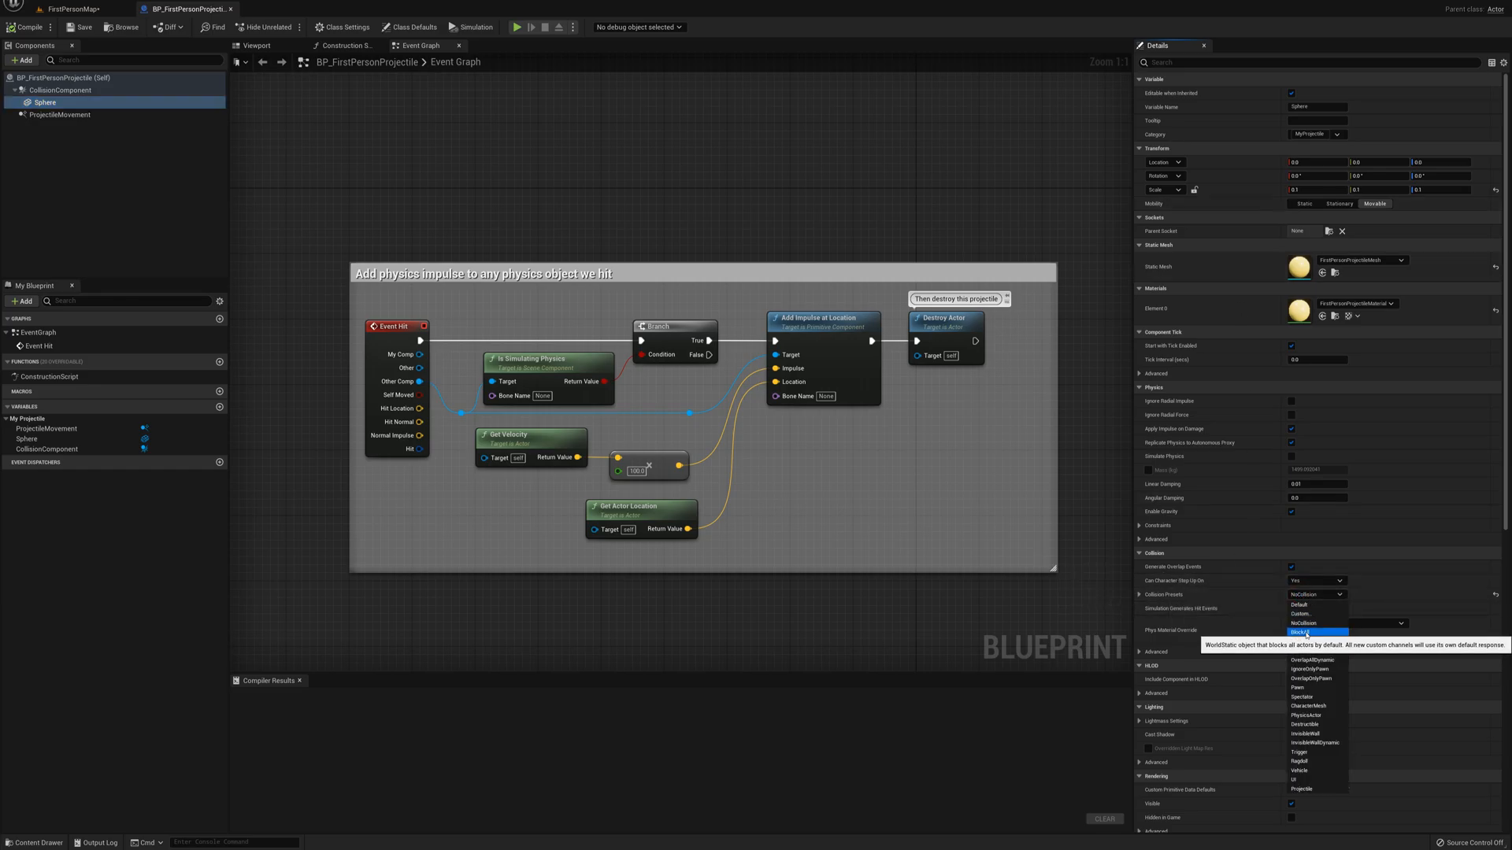
pyautogui.click(1304, 631)
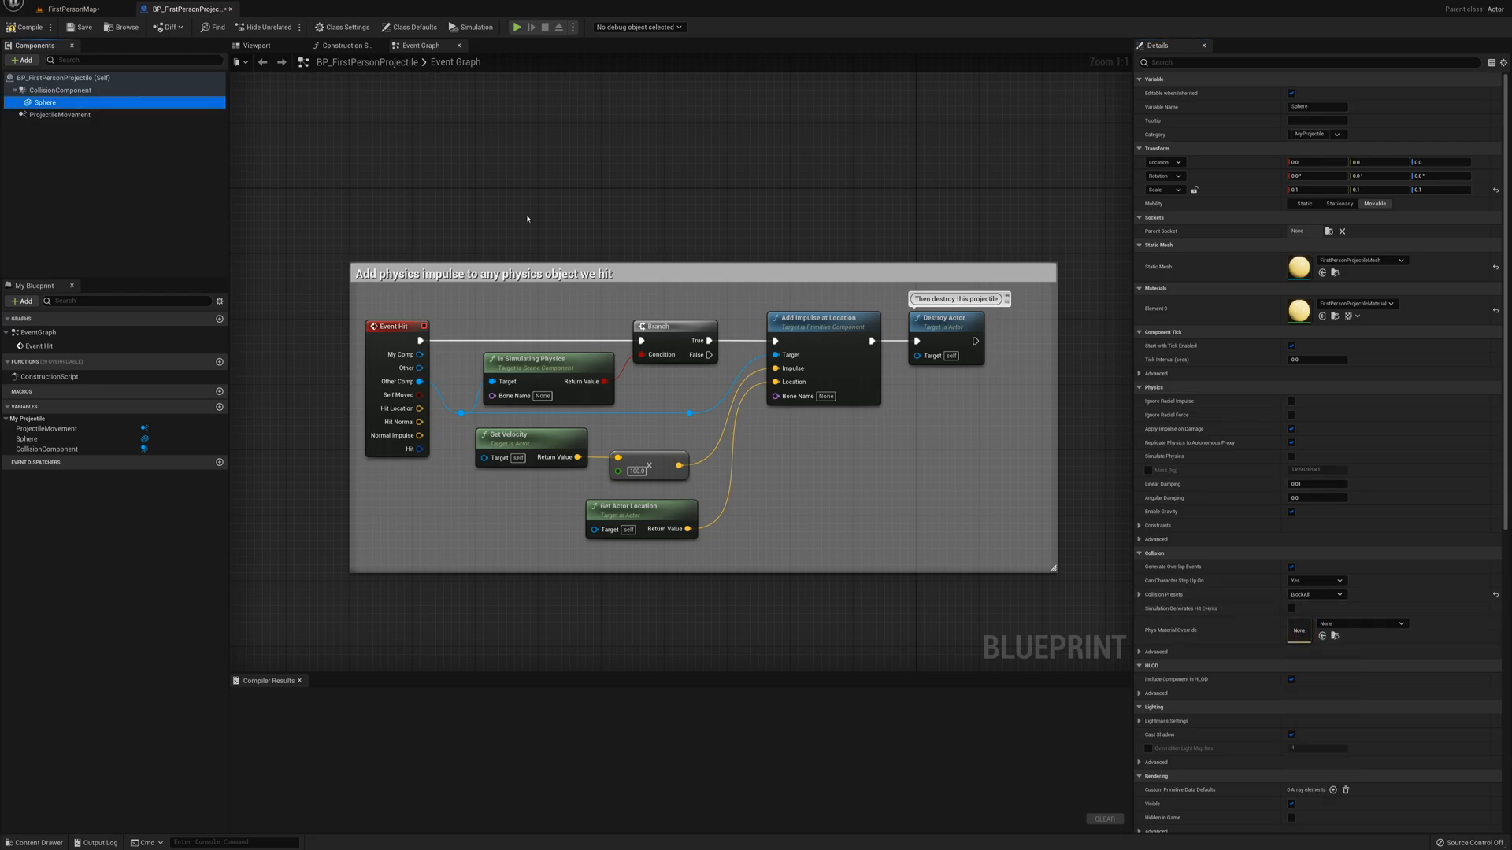
pyautogui.click(67, 9)
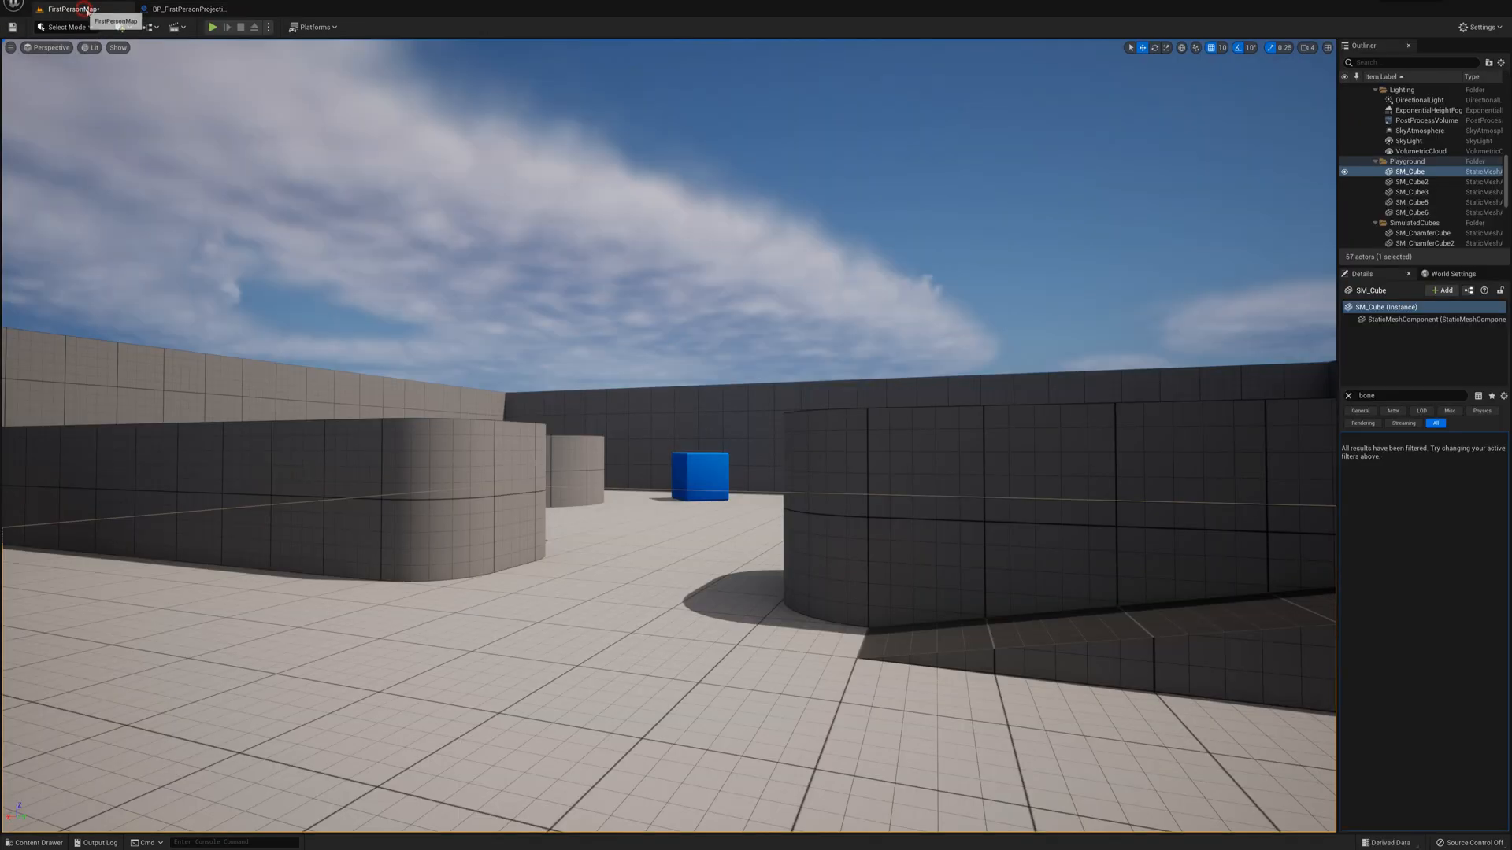
# Play-test shooting in the level, then return to the BP_FirstPersonProjectile tab.
pyautogui.click(211, 26)
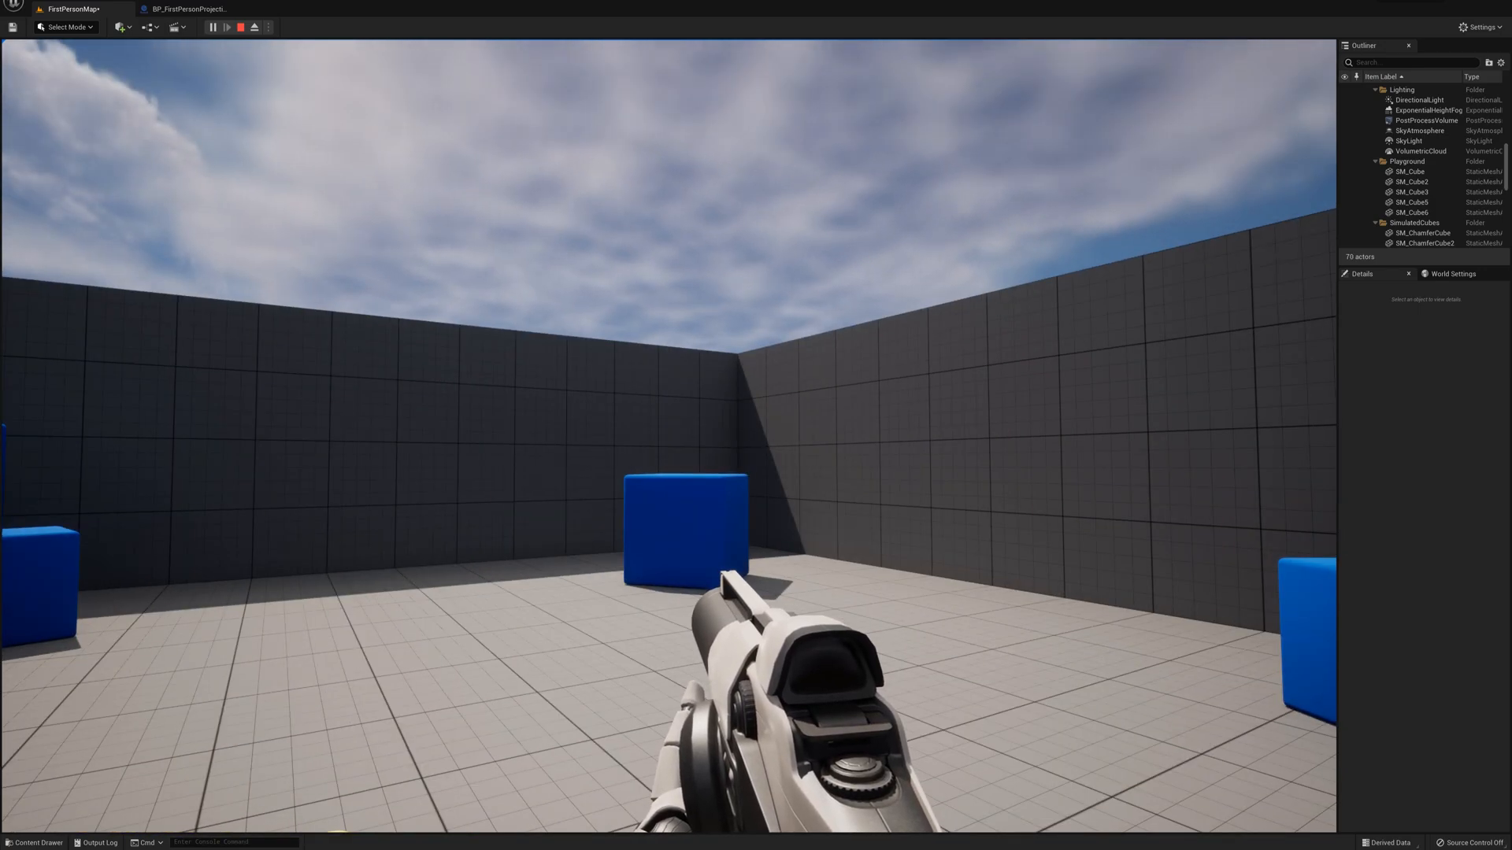
pyautogui.click(237, 26)
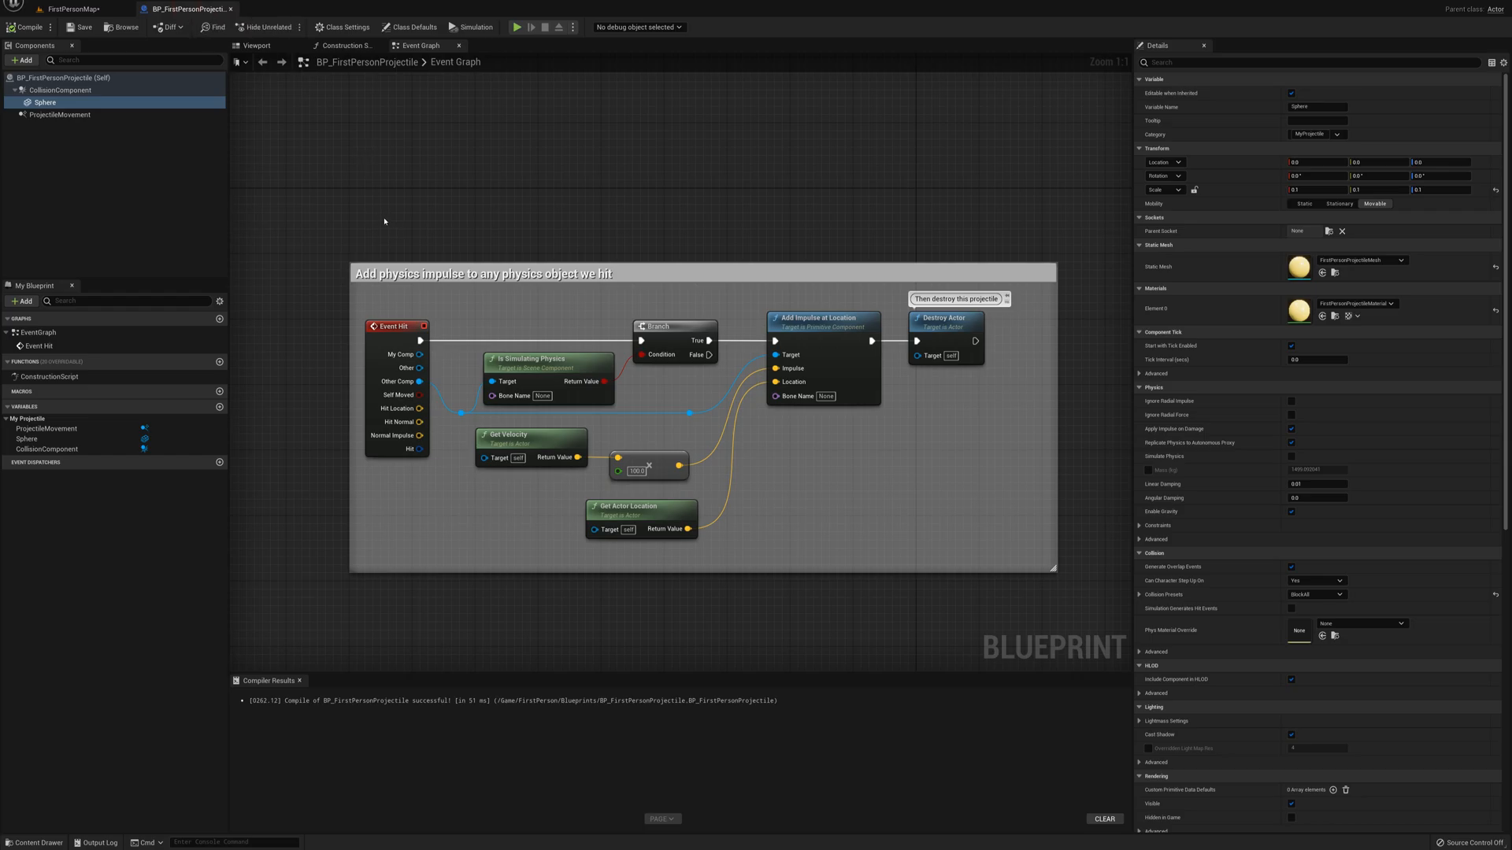
# Enlarge the projectile Sphere's Transform Scale in the blueprint Viewport.
pyautogui.click(256, 46)
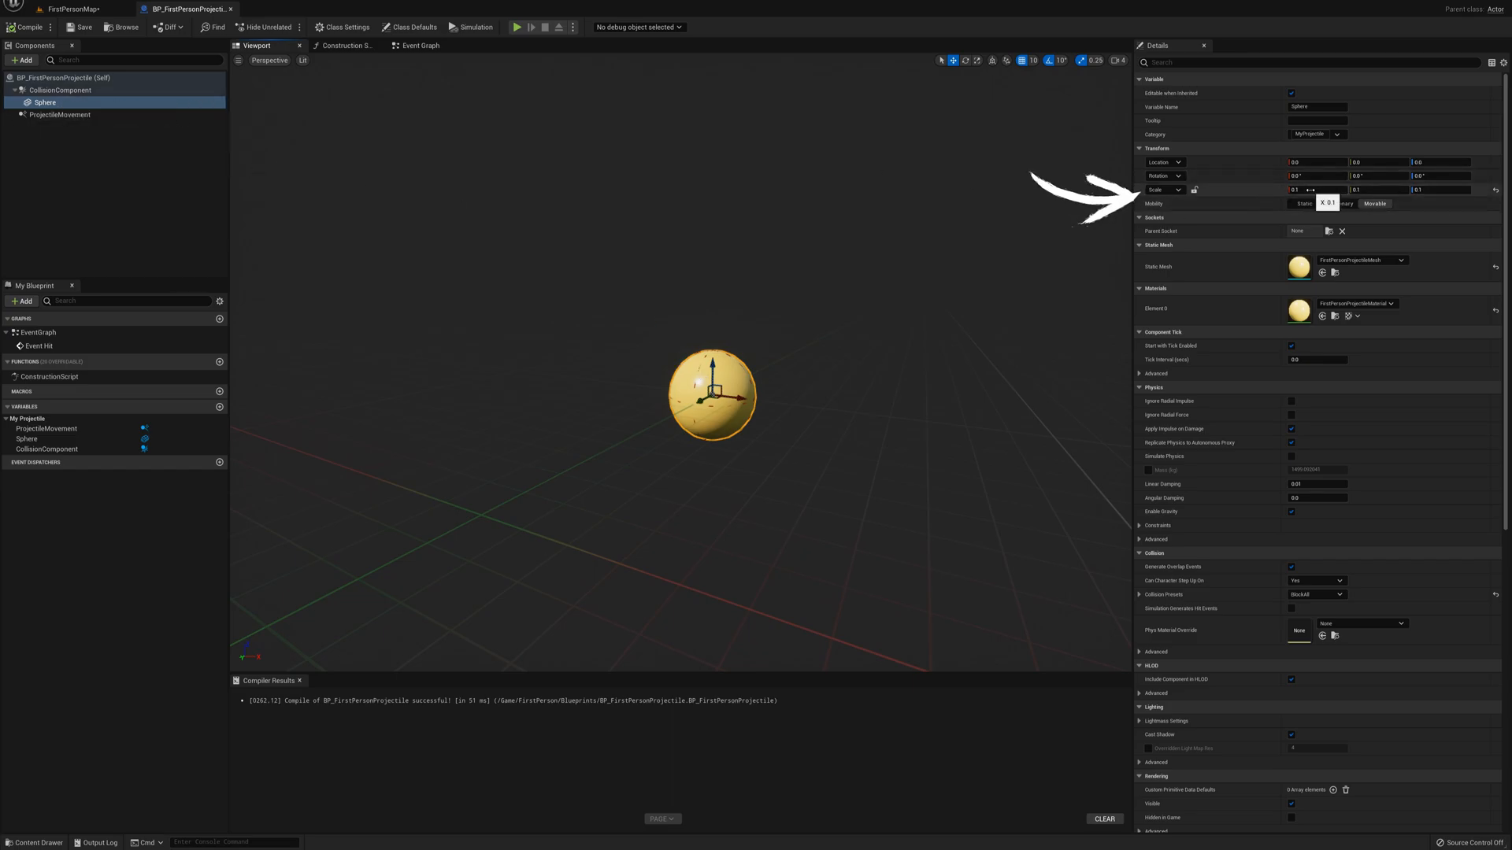
pyautogui.click(1314, 189)
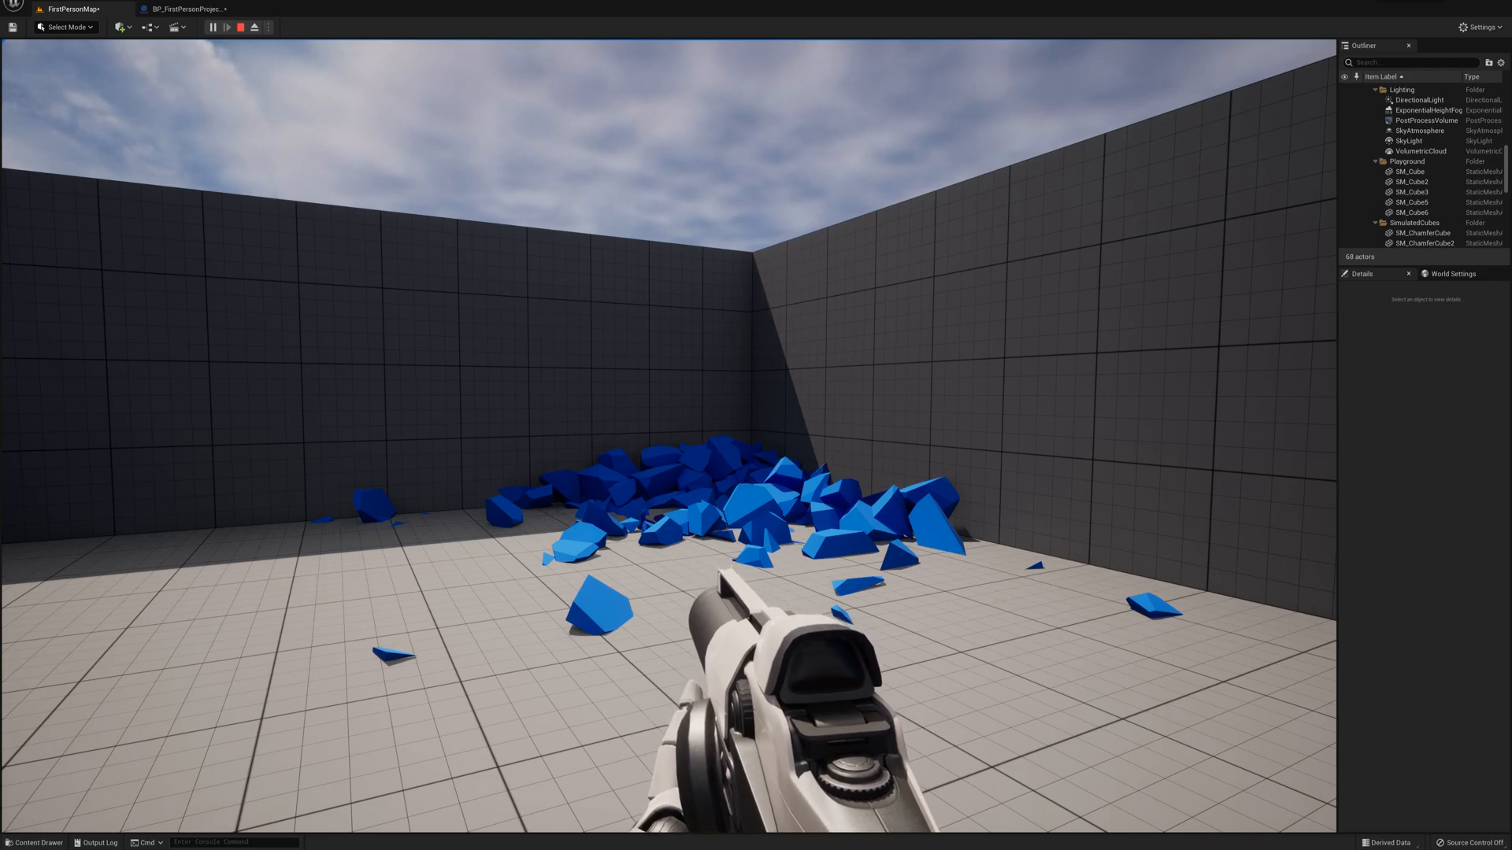
# End the play test and browse the Content root to find SM_ChamferCube4_GeometryCollection.
pyautogui.click(239, 26)
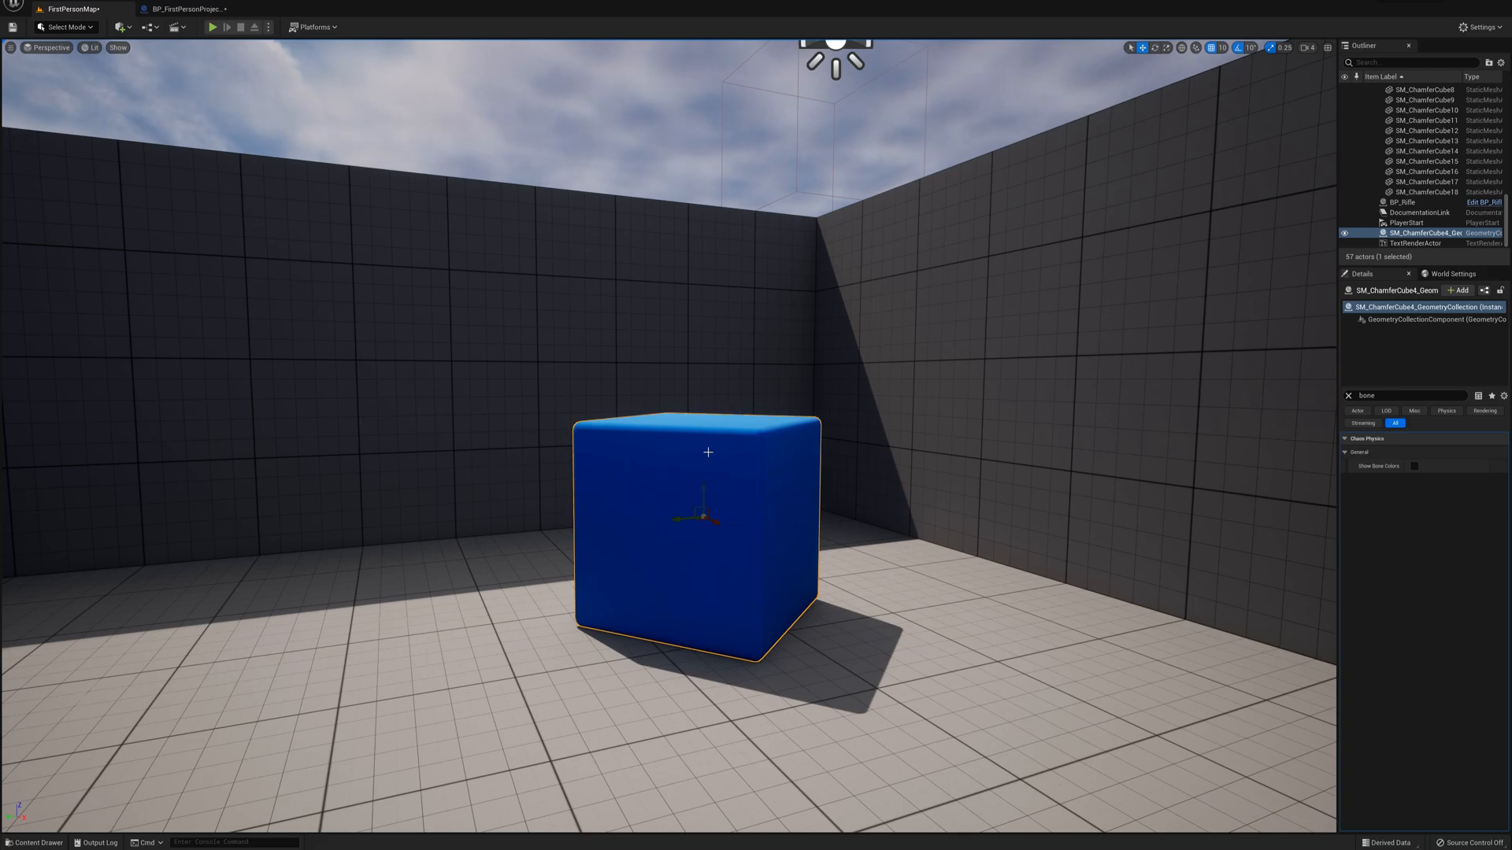
pyautogui.moveTo(740, 437)
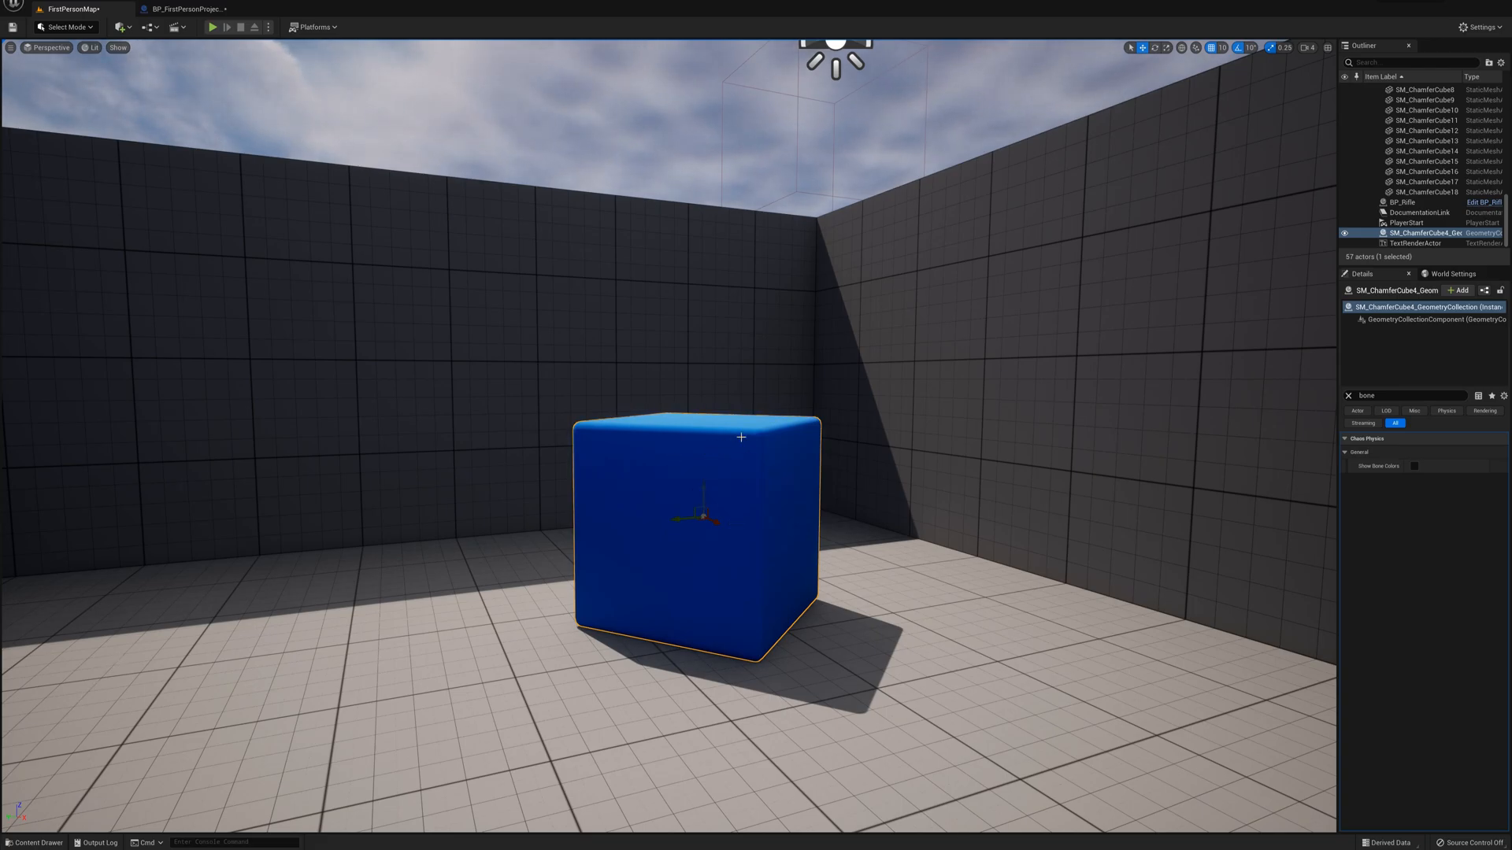
pyautogui.moveTo(678, 420)
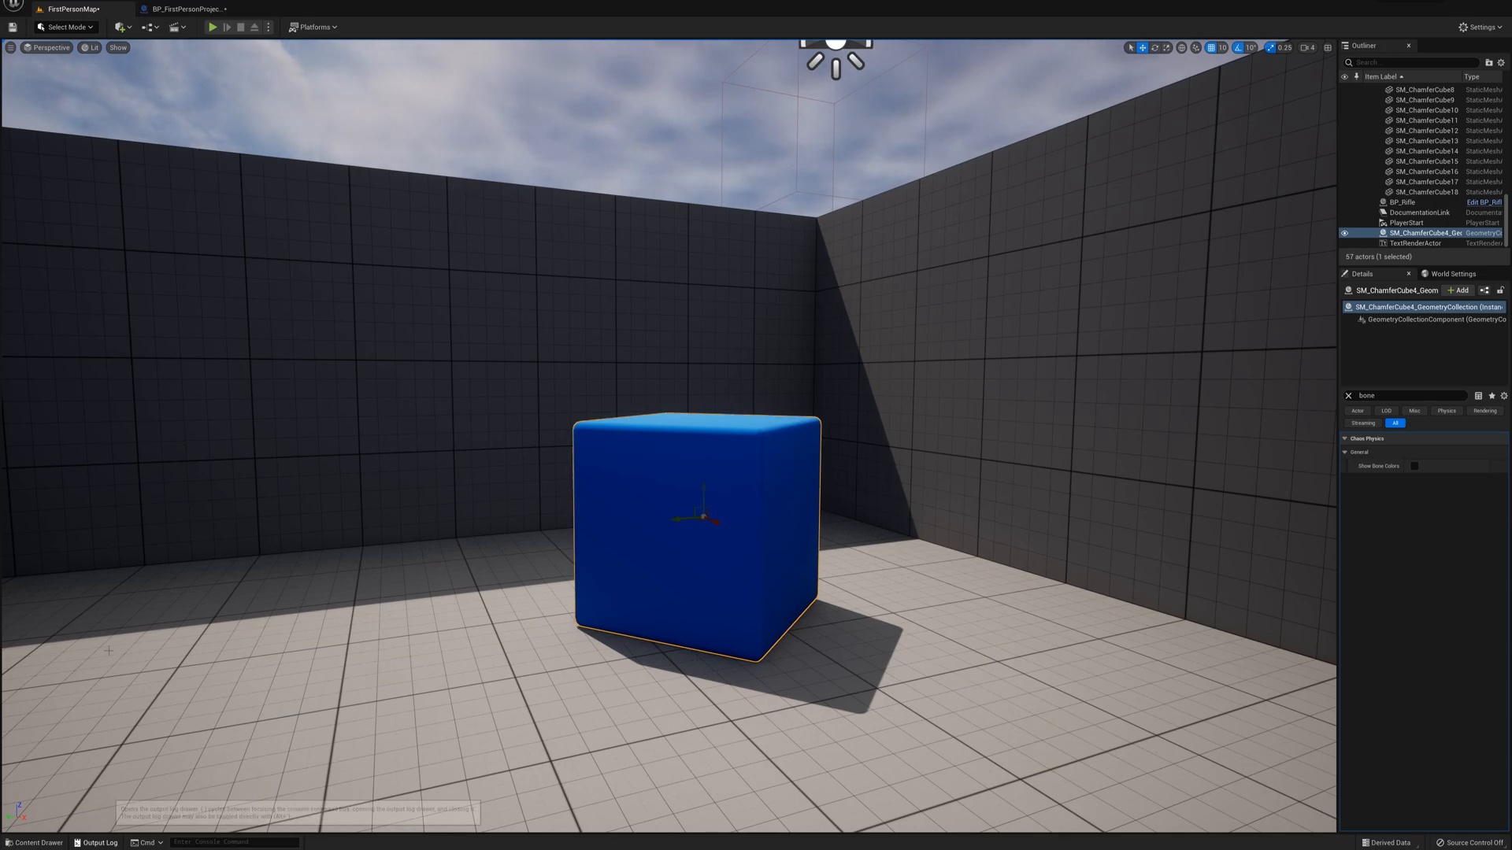
pyautogui.click(33, 842)
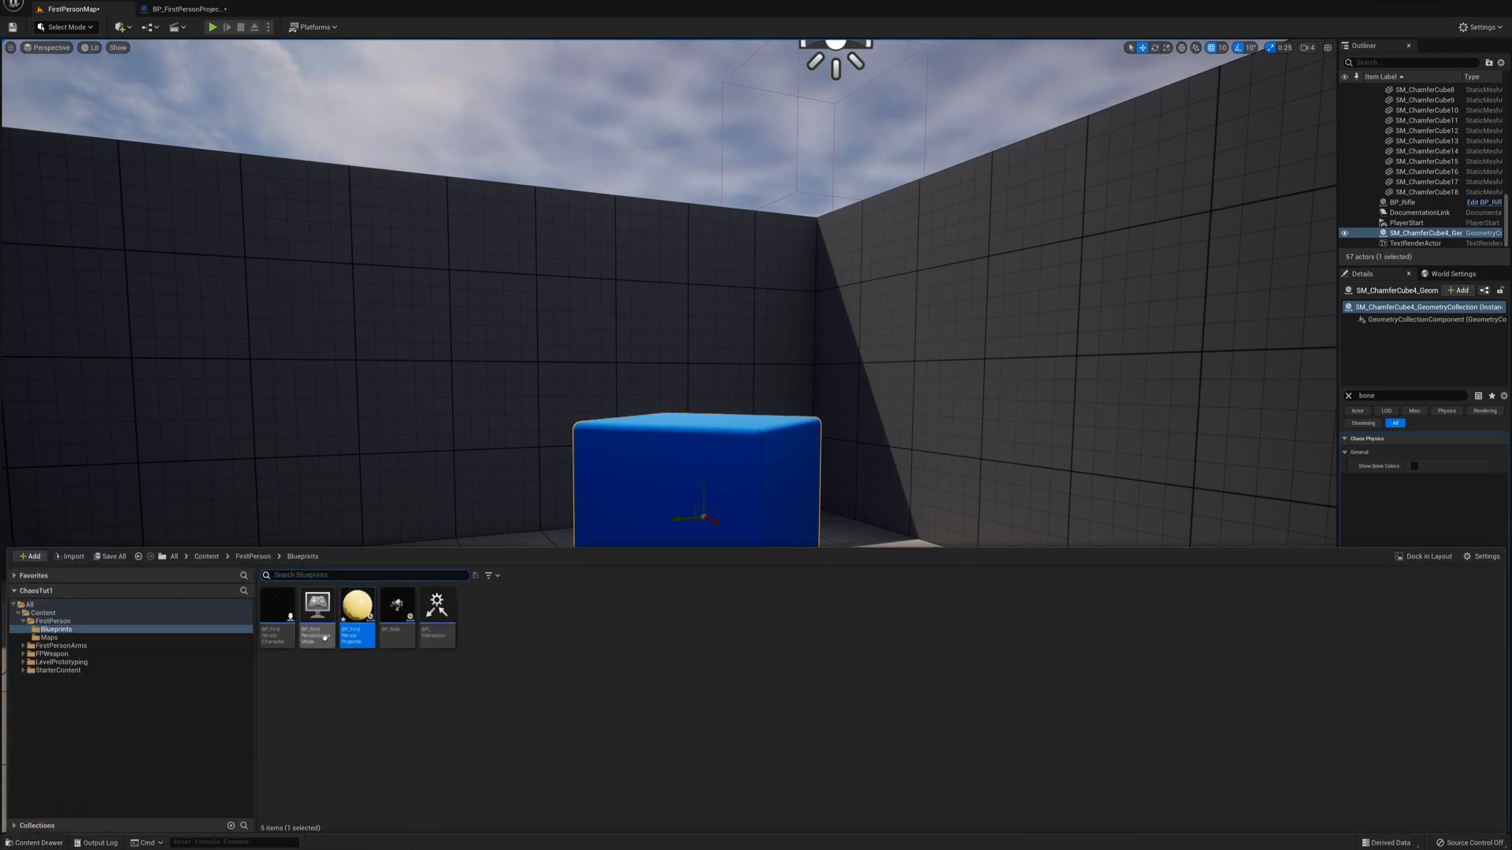
pyautogui.click(44, 612)
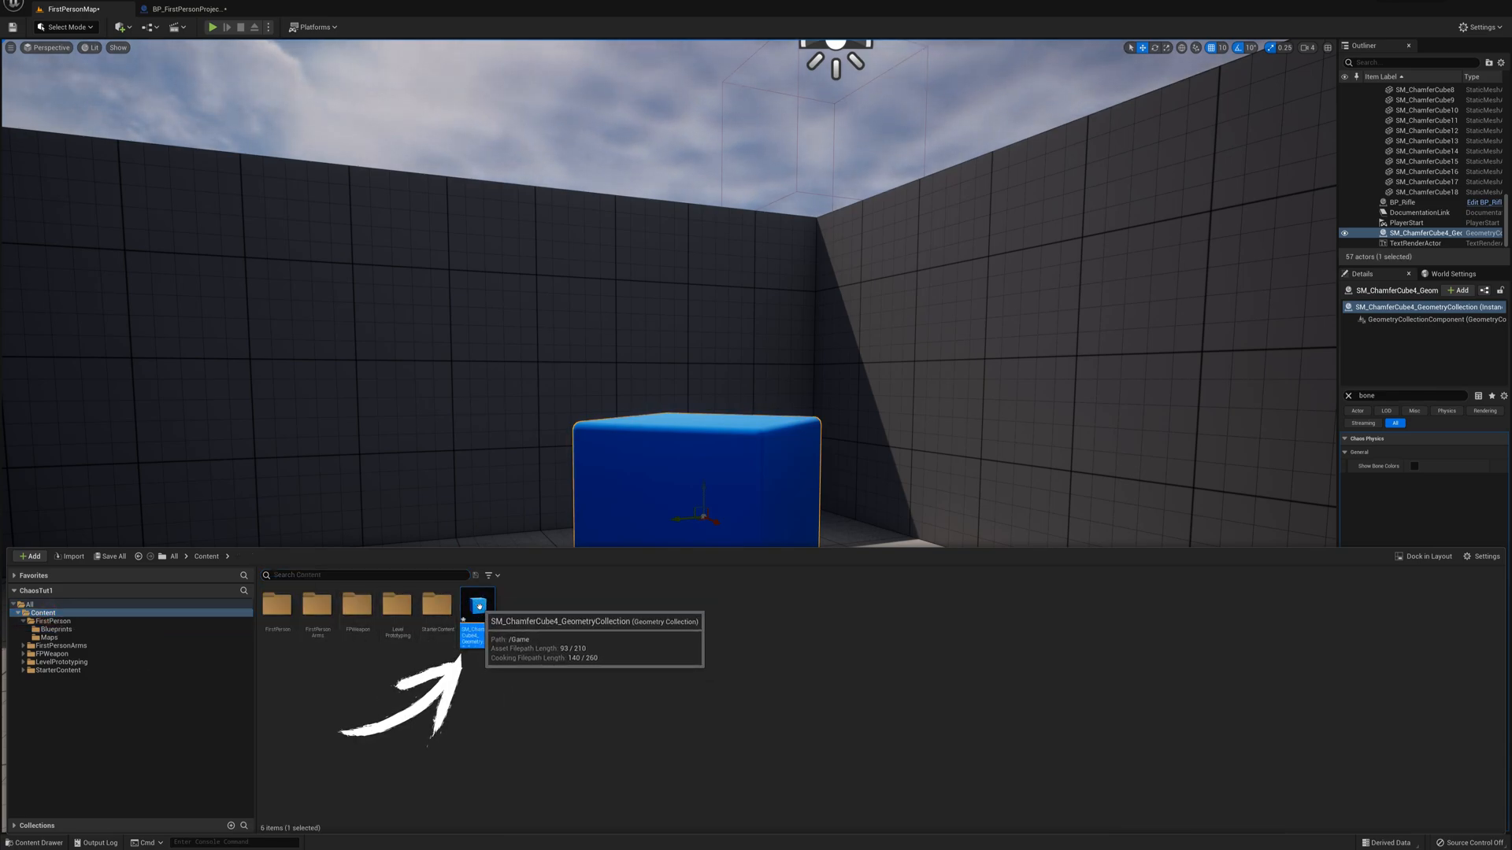
# Lower SM_ChamferCube4_GeometryCollection's Collision Mass, then replay FirstPersonMap to test.
pyautogui.doubleClick(477, 598)
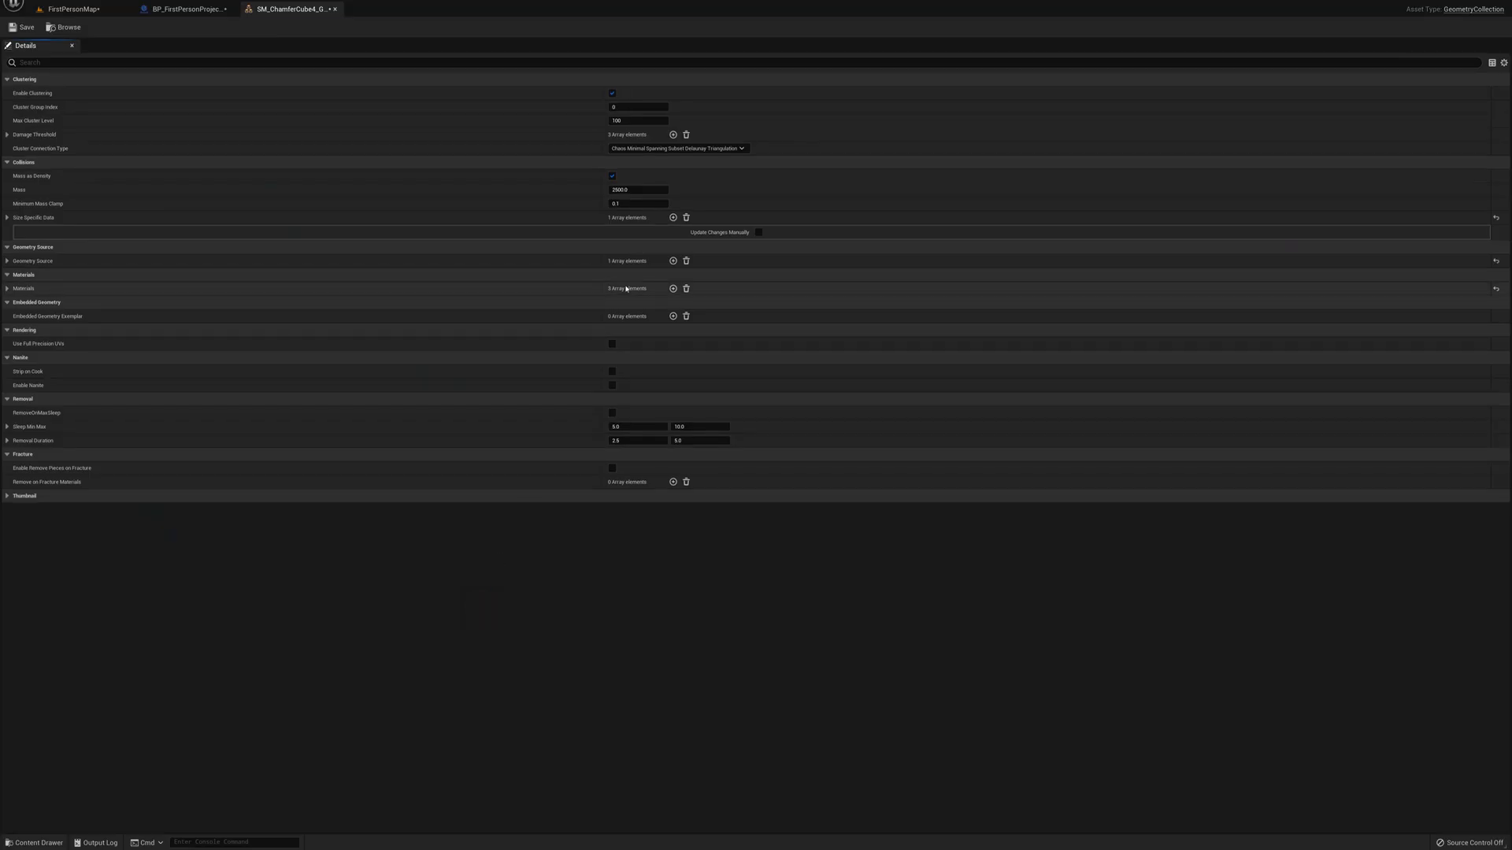
pyautogui.moveTo(554, 93)
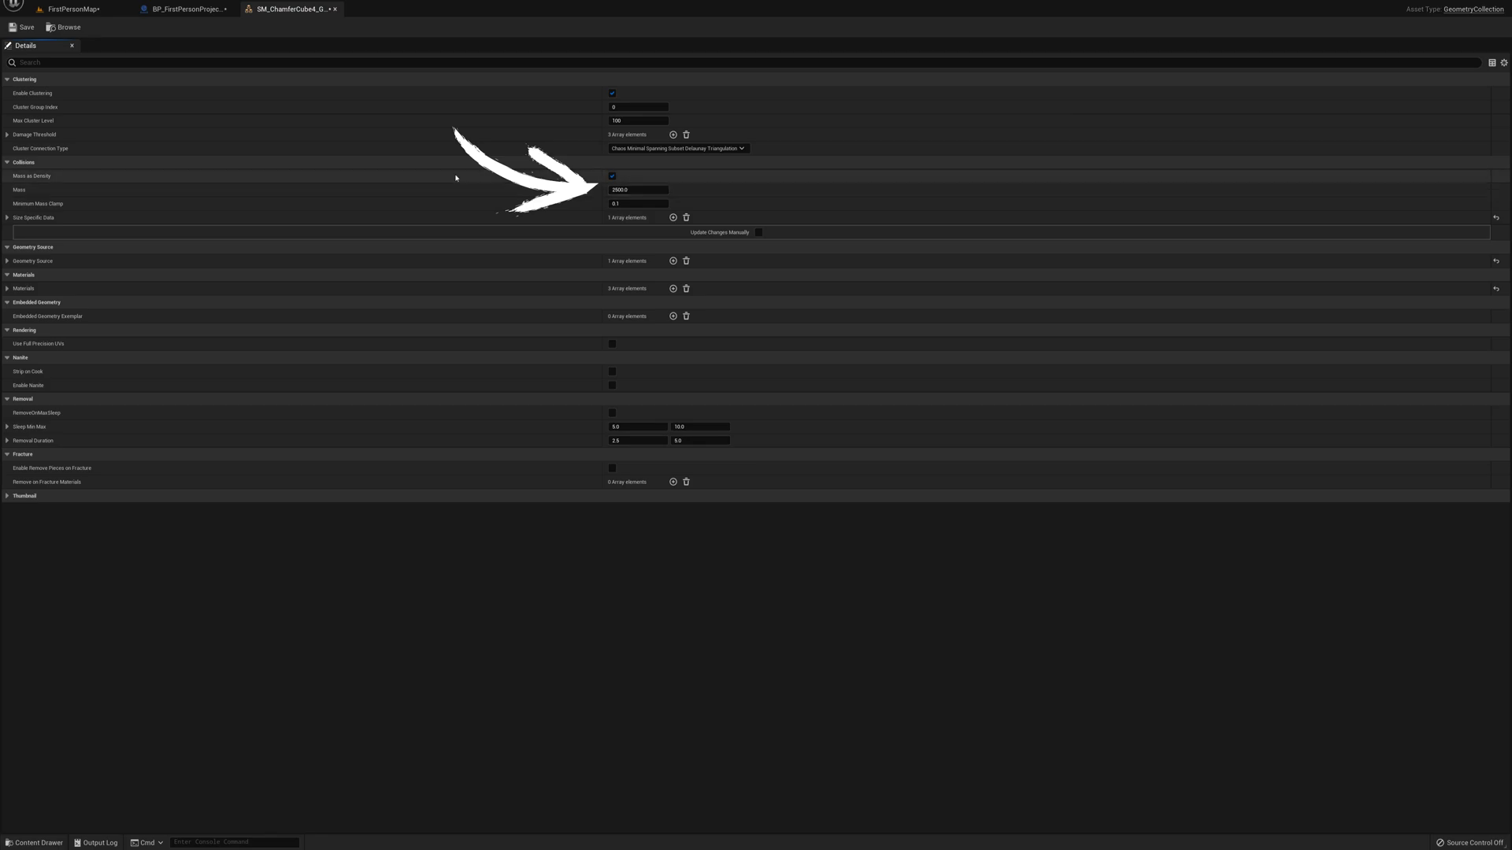
pyautogui.moveTo(611, 176)
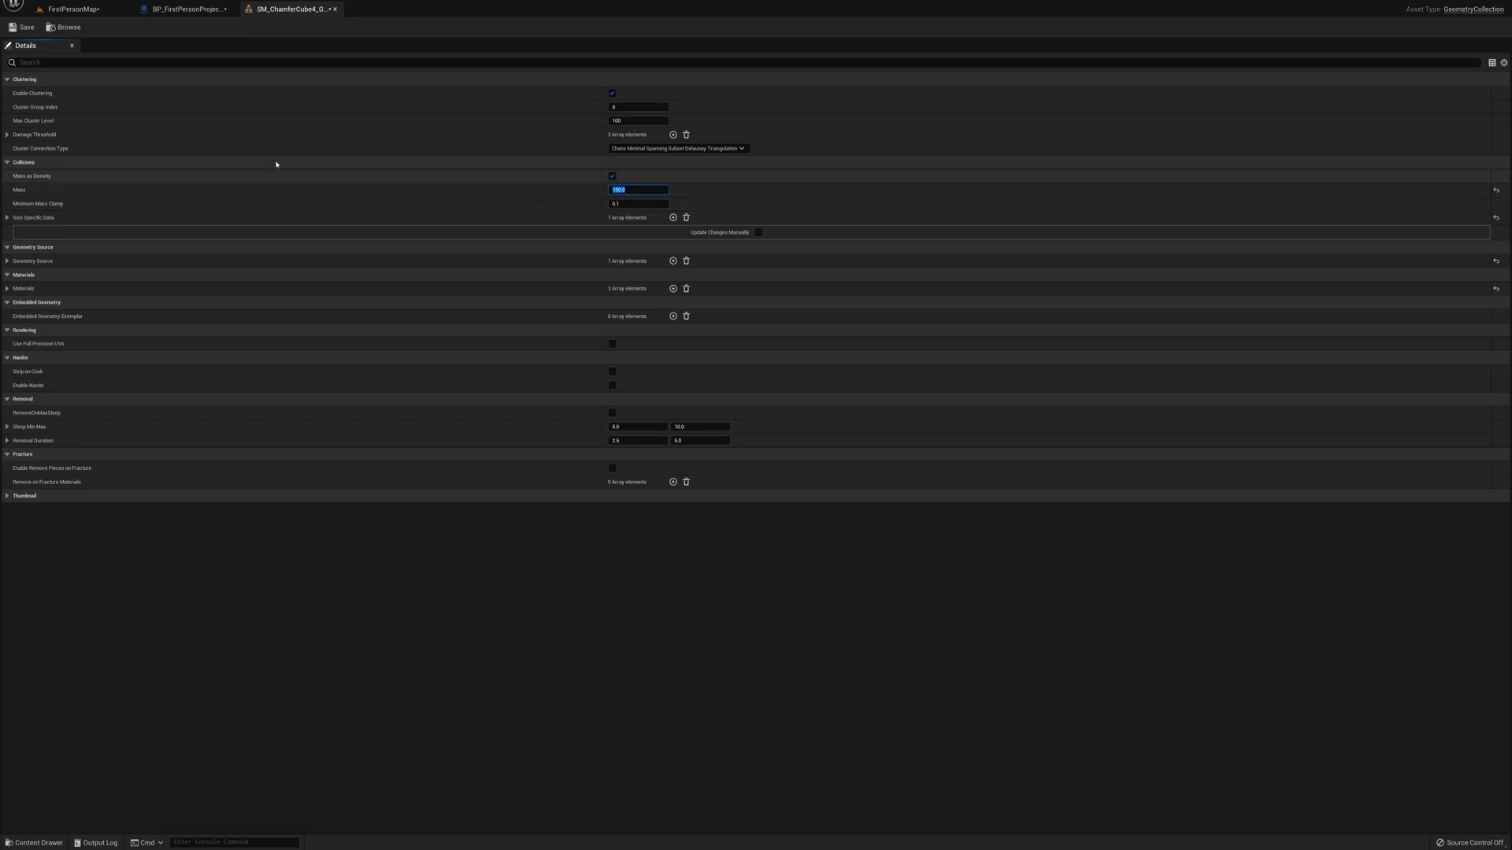
pyautogui.click(68, 8)
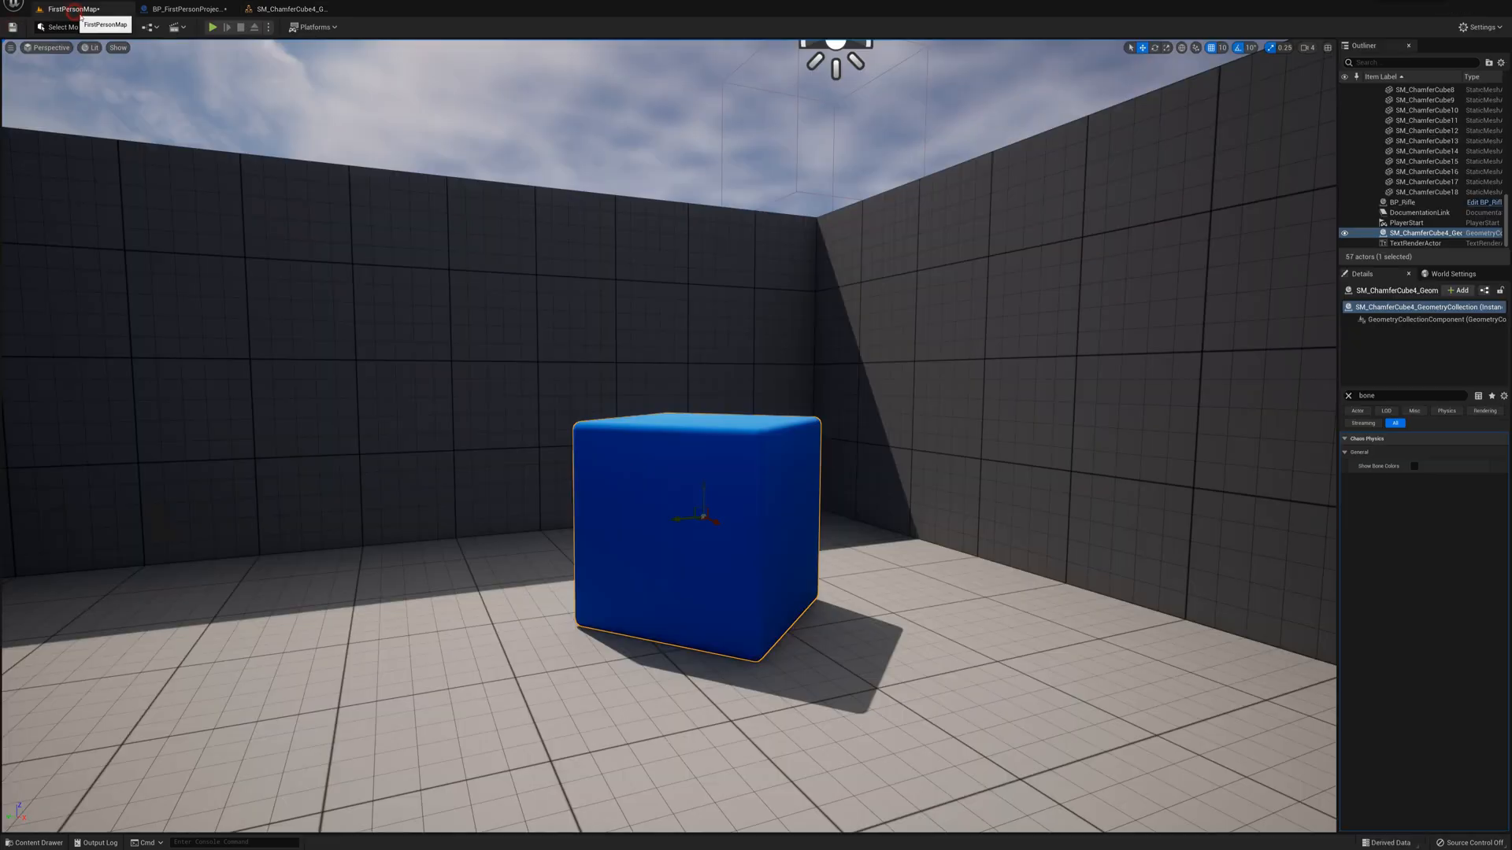
pyautogui.click(211, 26)
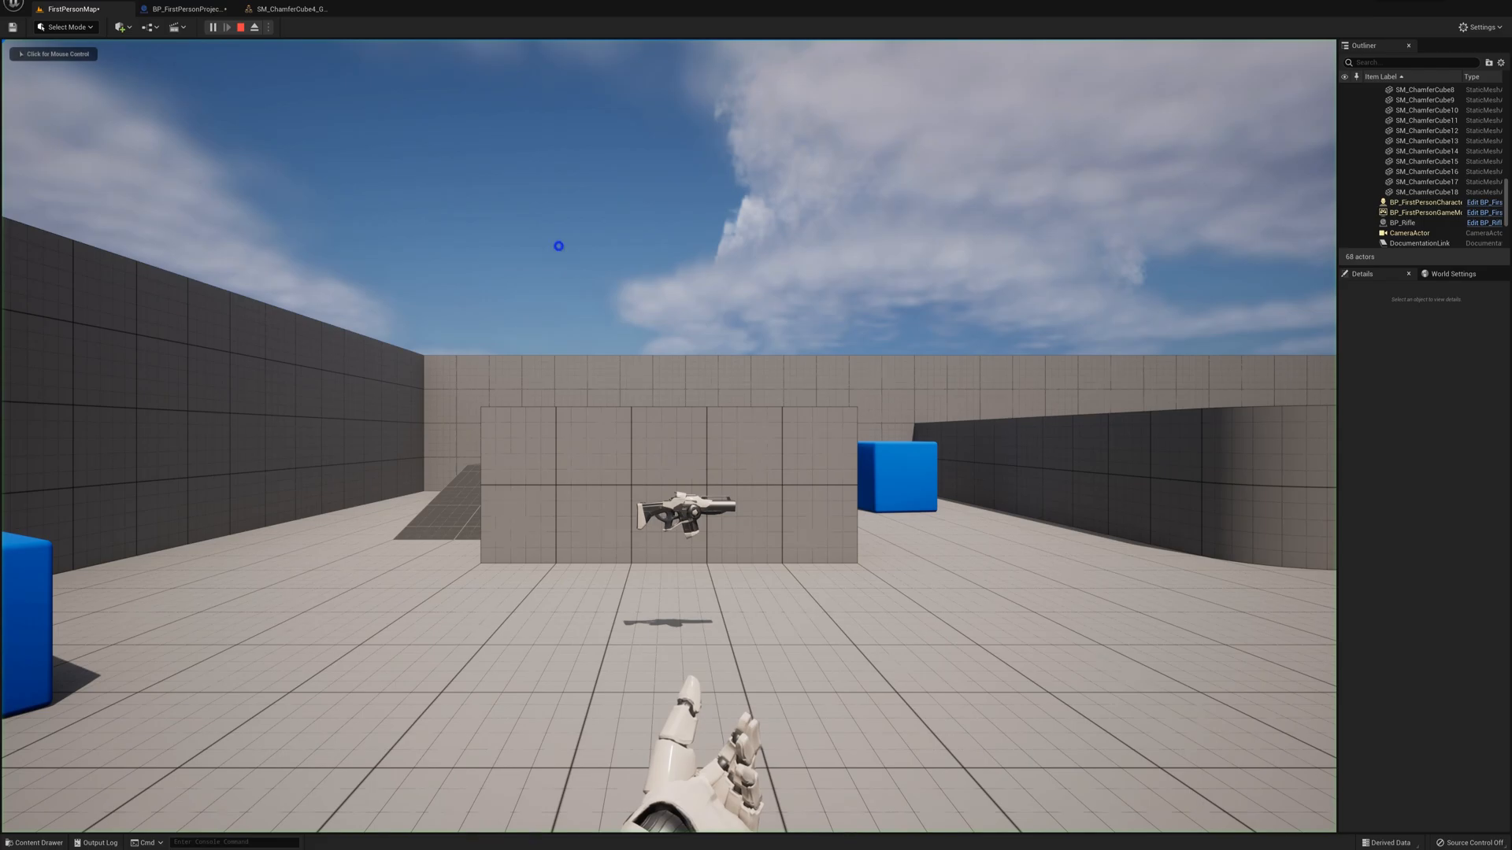